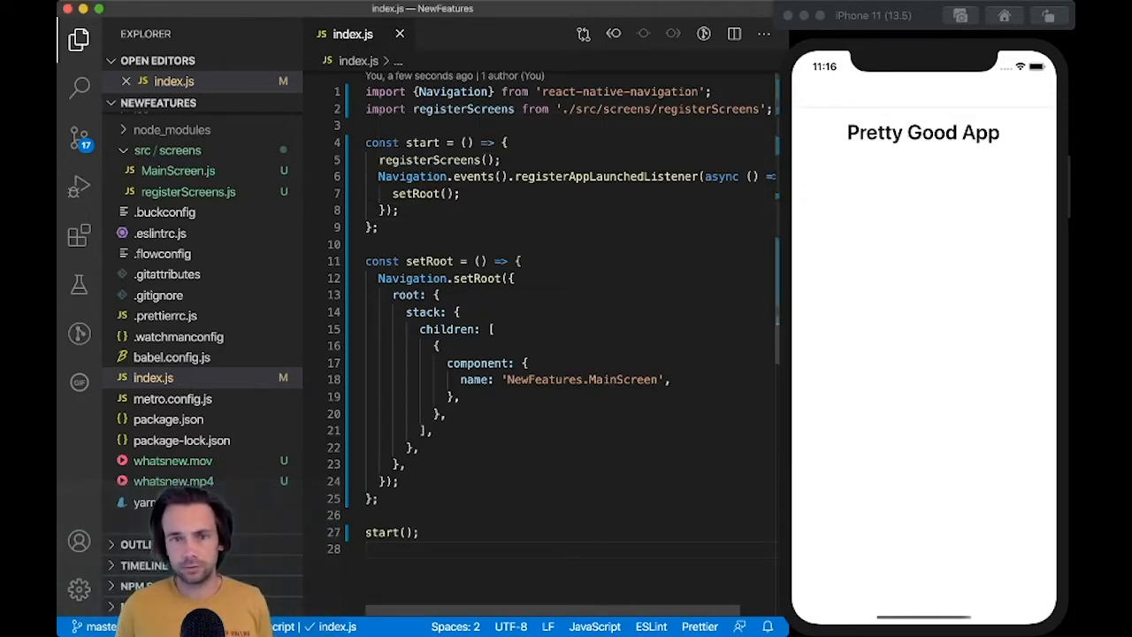
Step: Open registerScreens.js to see MainScreen's registration, then go back to the index.js tab
click(153, 378)
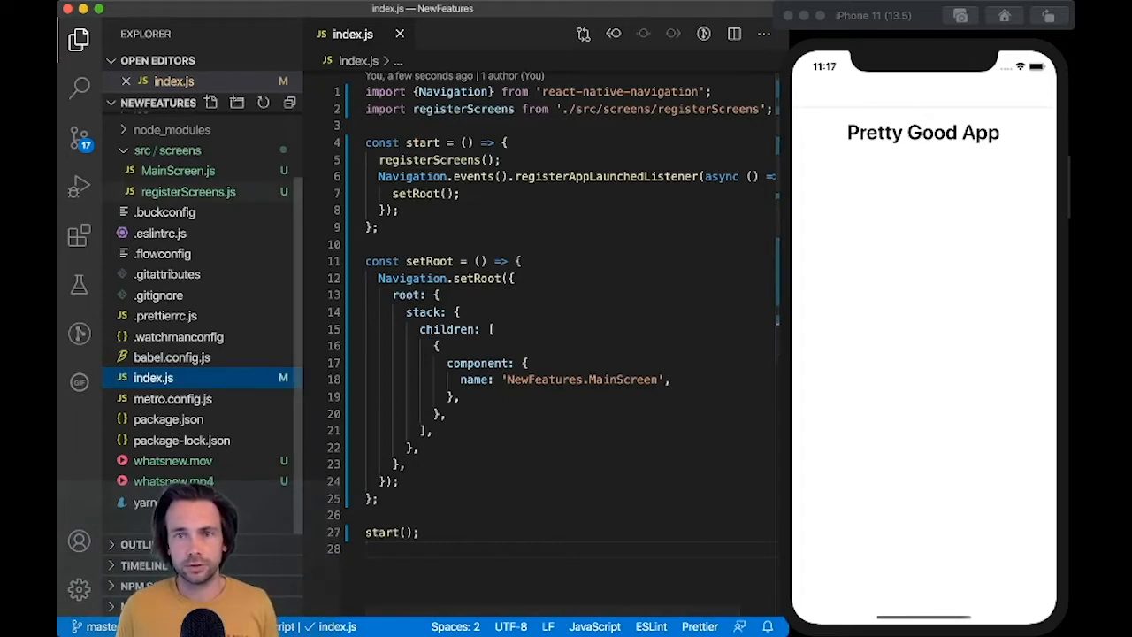
click(187, 191)
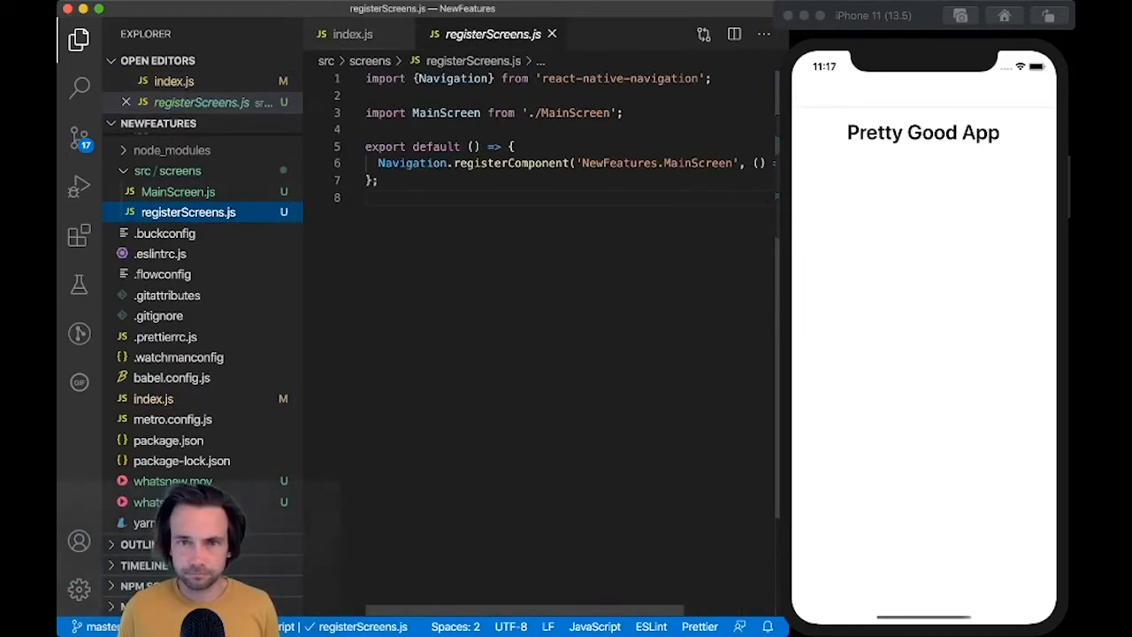
click(351, 33)
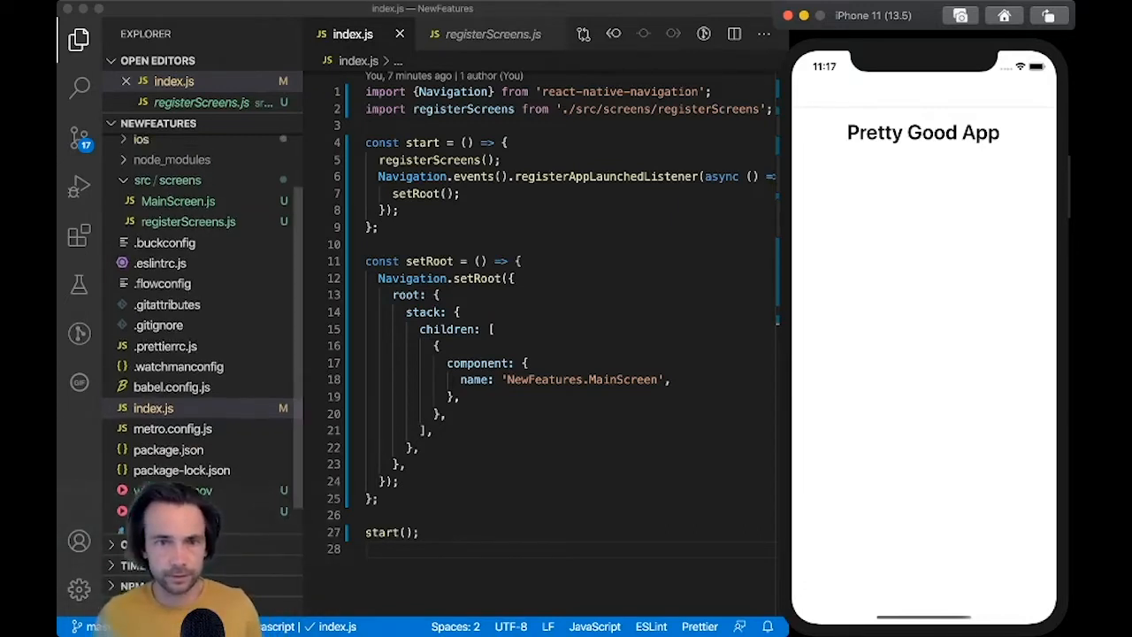
Step: Create WhatsNewScreen.js in src/screens and paste MainScreen.js's code into it
click(173, 192)
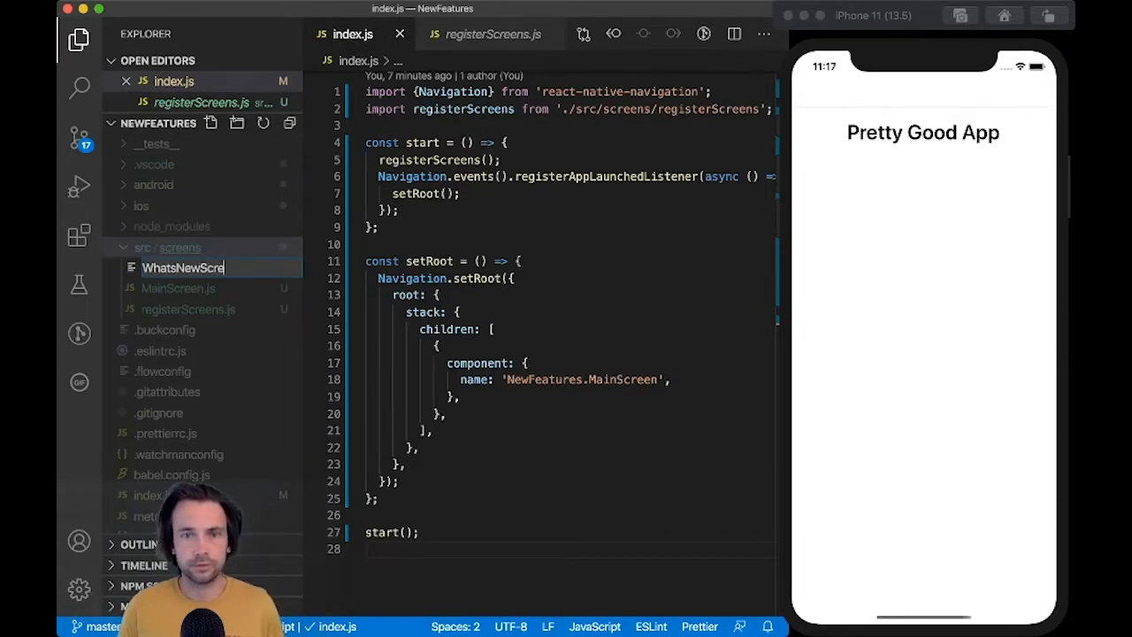
key(Enter)
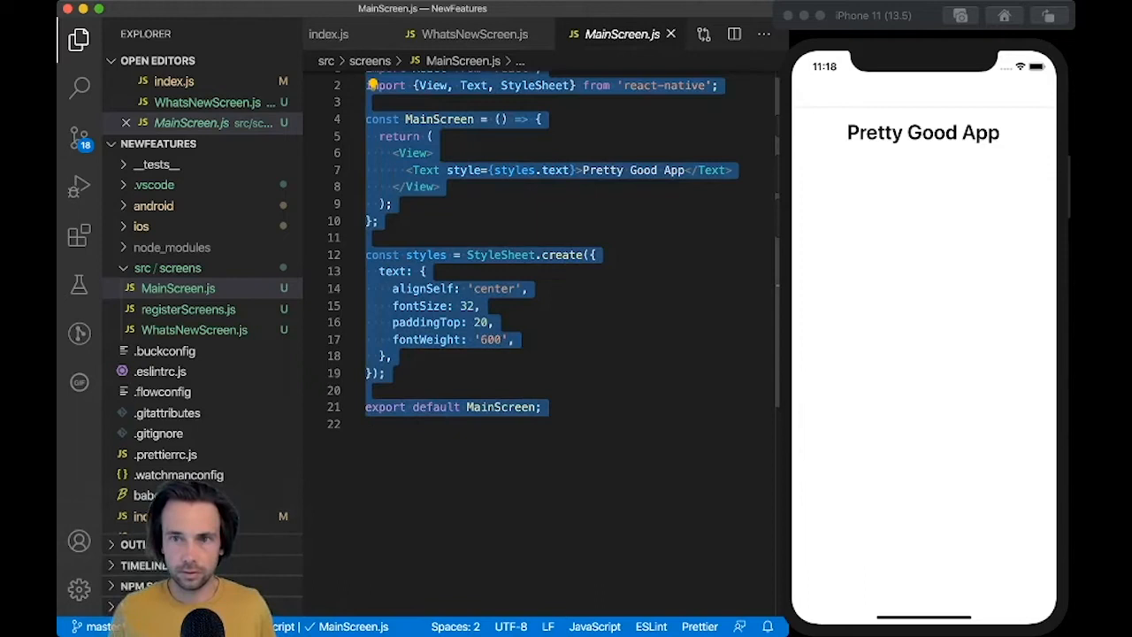
click(473, 34)
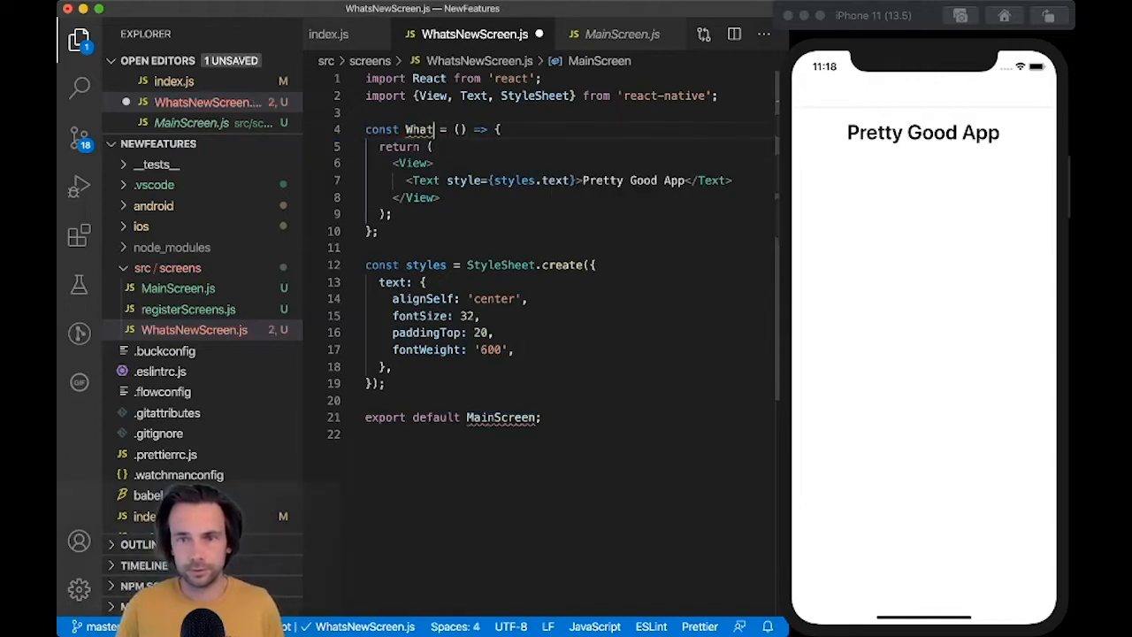
Step: Rename the component to WhatsNewScreen, style its View with container padding 20, and save
text(sNewScreen)
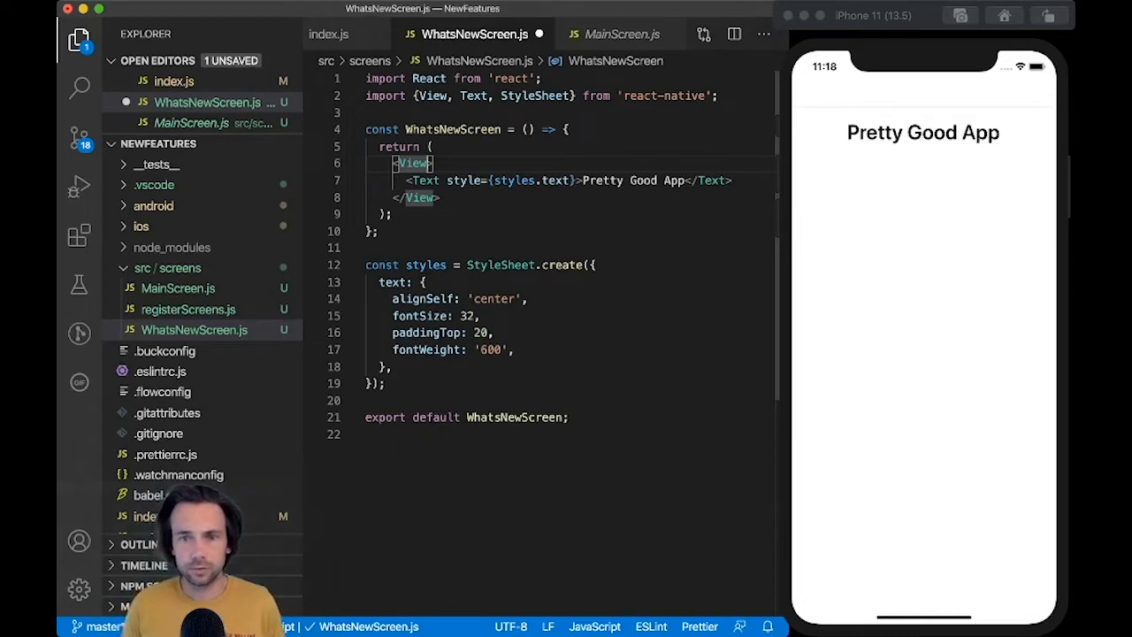
text(style={{)
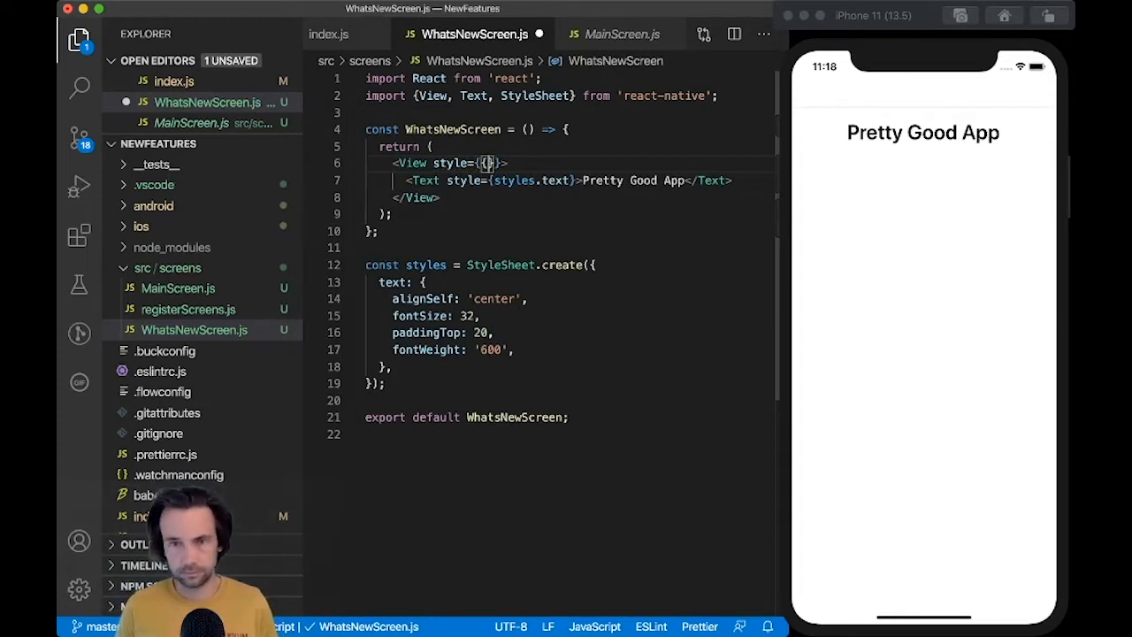
text(styles.container)
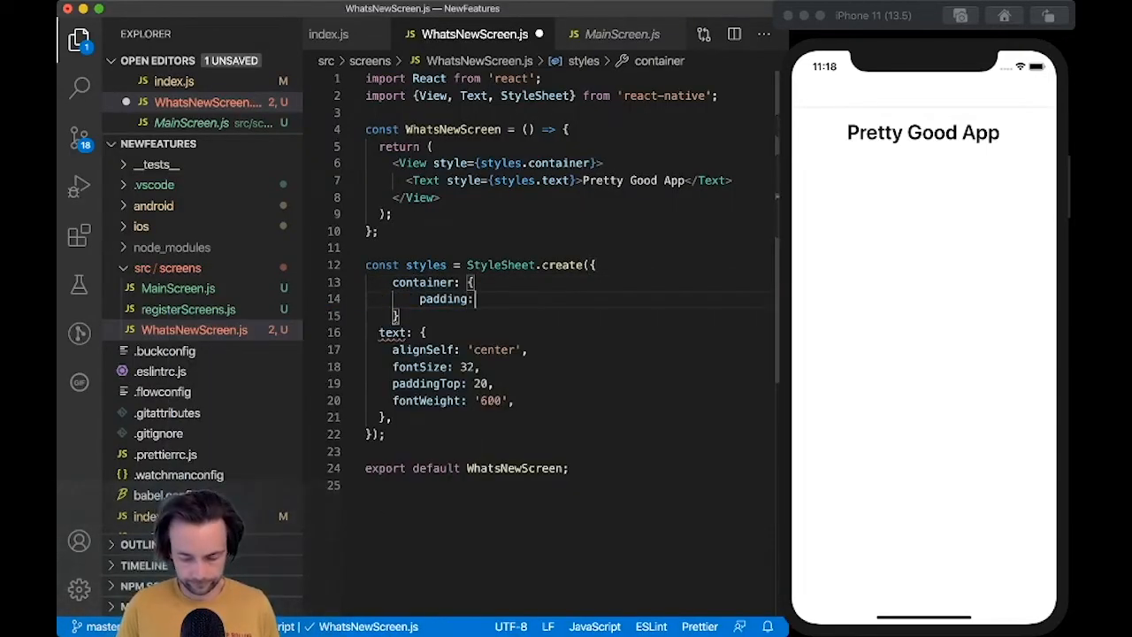
text(20)
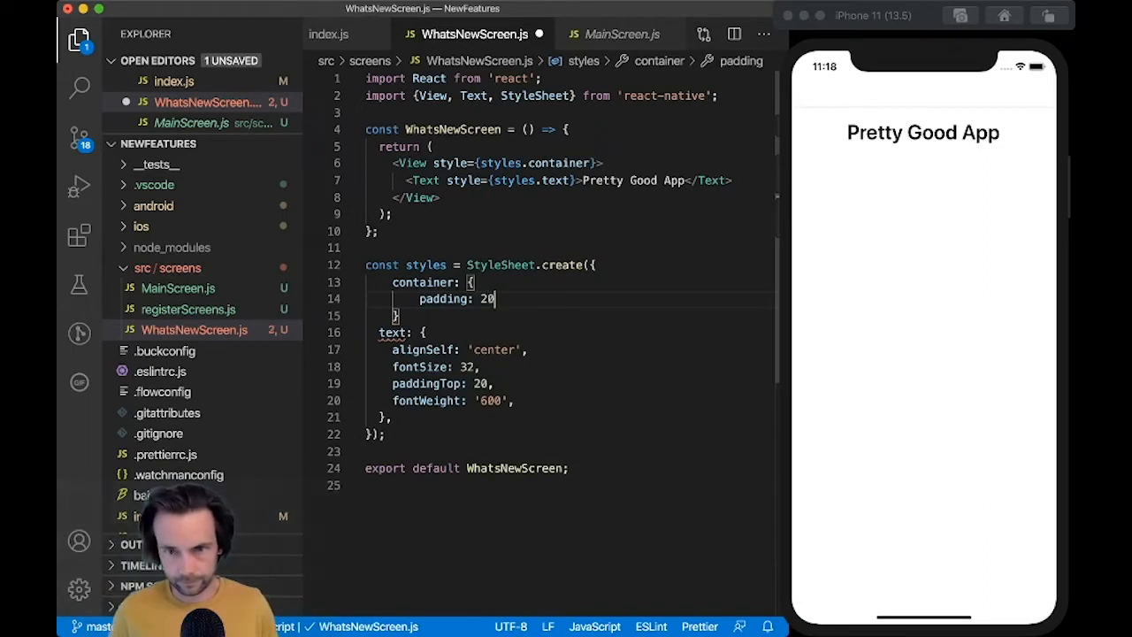
key(cmd+s)
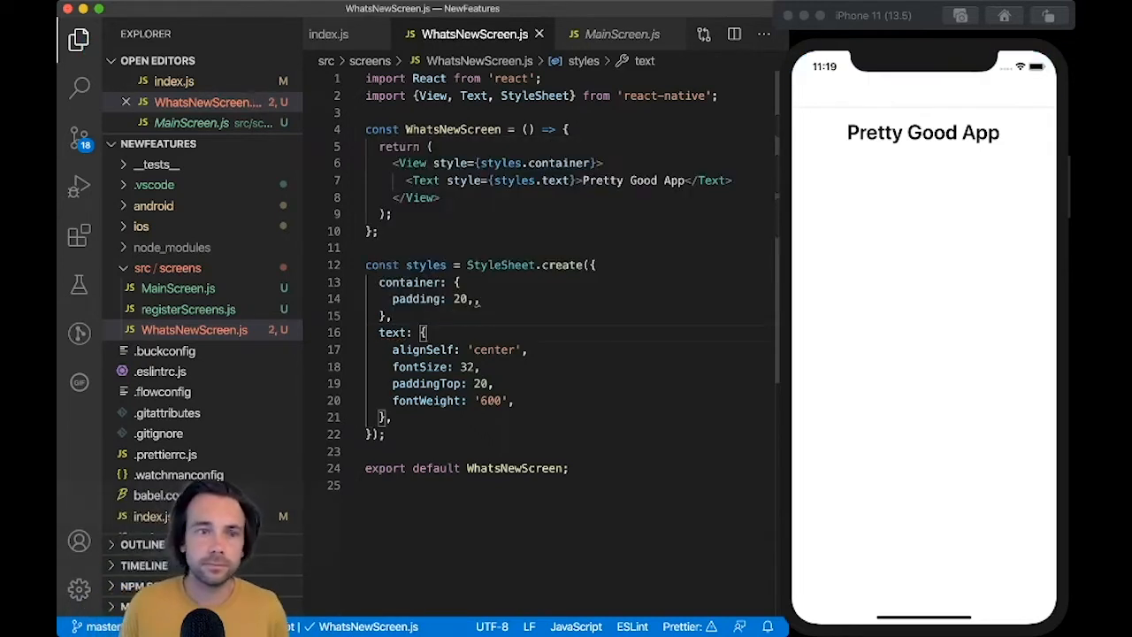
Step: Replace the 'Pretty Good App' heading with a What's New ${versionNumber} string and destructure versionNumber
double_click(633, 180)
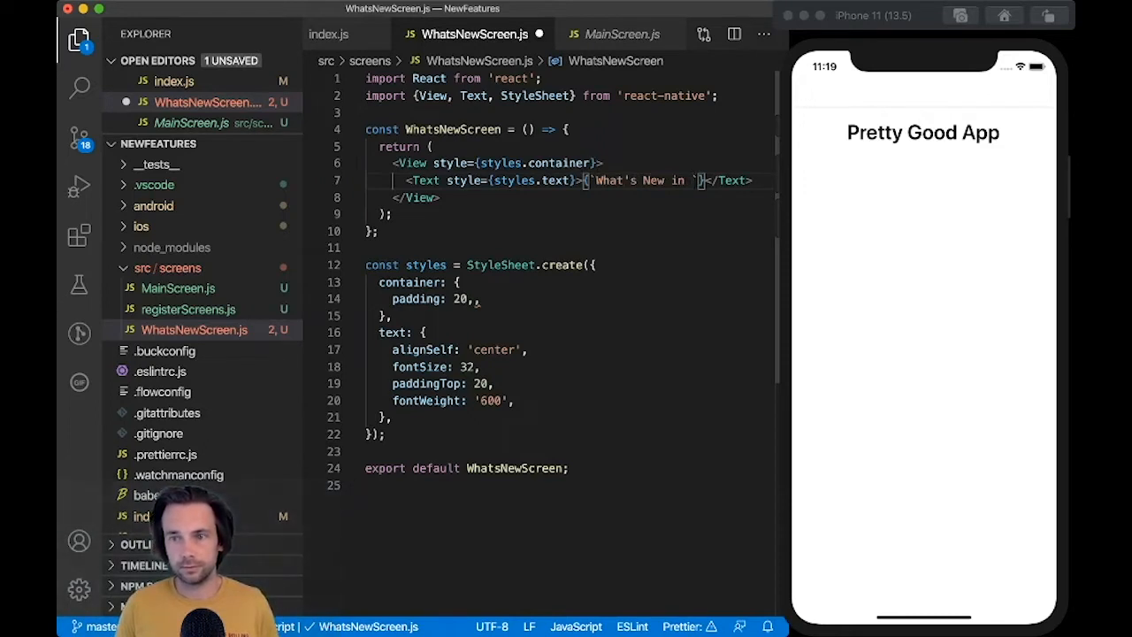
text(v})
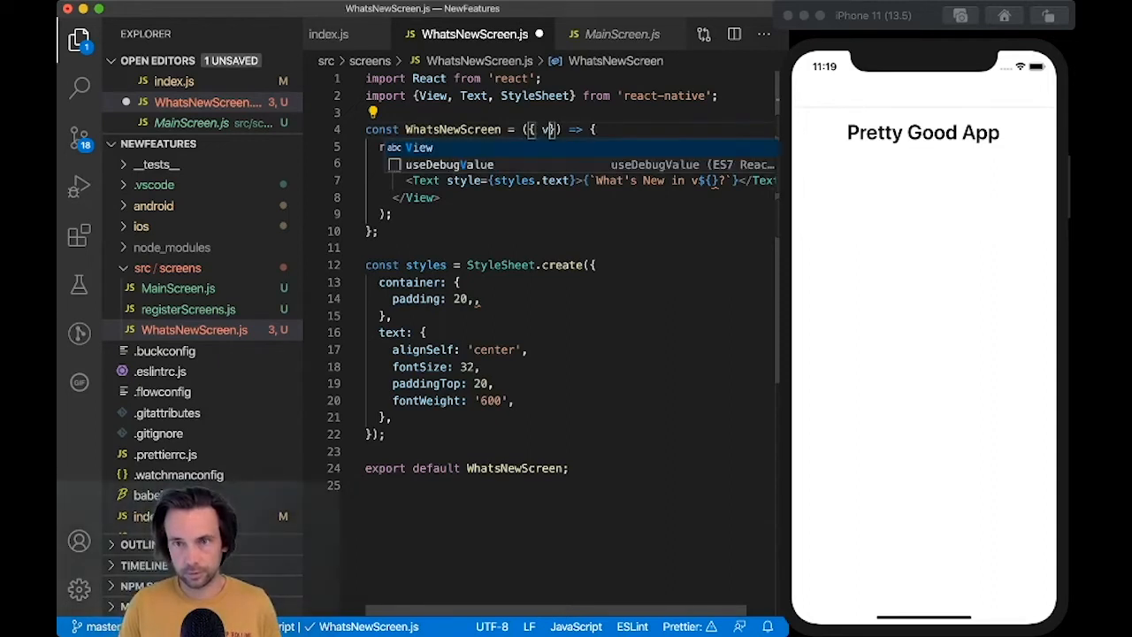
text(ersionNumber)
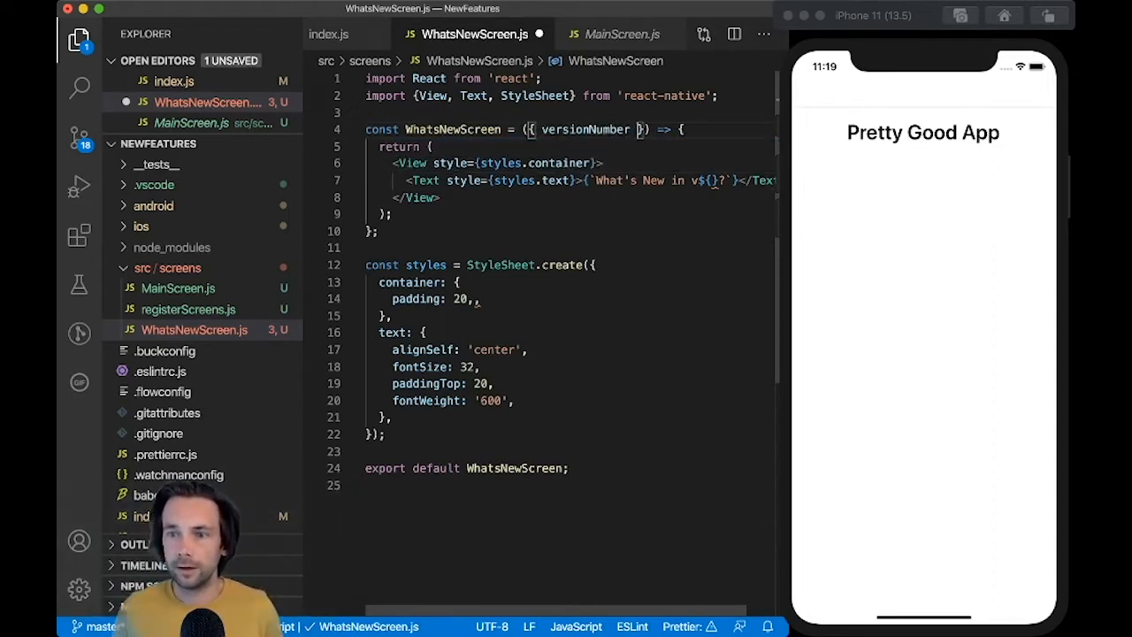
text(versionNu)
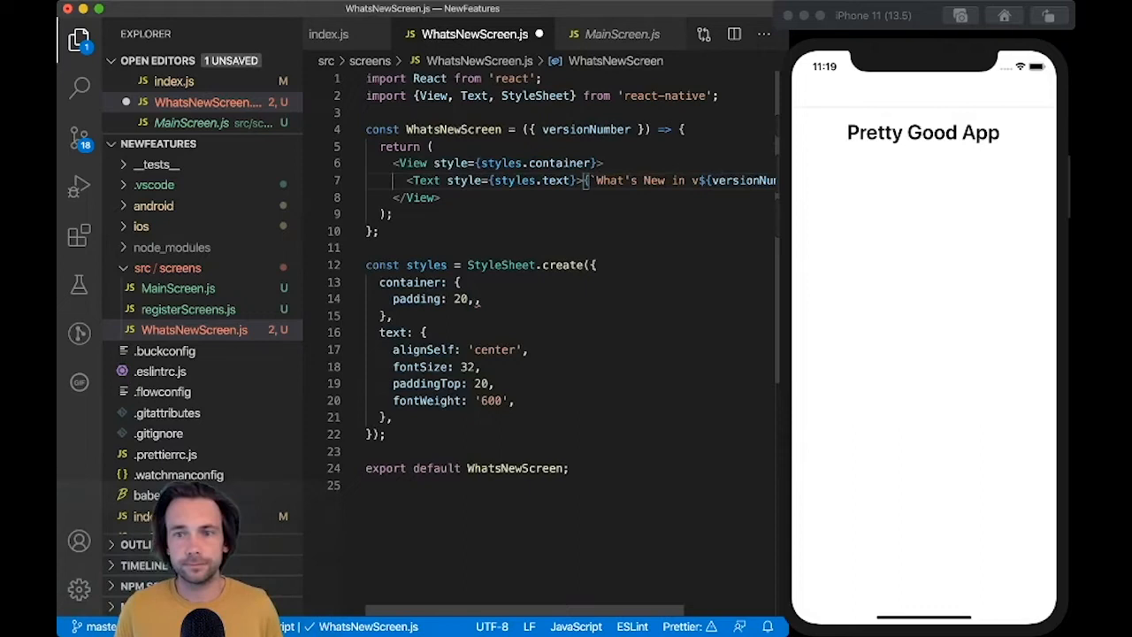
scroll(right, 3)
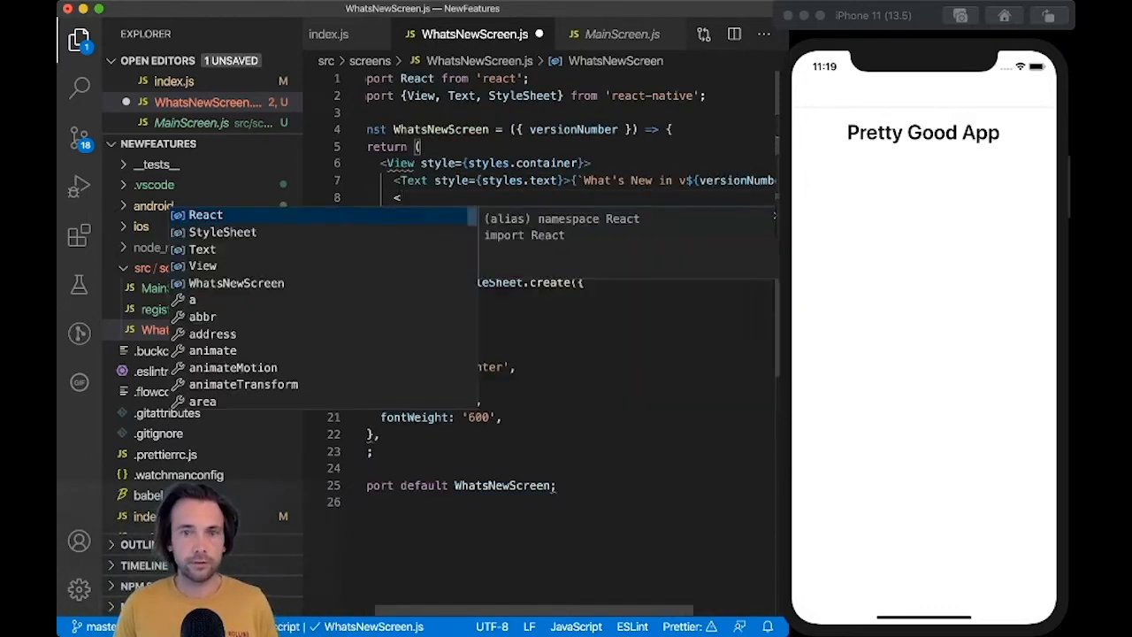
Step: Add Text lines 'Added the ability to print money' and a phone blow-up bug-fix note
text(Text>{''}</Text>)
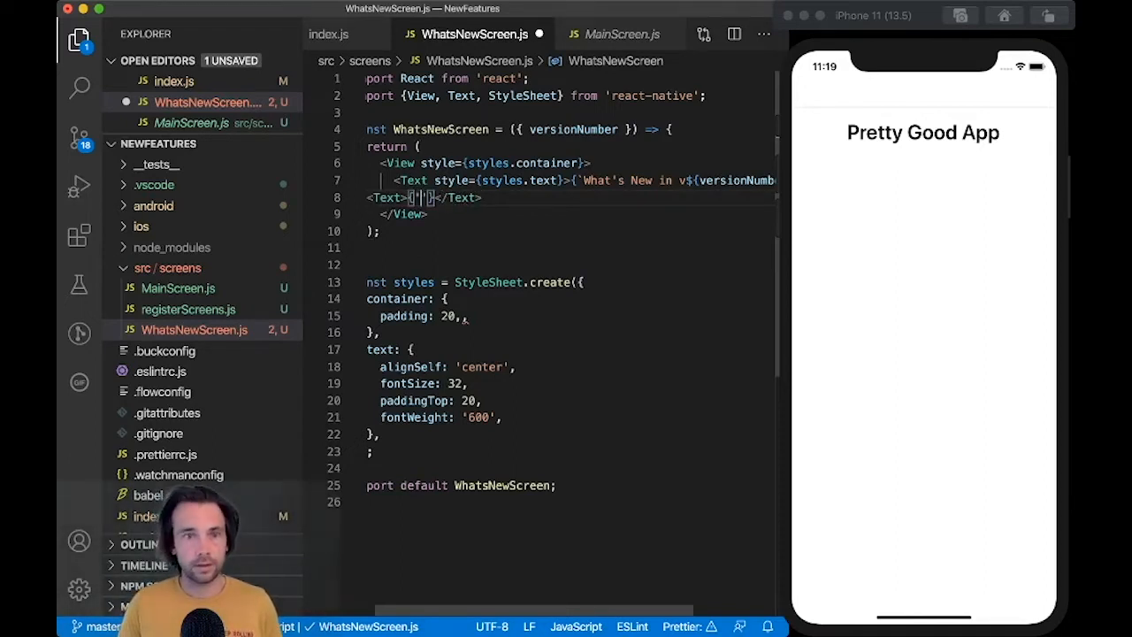
text(Added the ability)
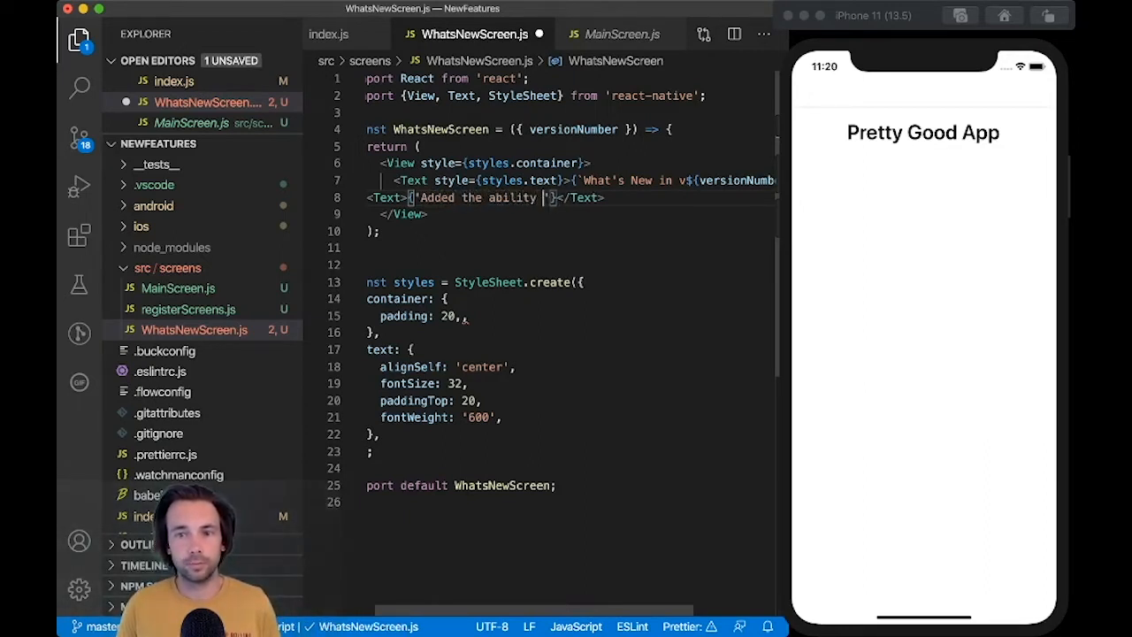
text(to print money)
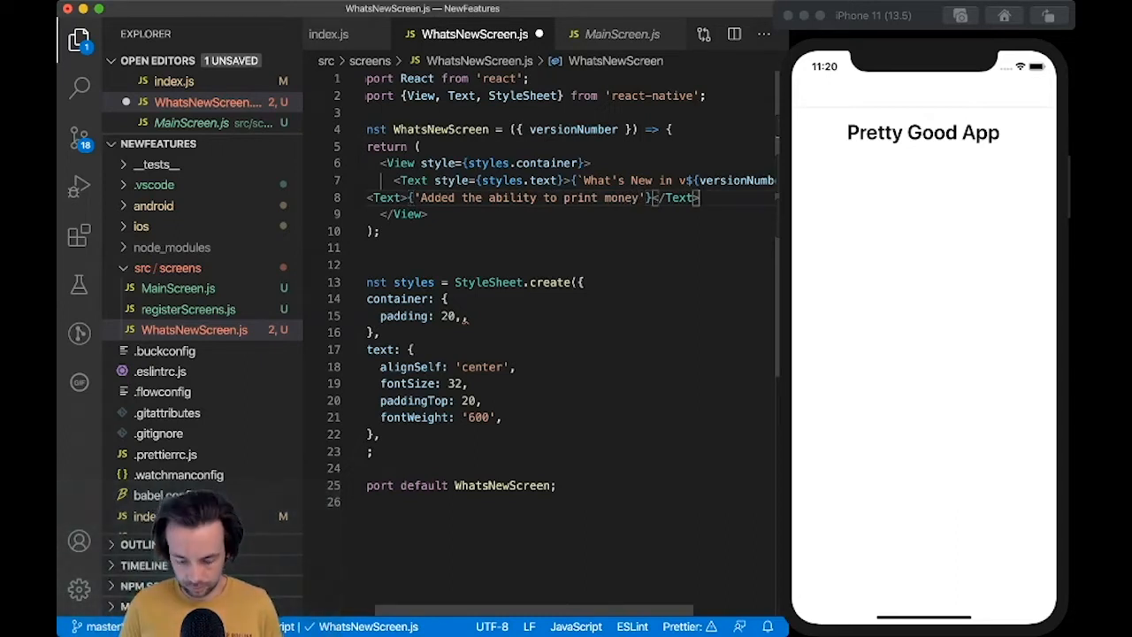
text(<Text>{}</Text>)
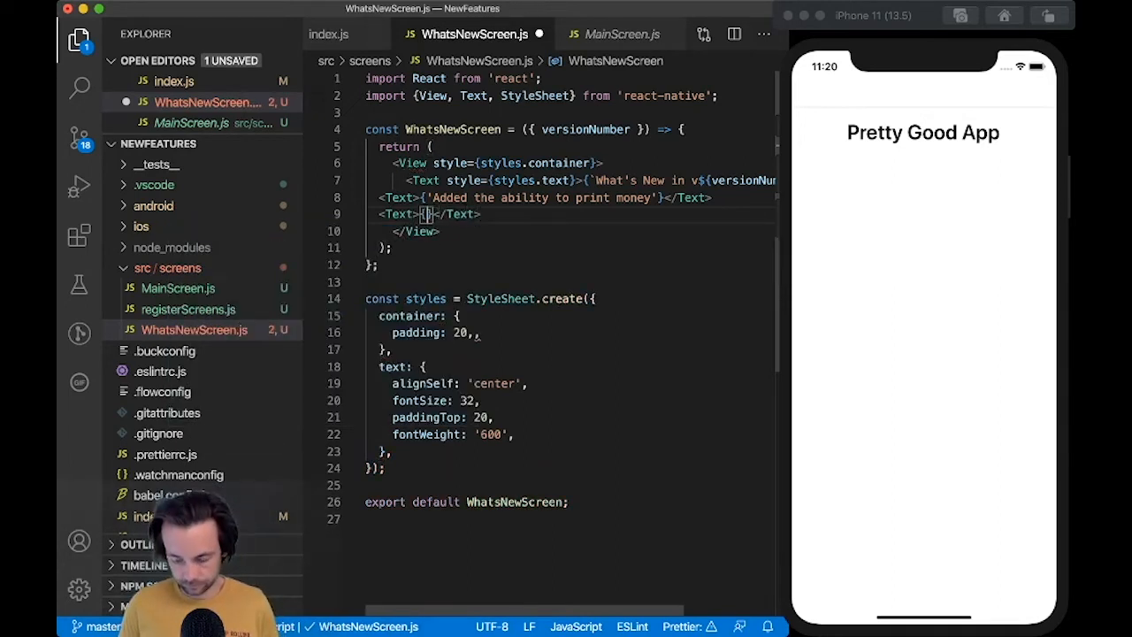
text(' ')
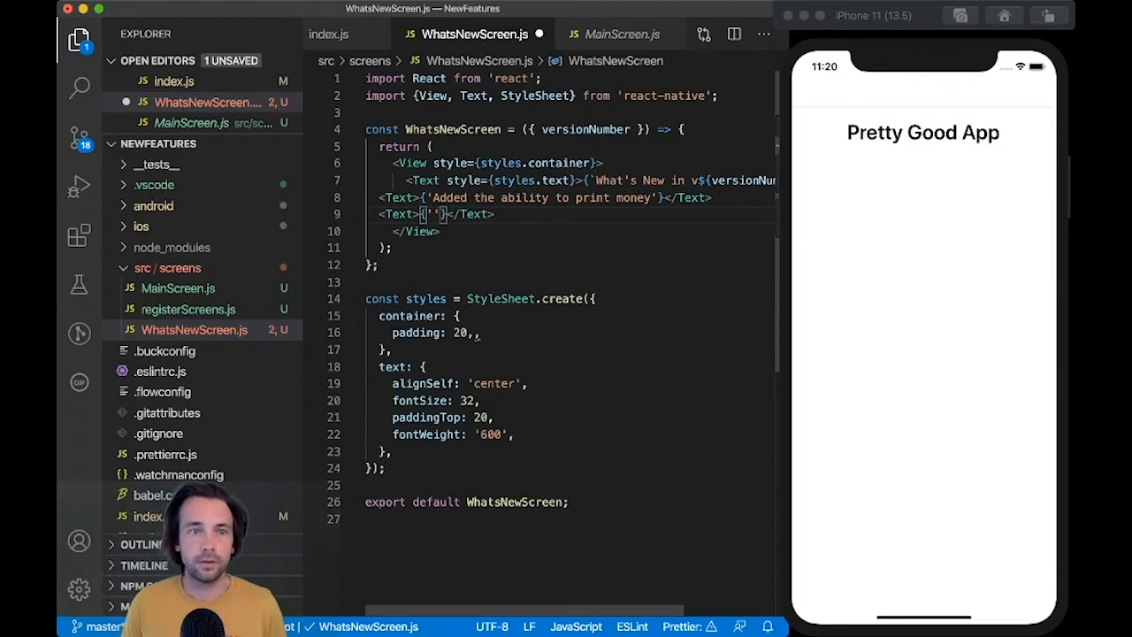
text(Fix)
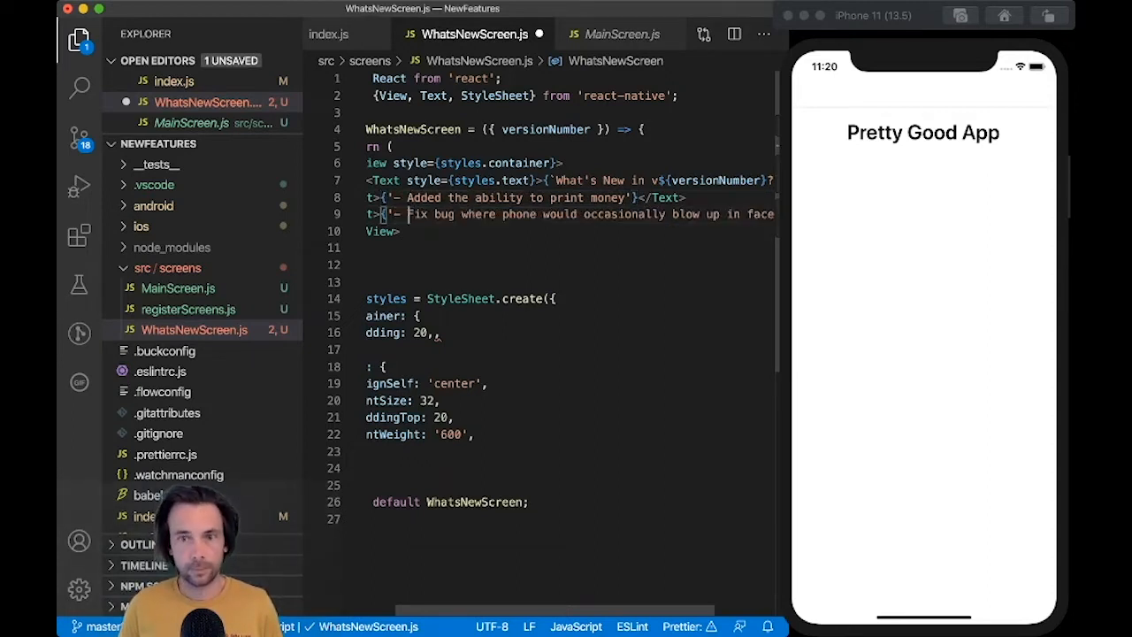
Step: In index.js, call showWhatsNew() after setRoot() in the launch listener and start defining it
click(159, 33)
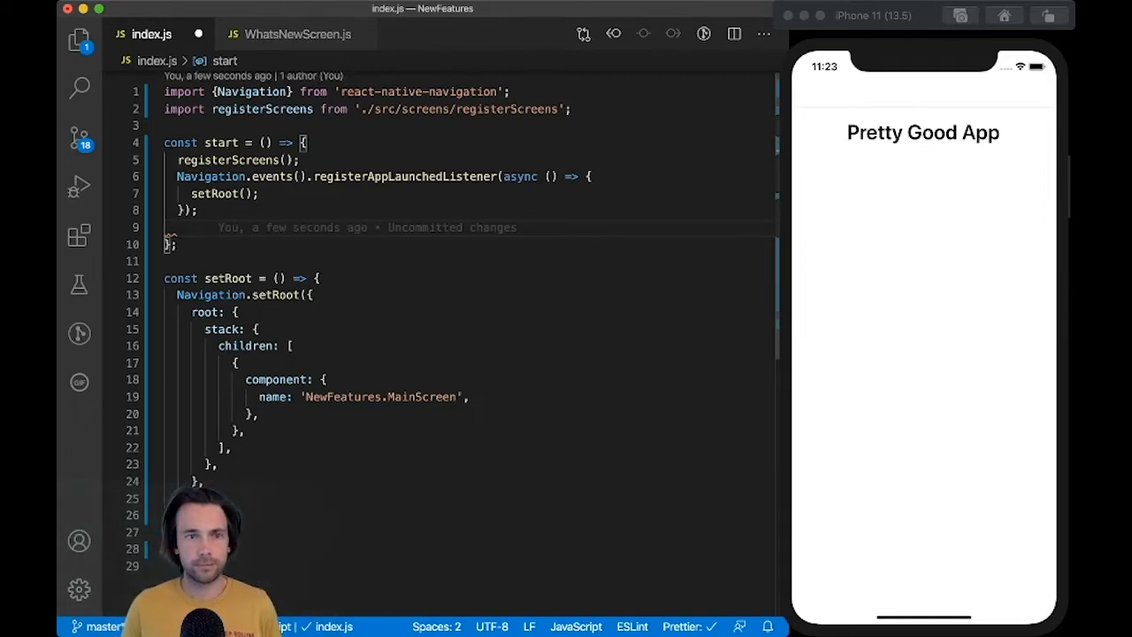
text(n)
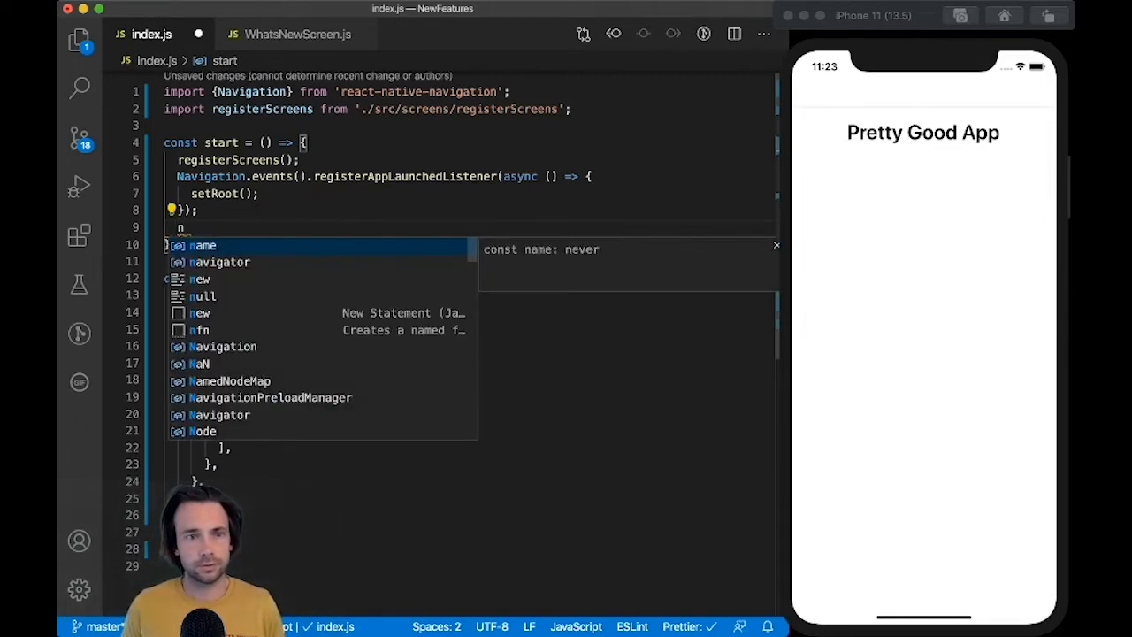
text(show)
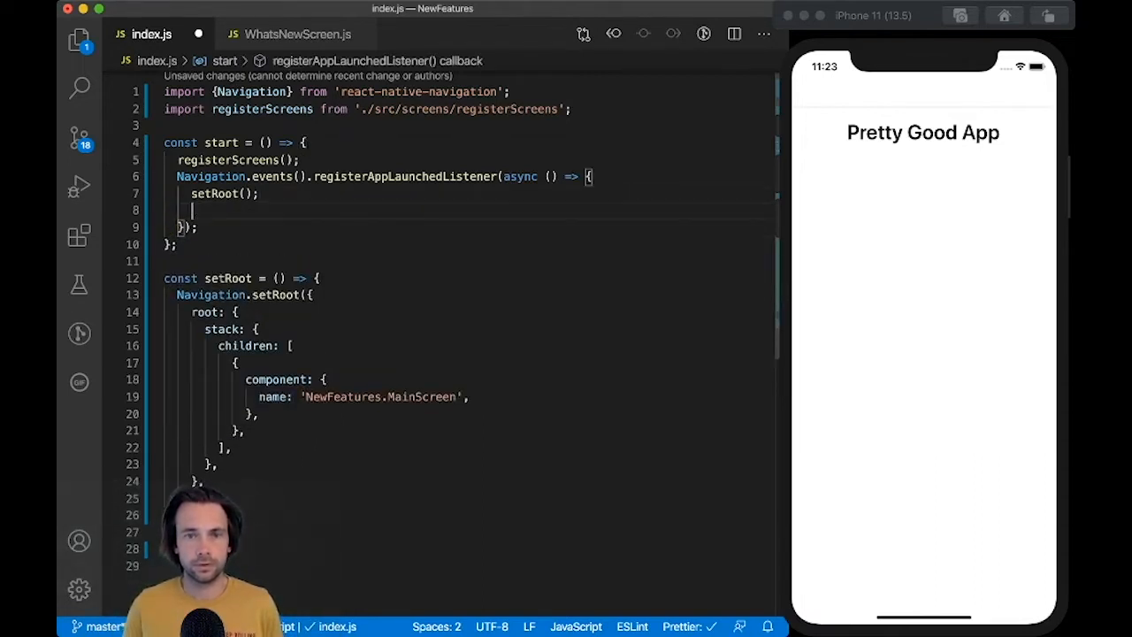
text(showWhatsNew();)
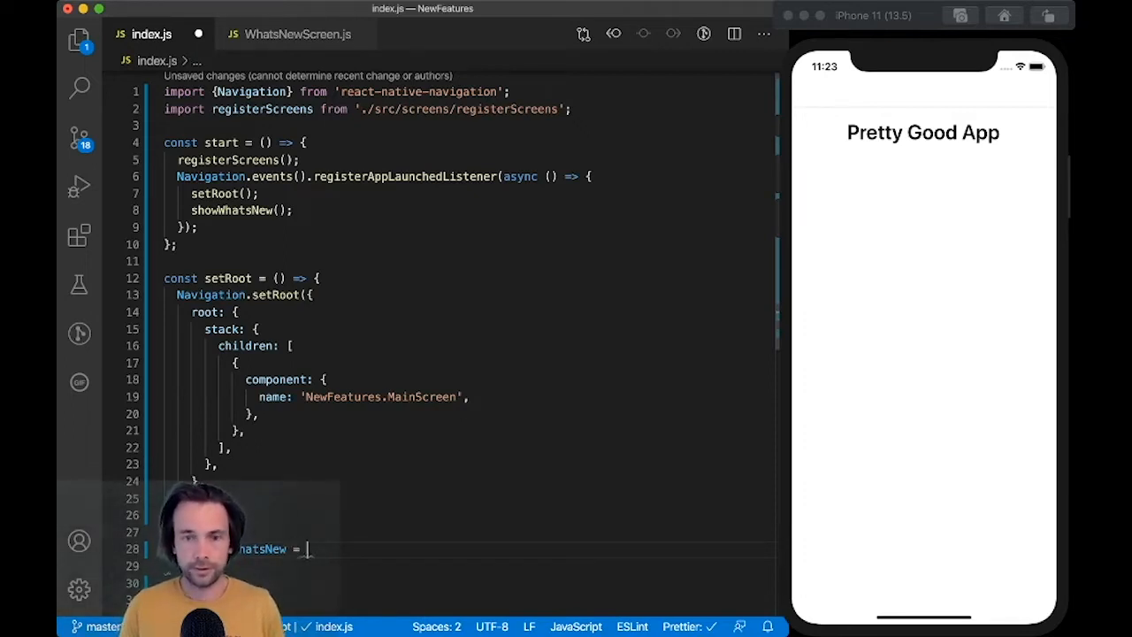
Step: Declare showWhatsNew as an empty async arrow function below setRoot
text(asy)
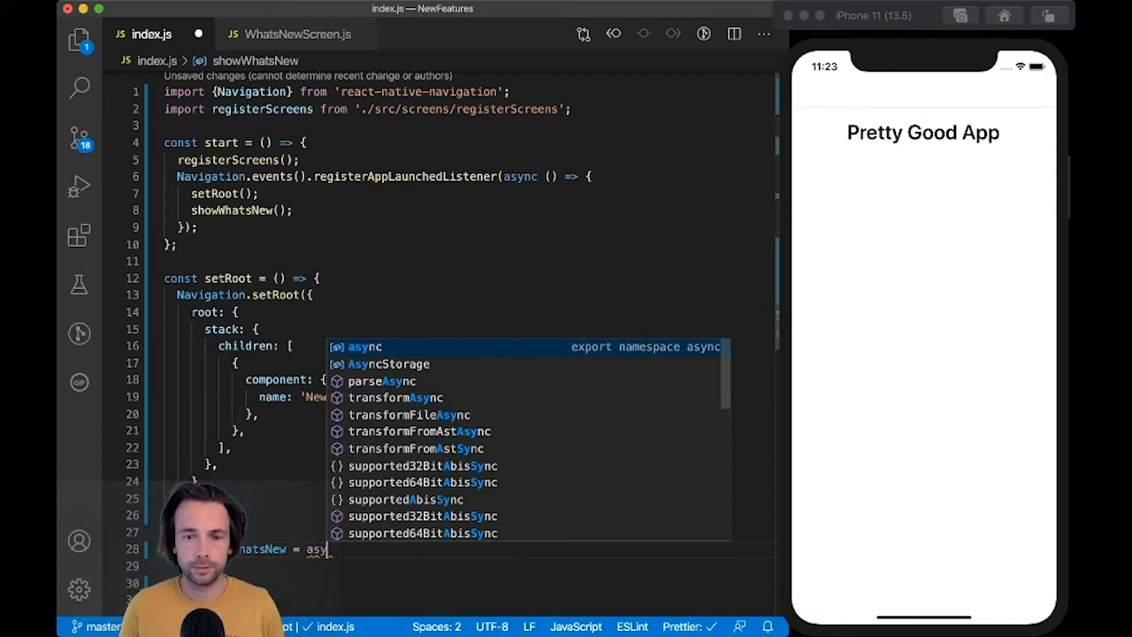
text(() => {)
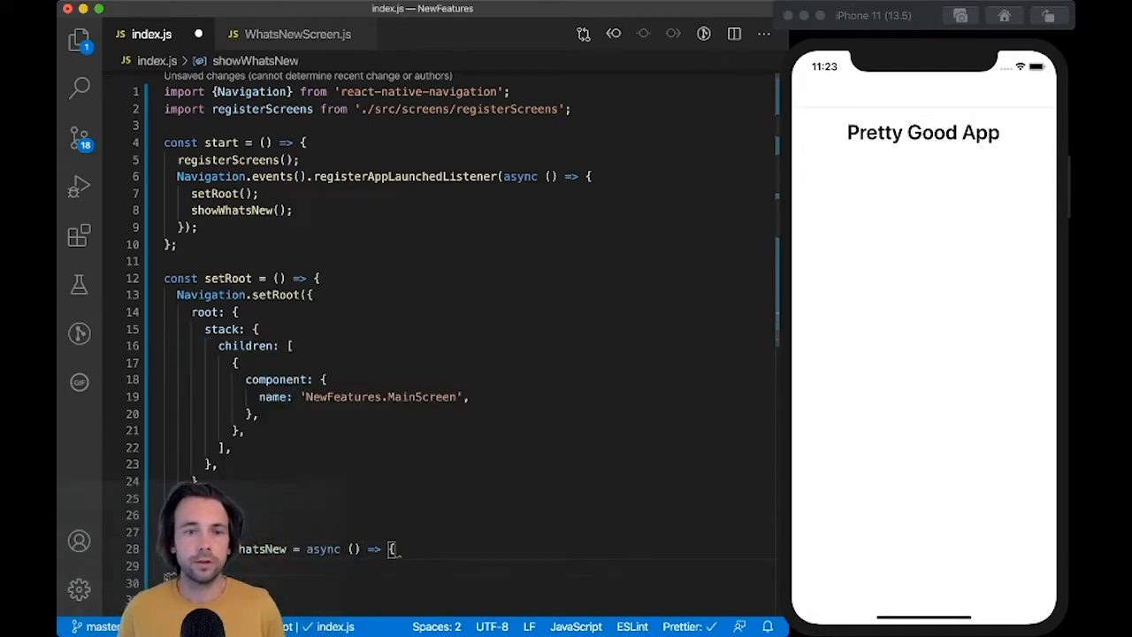
scroll(down, 3)
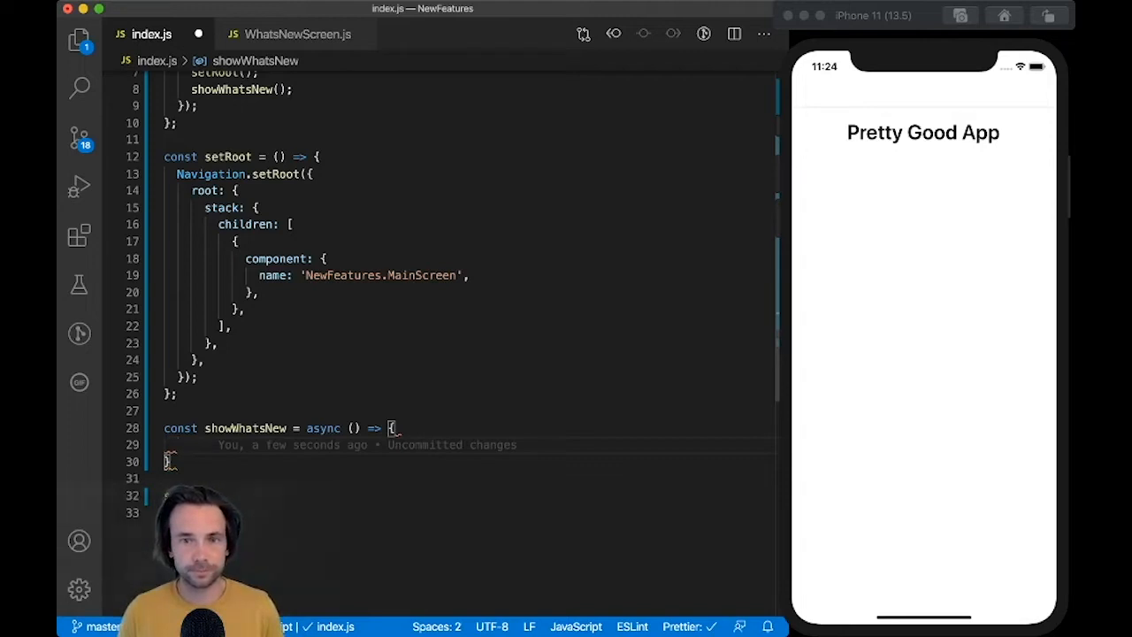
text(st)
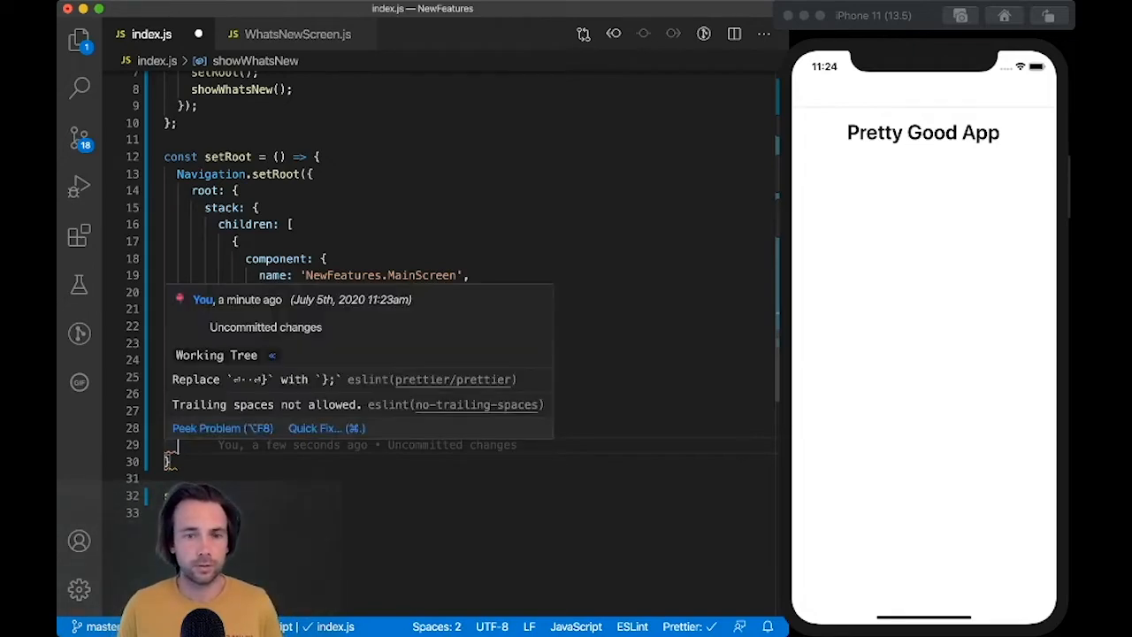
text(const pers)
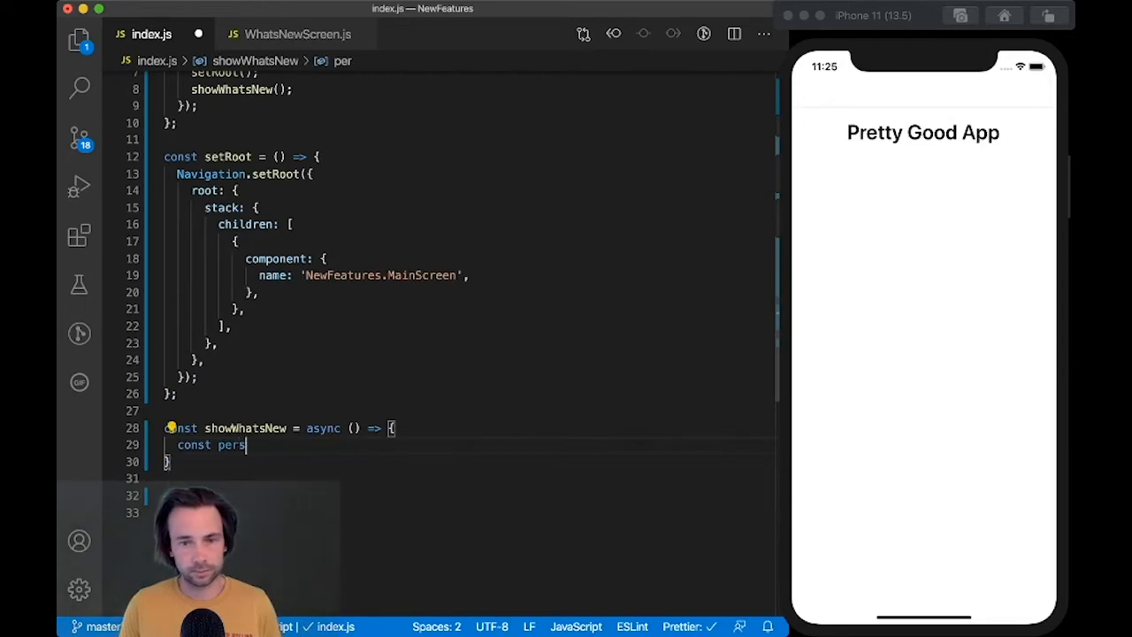
text(istedVers)
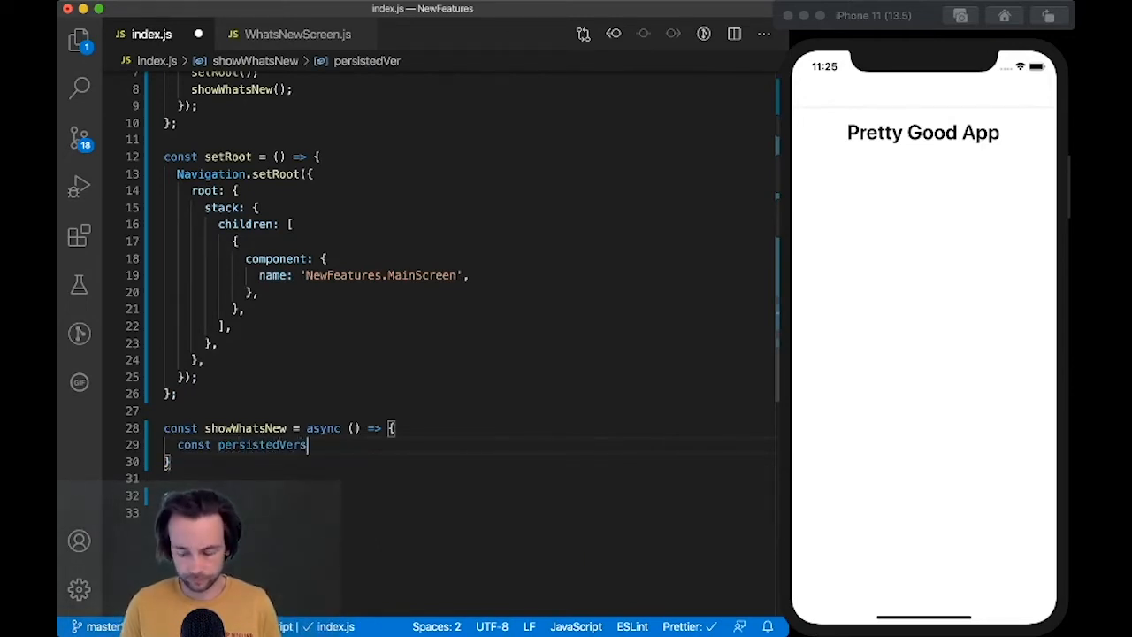
text(sion = awa)
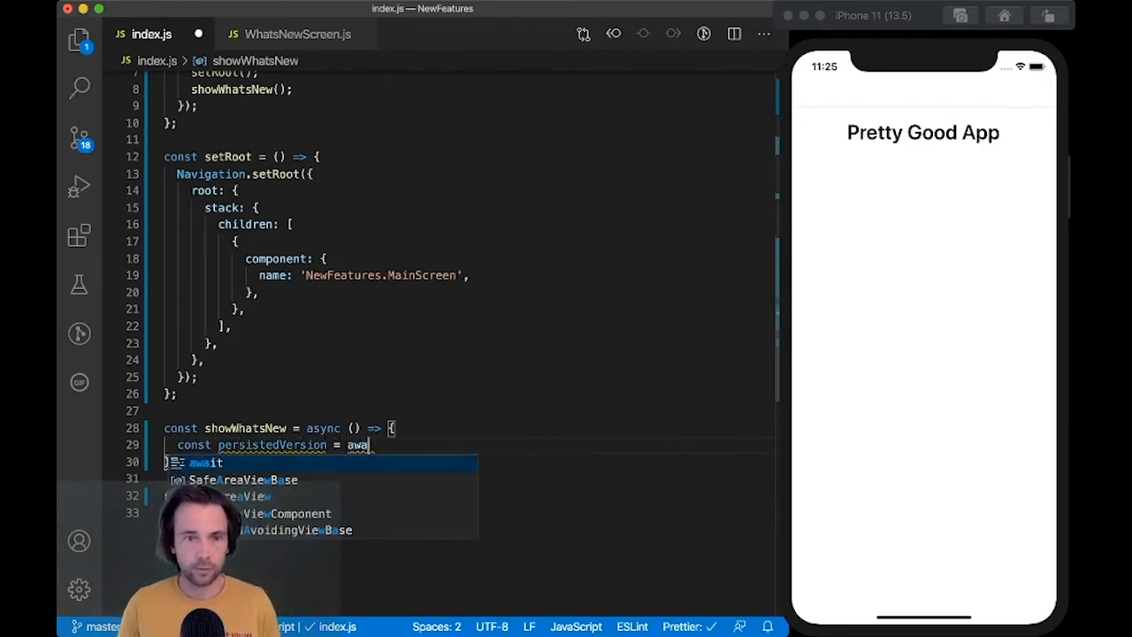
text(AsyncStorage)
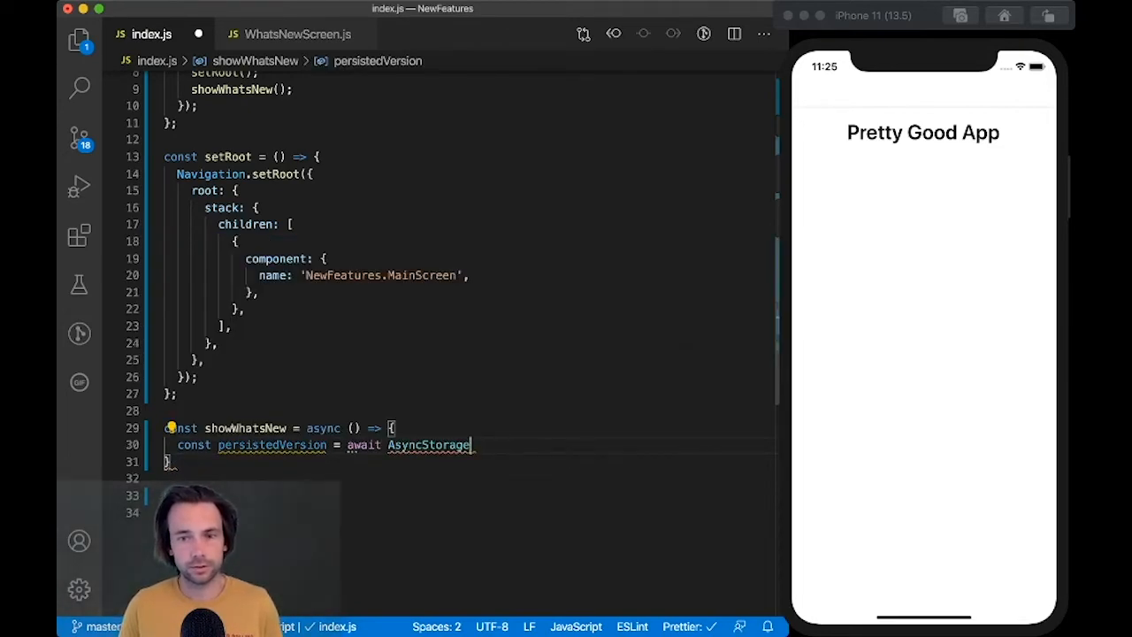
text(.get)
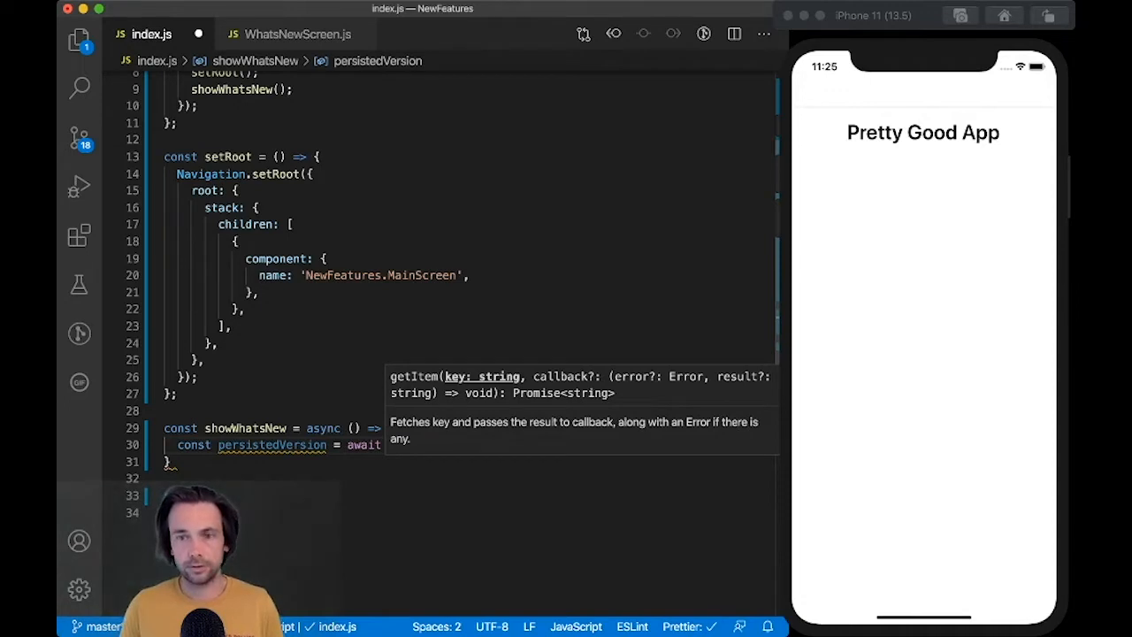
text(AsyncStorage.getItem('@app'))
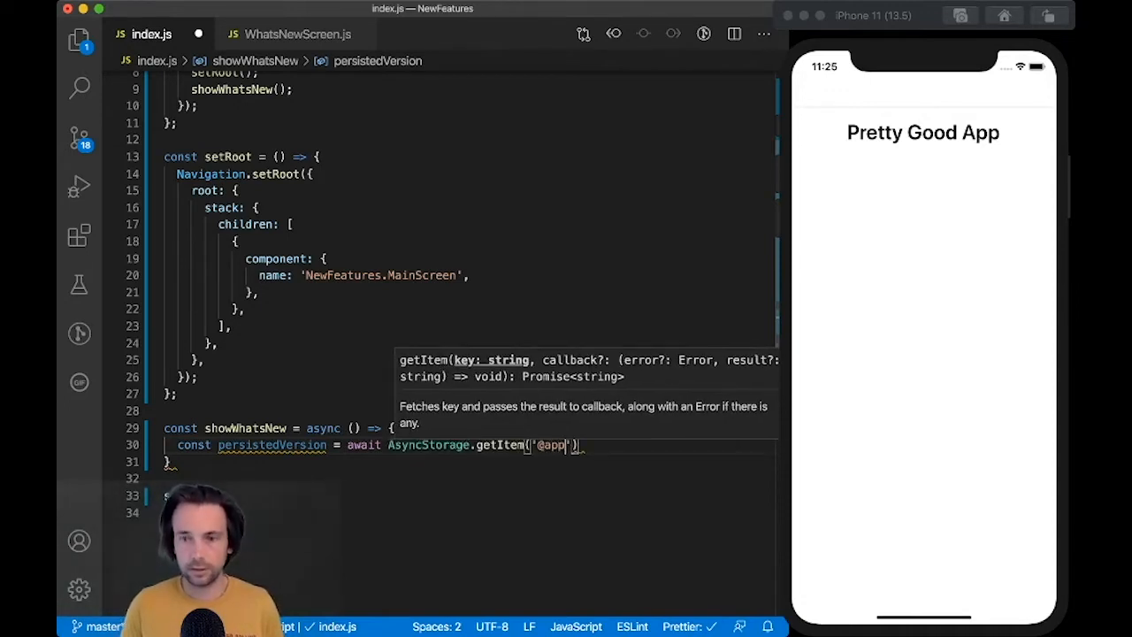
text(_version)
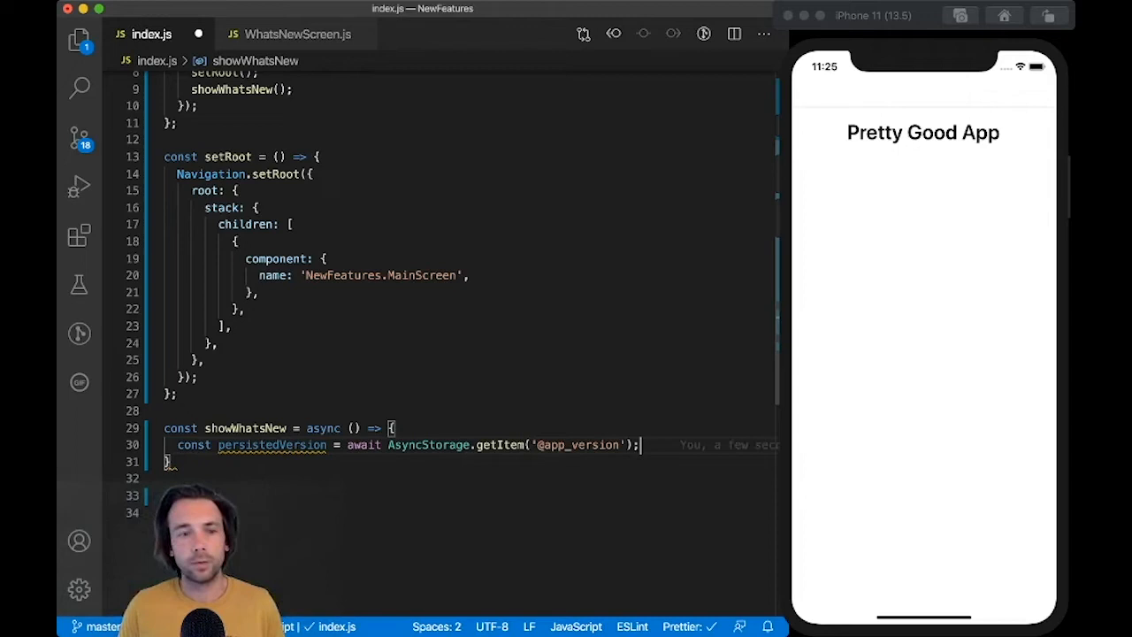
key(enter)
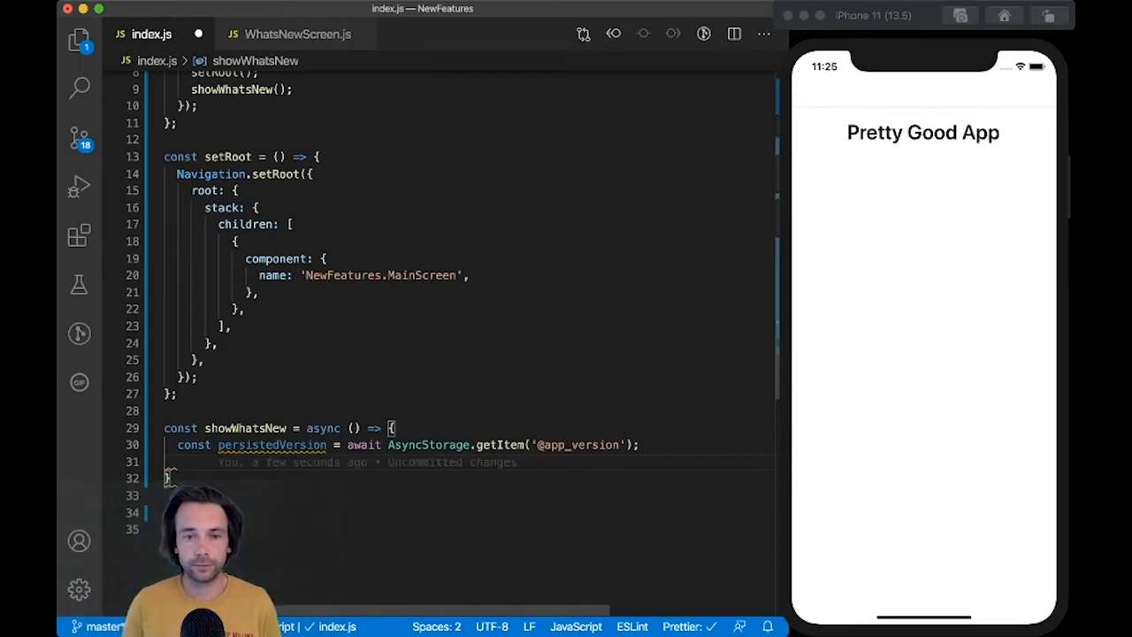
text(const cu)
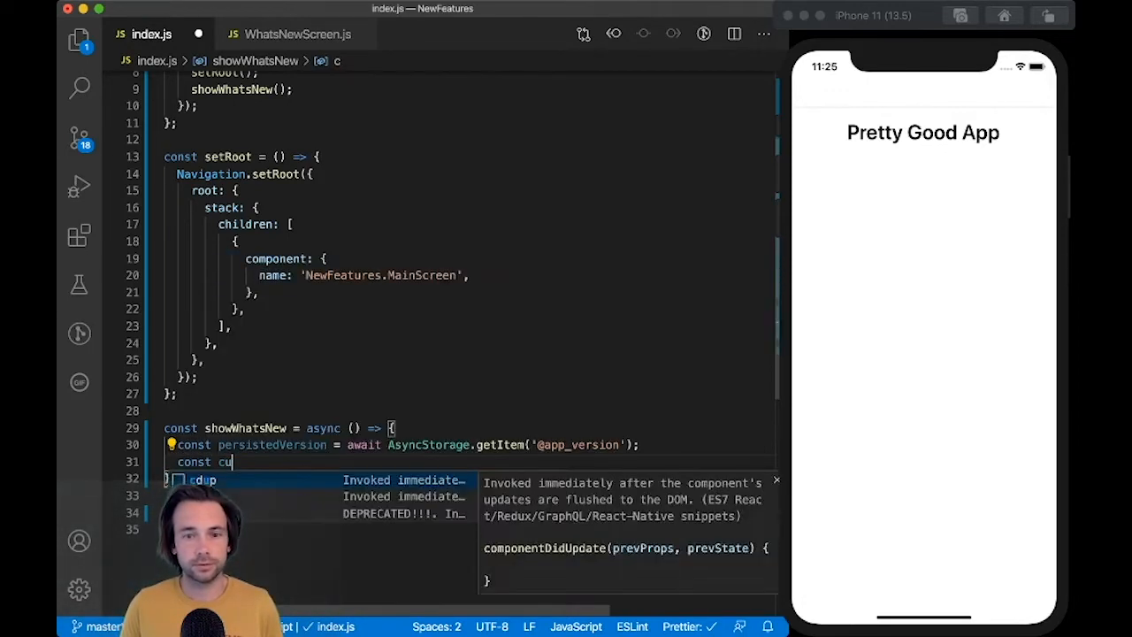
Step: Add const currentVersion = DeviceInfo.getVersion() inside showWhatsNew
text(ree)
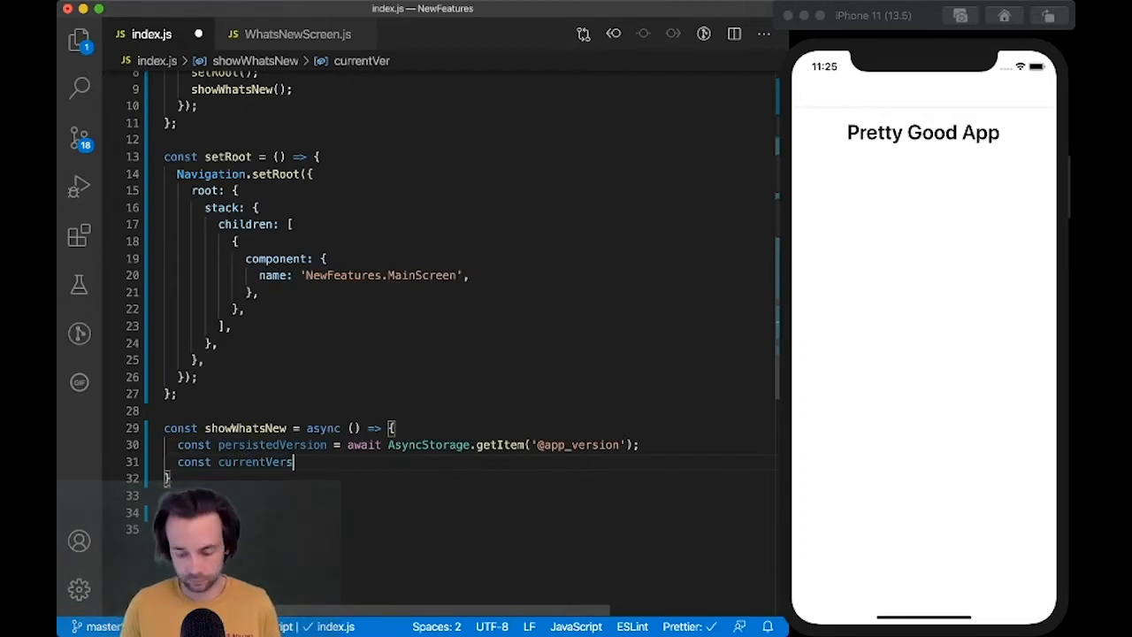
text(ion =)
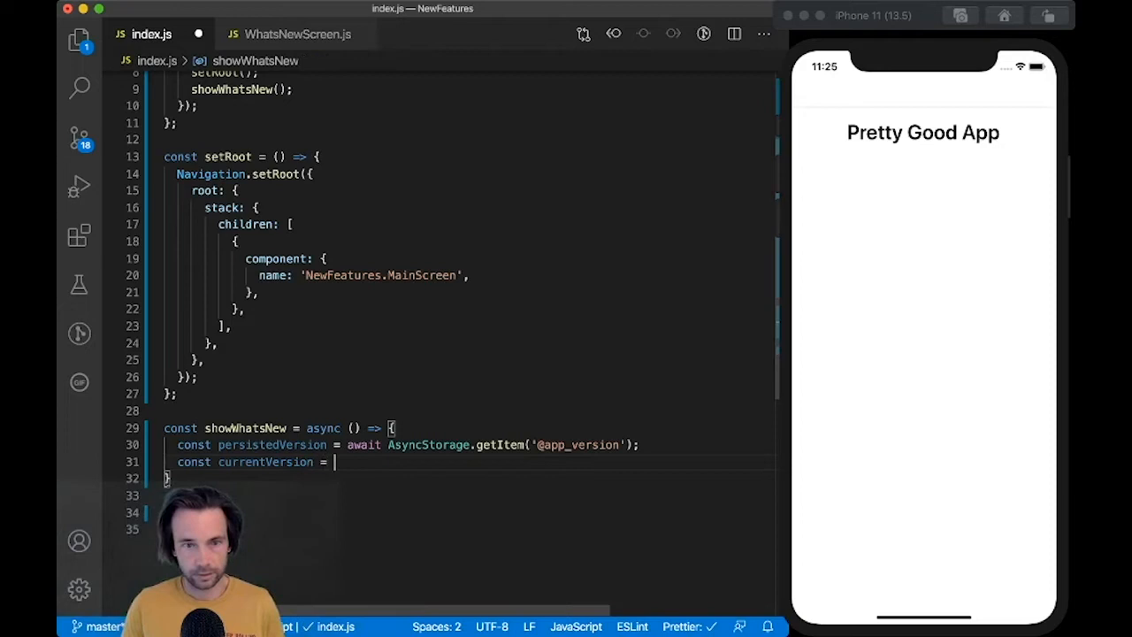
text(DeviceInfo)
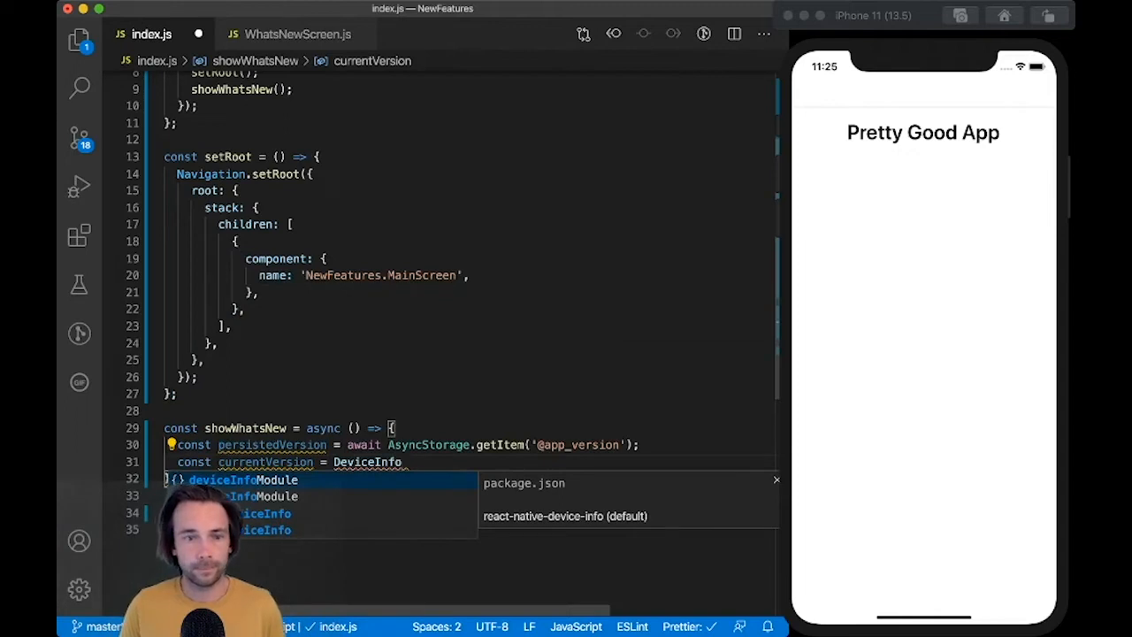
text(.g)
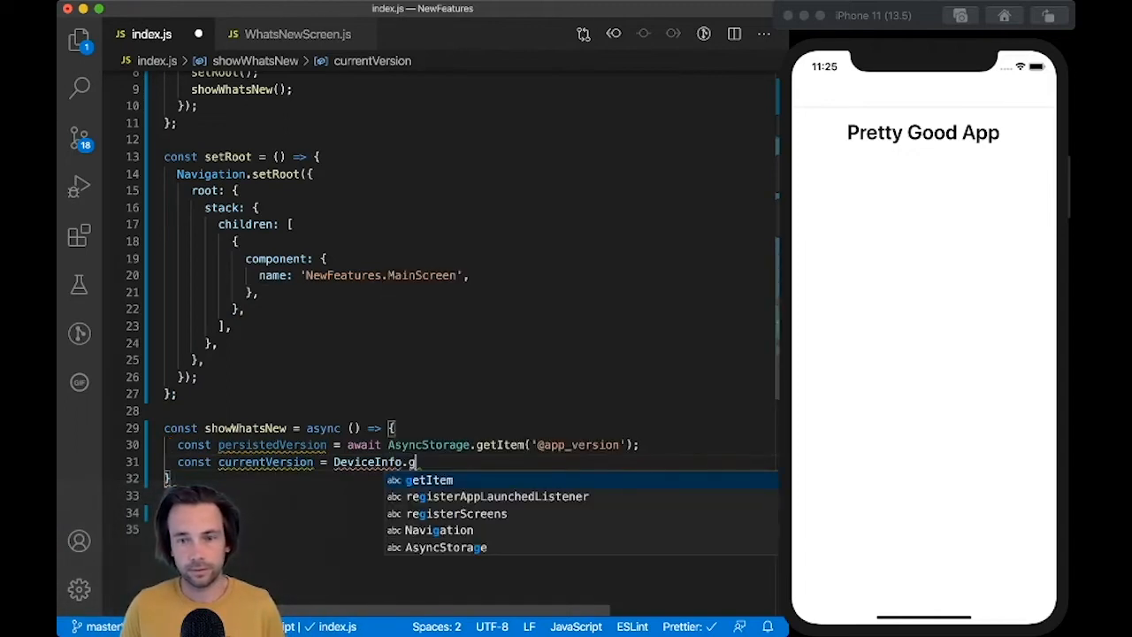
text(etV)
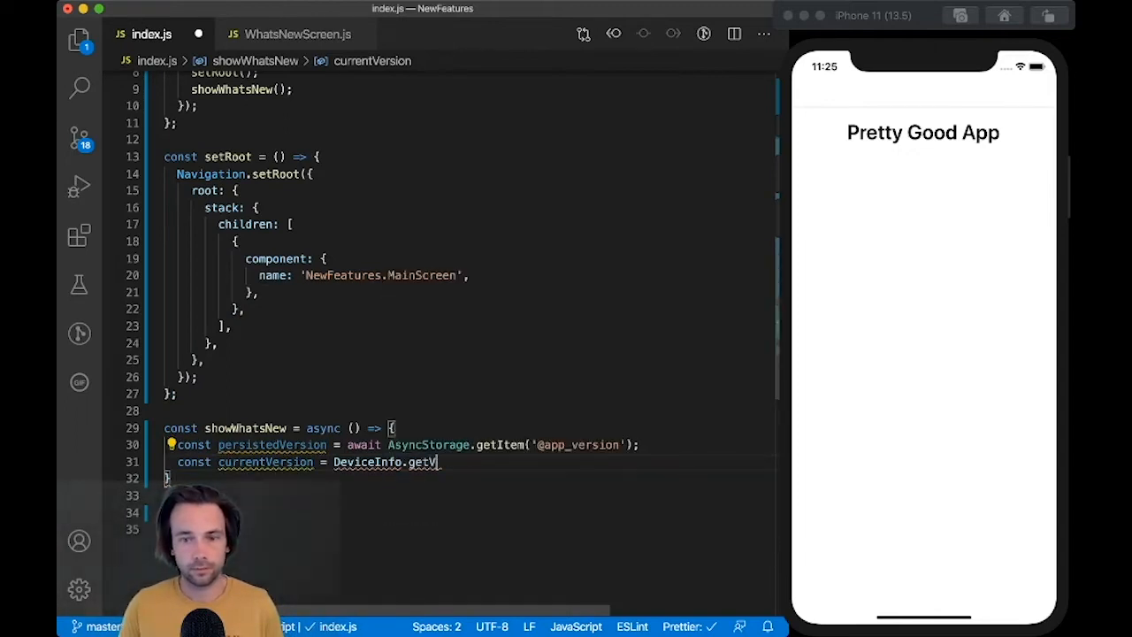
text(ersion())
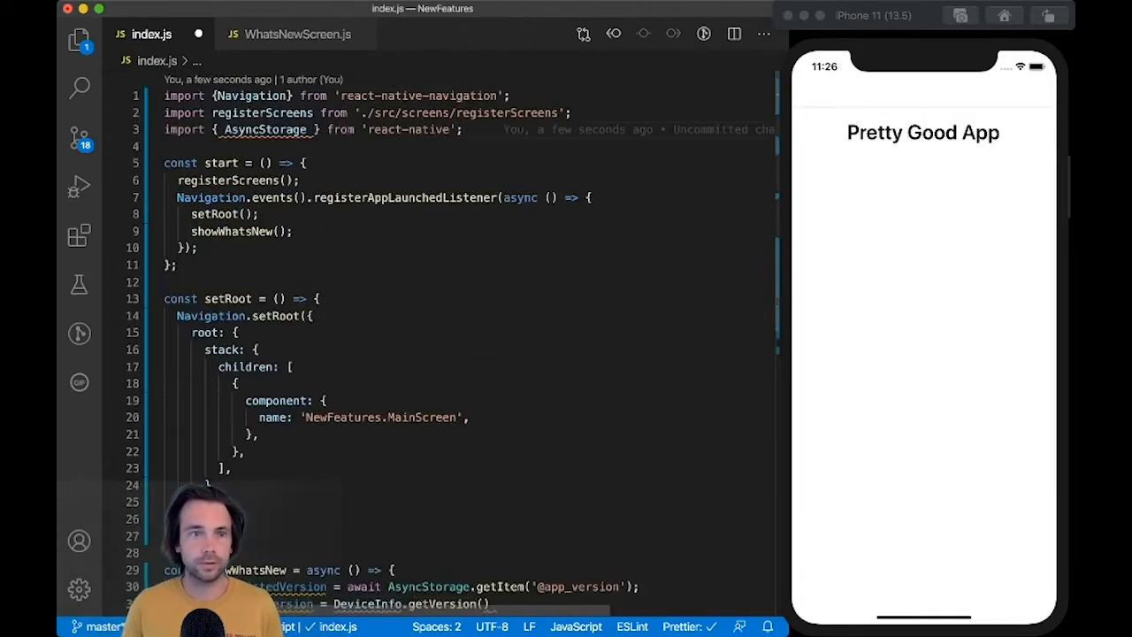
Step: Import DeviceInfo from 'react-native-device-info' at the top of index.js
text(import)
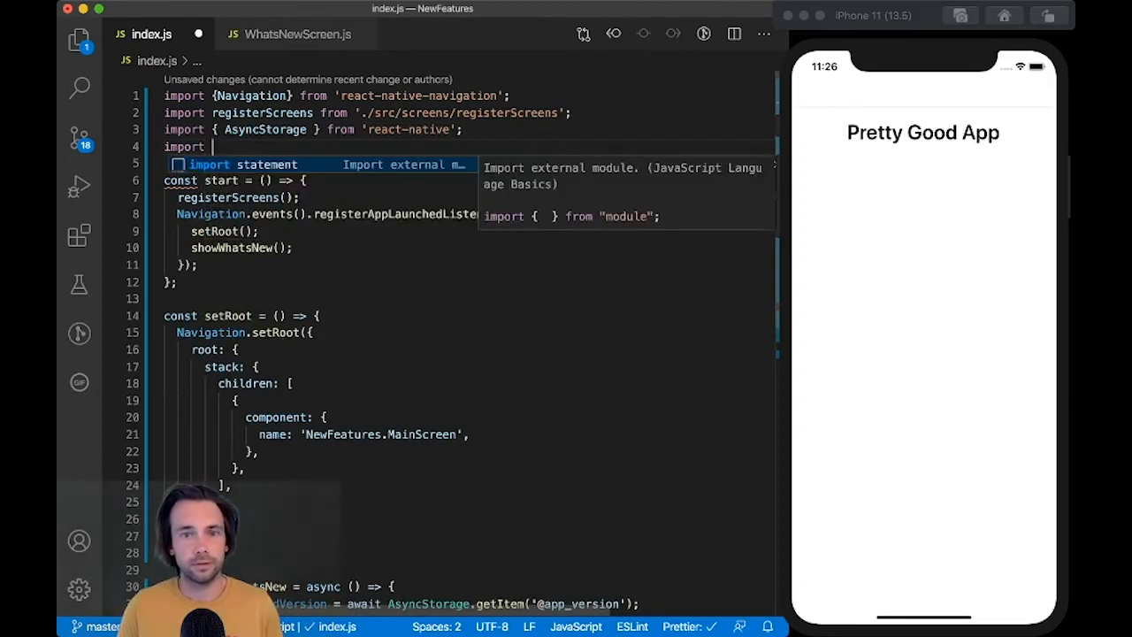
text(Devi)
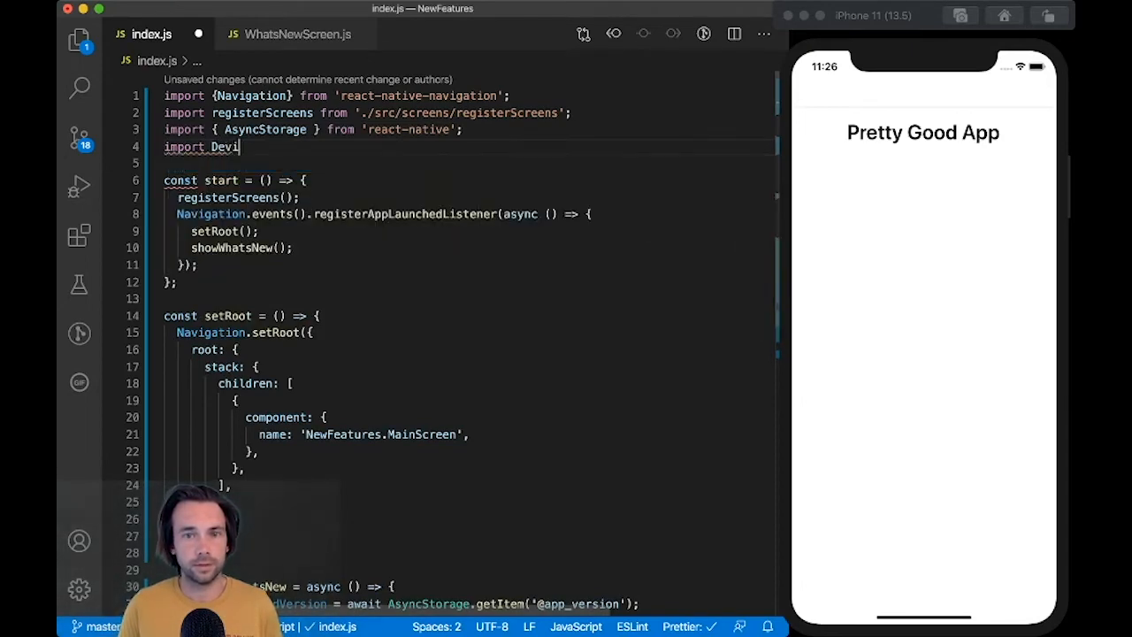
text(ceInfo)
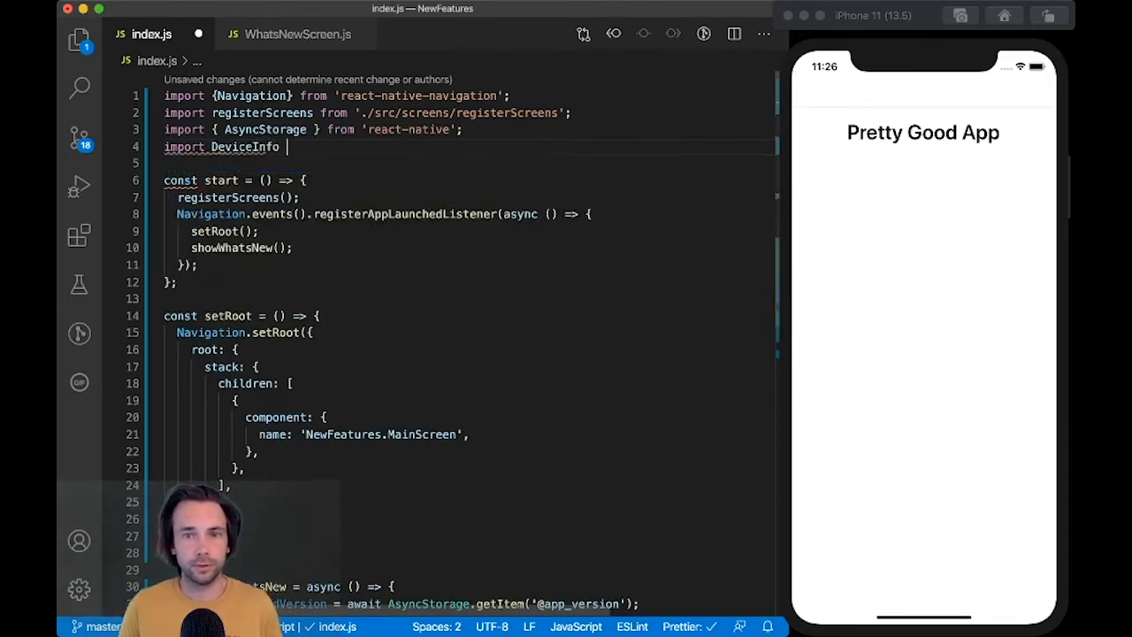
text(from 'react-native-device-info';)
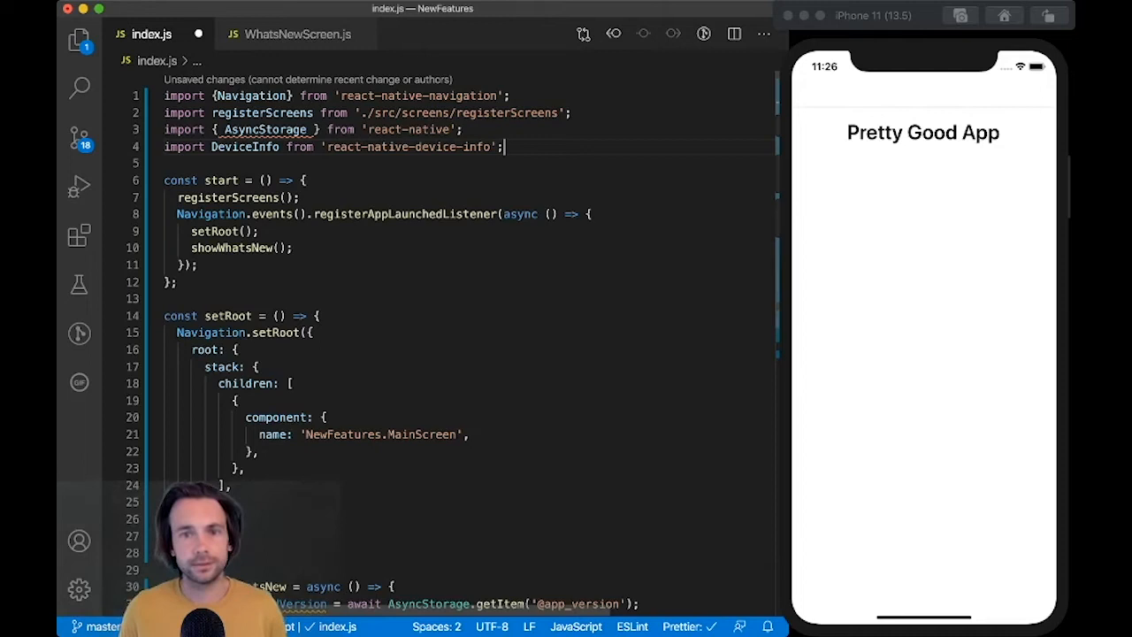
double_click(266, 129)
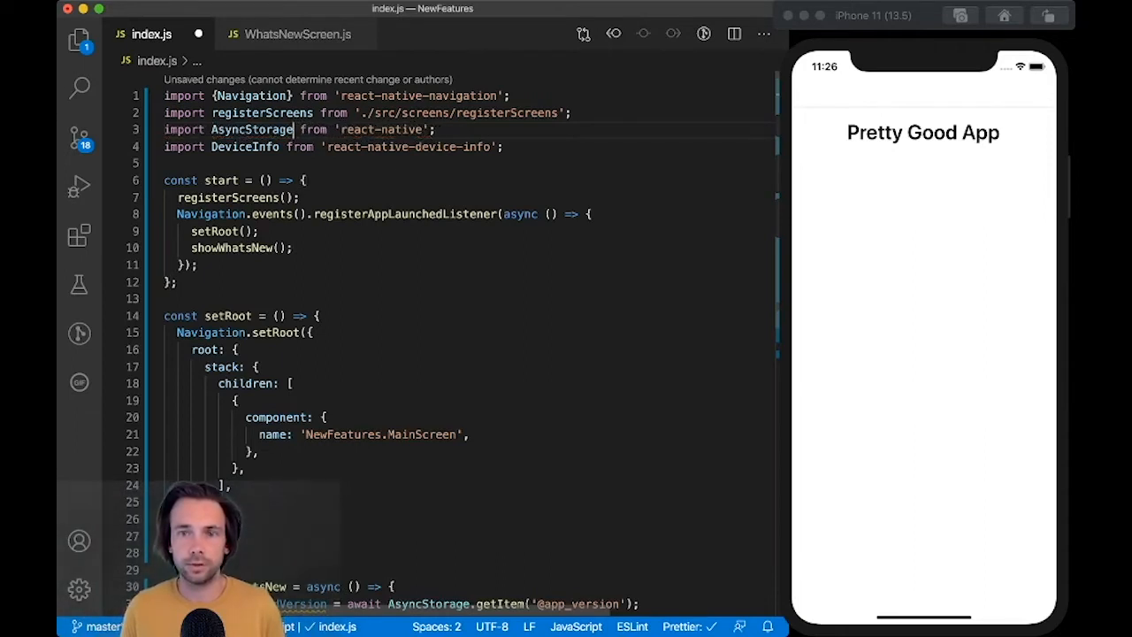
double_click(380, 129)
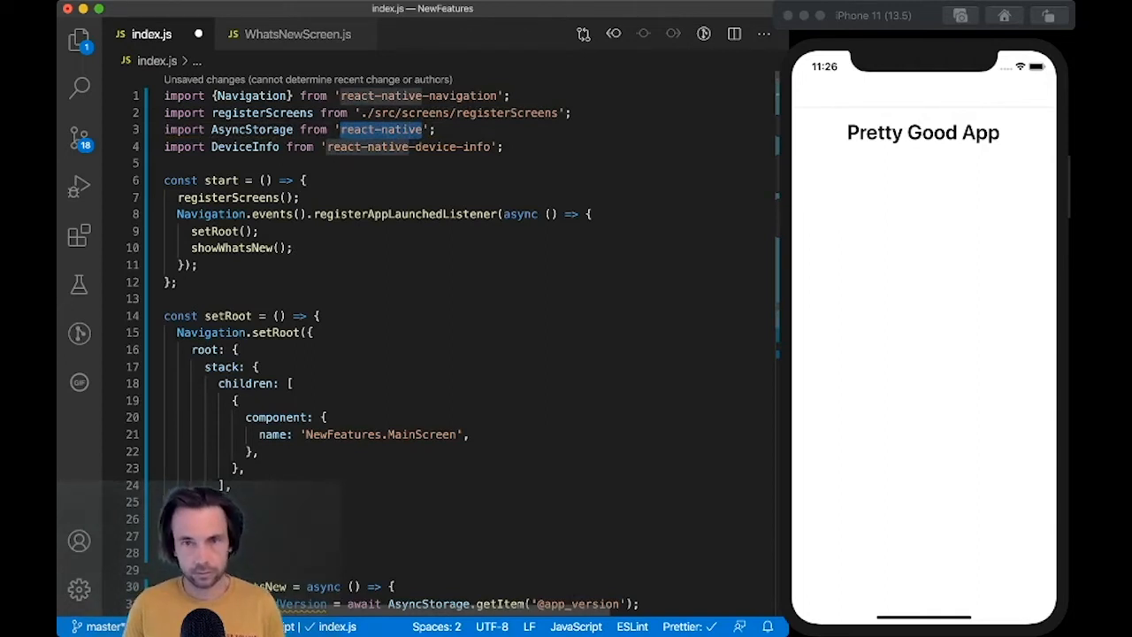
text(@r)
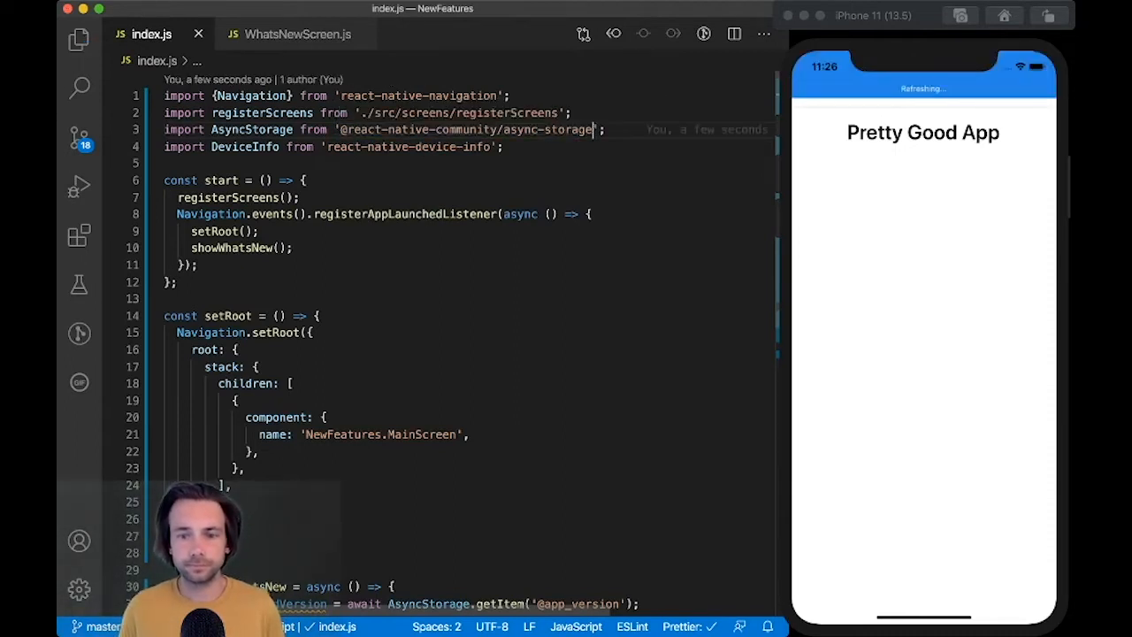
scroll(down, 3)
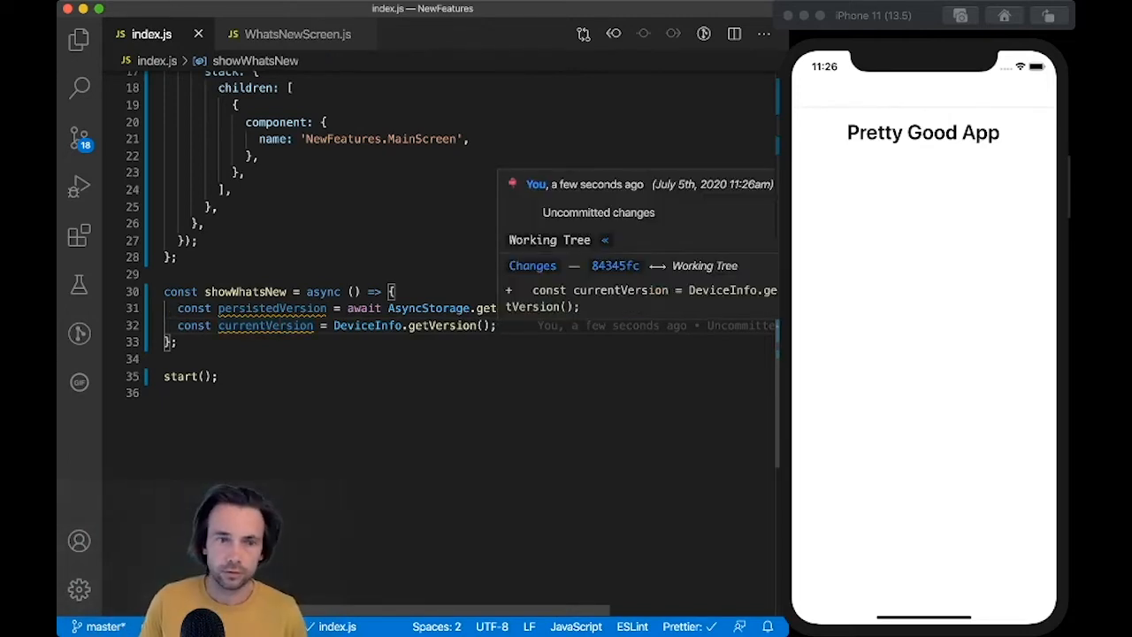
Step: Add an if (persistedVersion !== null) block and begin a Navigation.showModal call inside it
text(if)
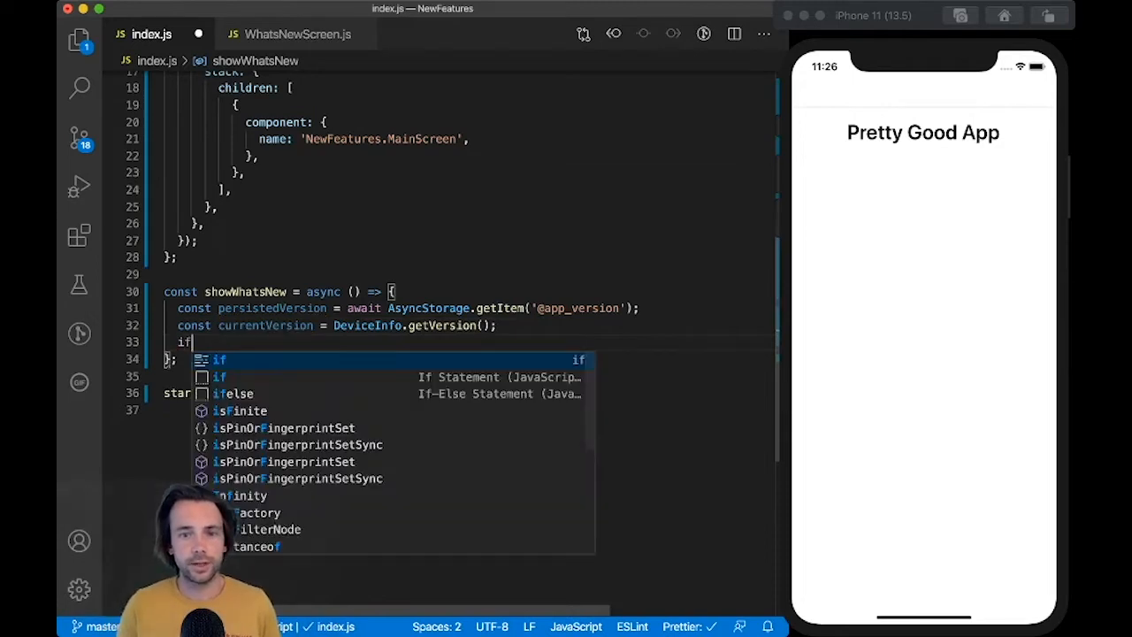
text((persistedVersion)
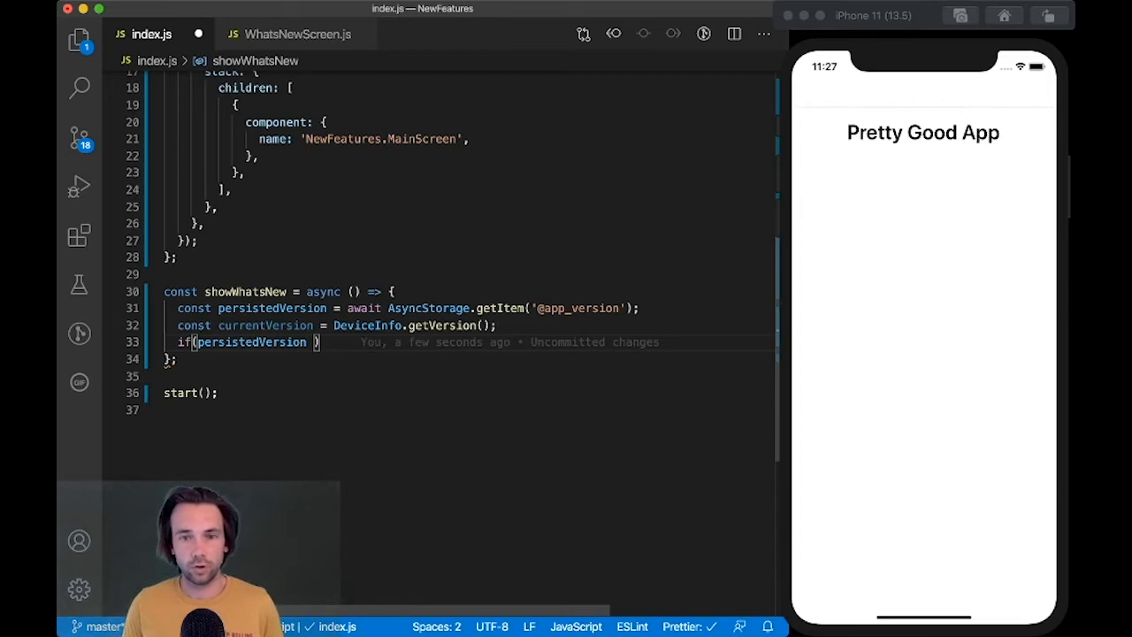
text(!)
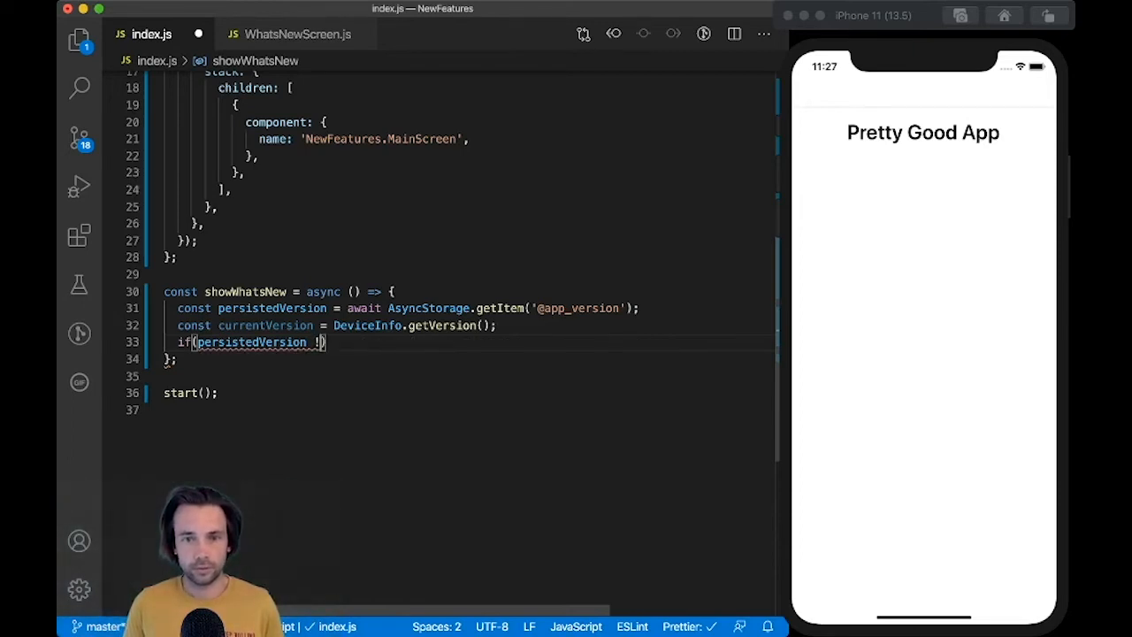
text(== null)
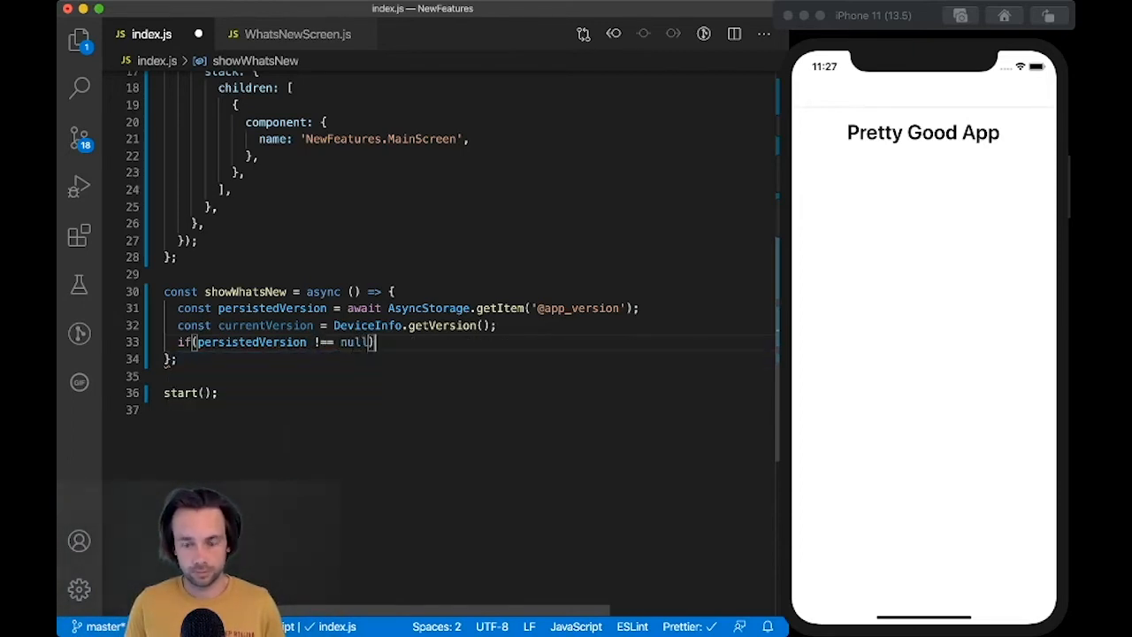
text({)
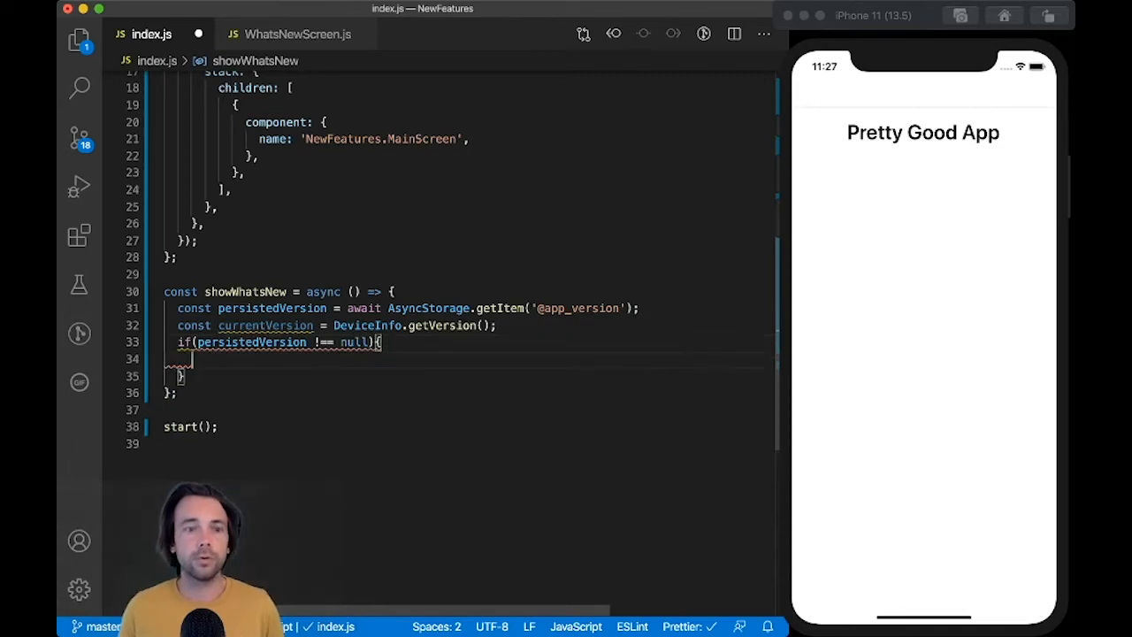
text(N)
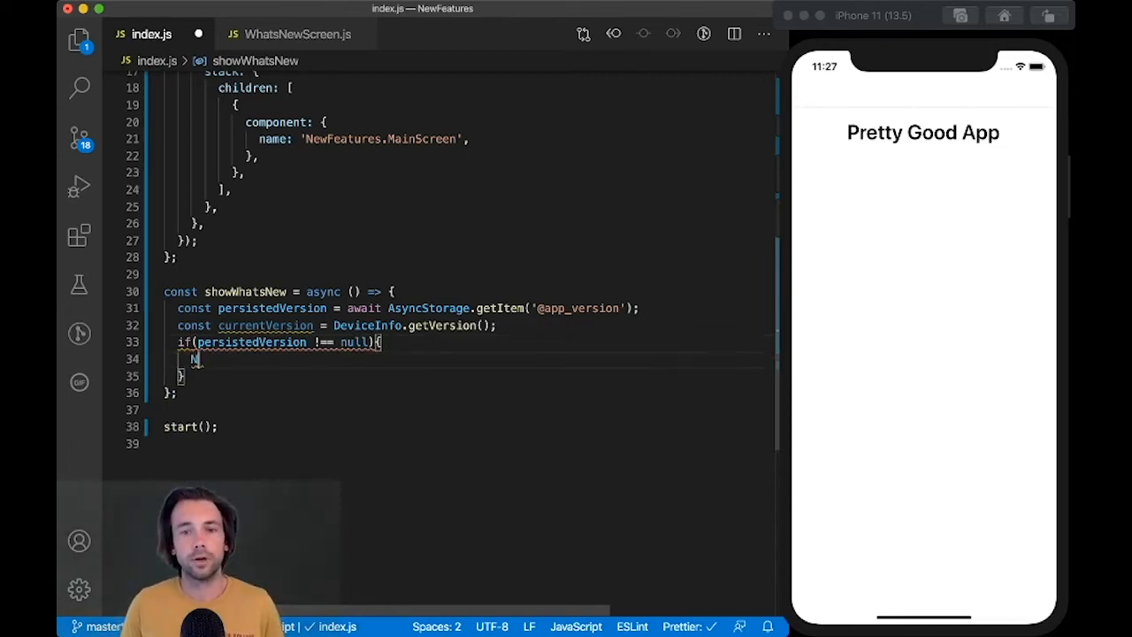
text(Navigation)
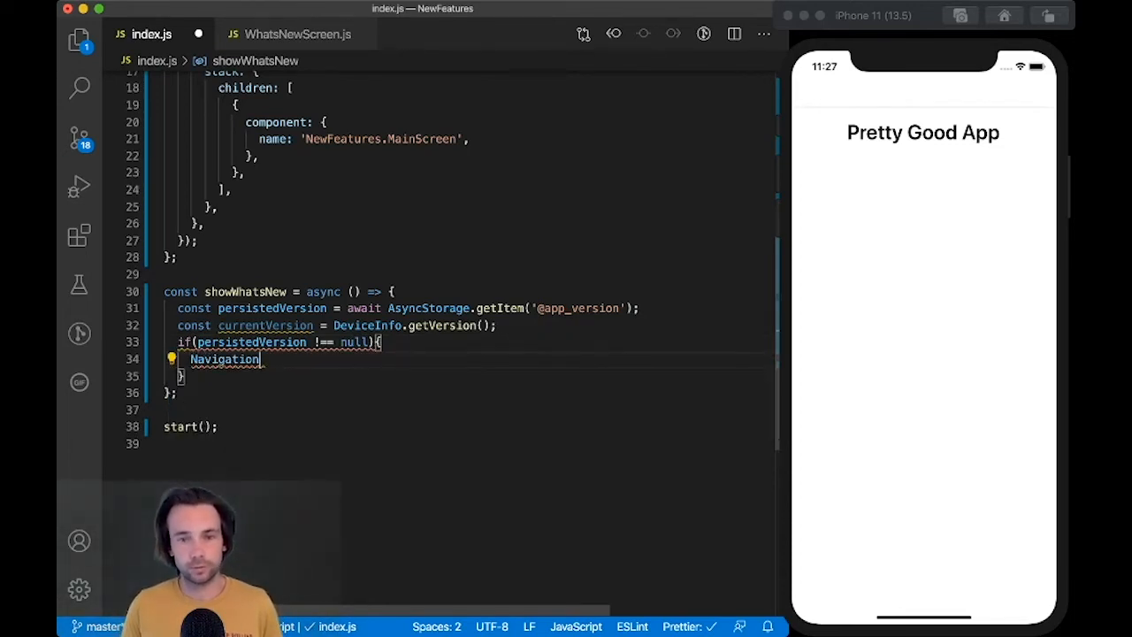
text(.showModal)
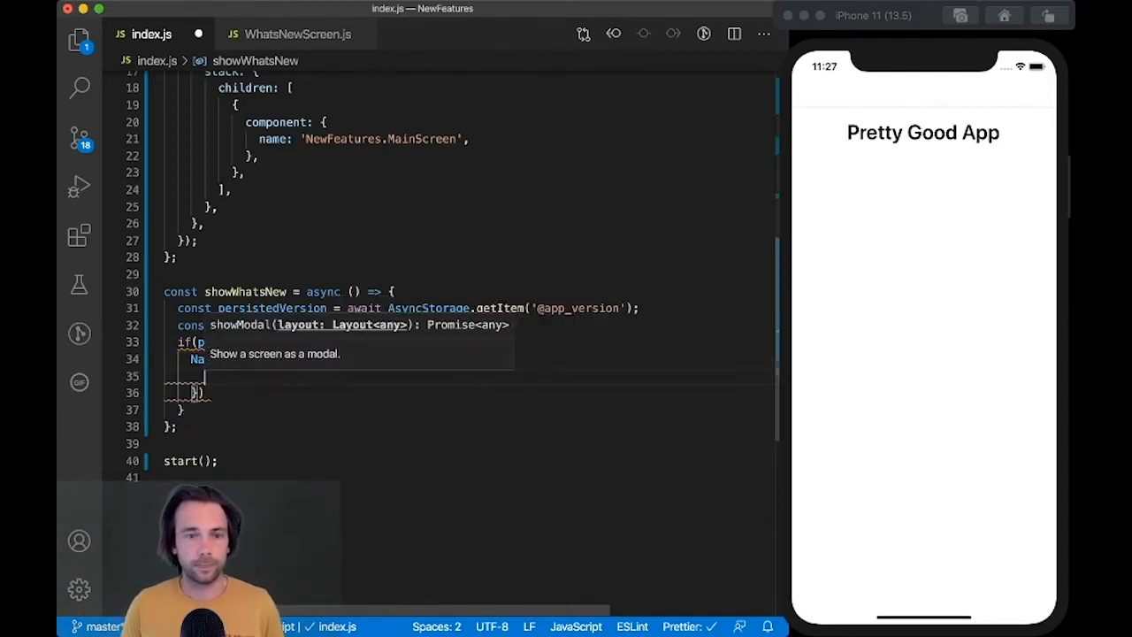
Step: Give showModal component 'NewFeatures.WhatsNew' with passProps { currentVersion }, then switch to WhatsNewScreen.js
text(component)
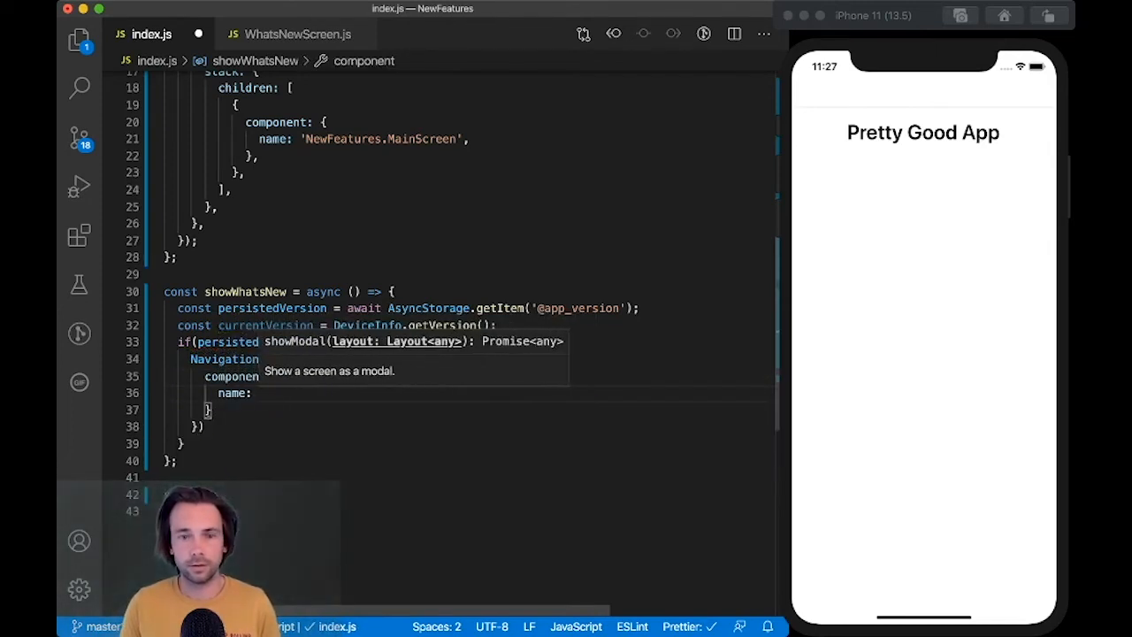
text(NewFeatures.W')
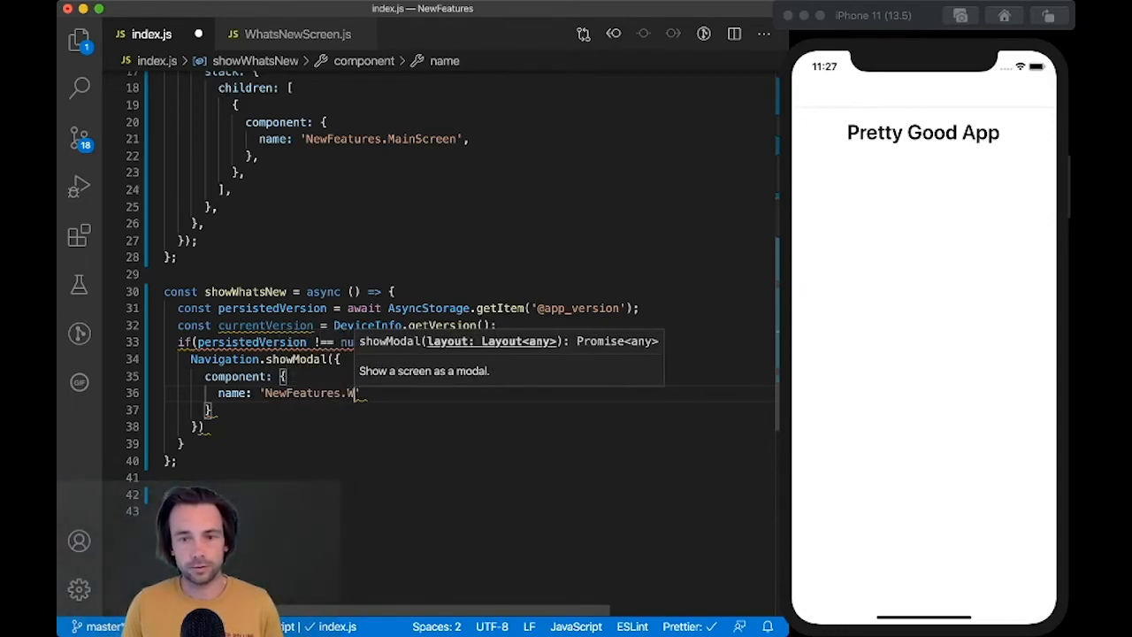
text(hatsNew)
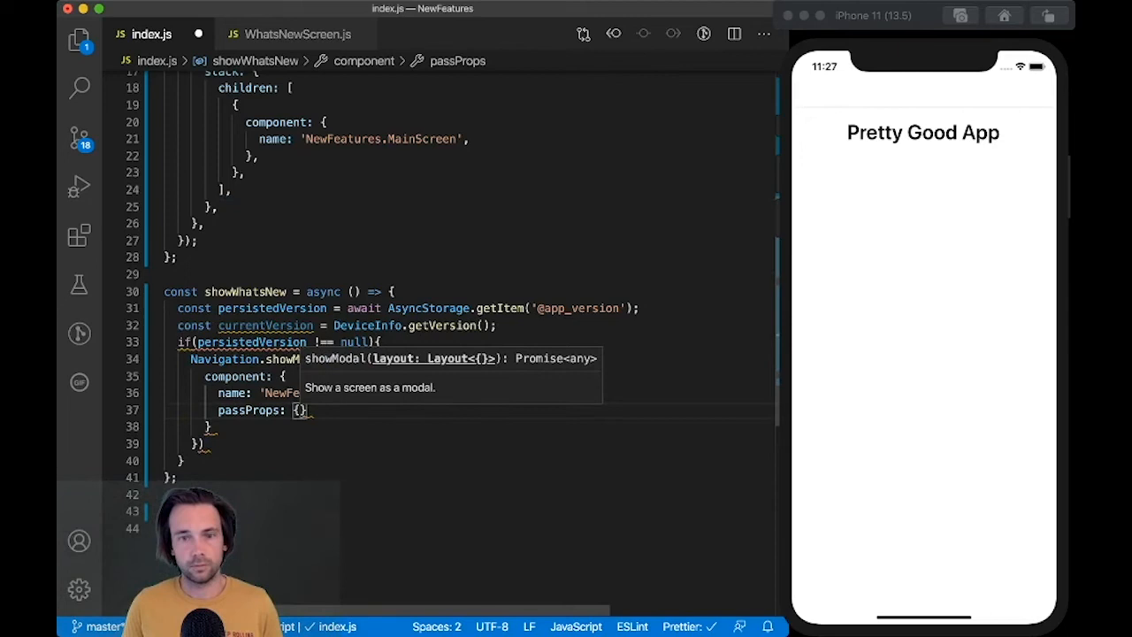
text(currentVersion,)
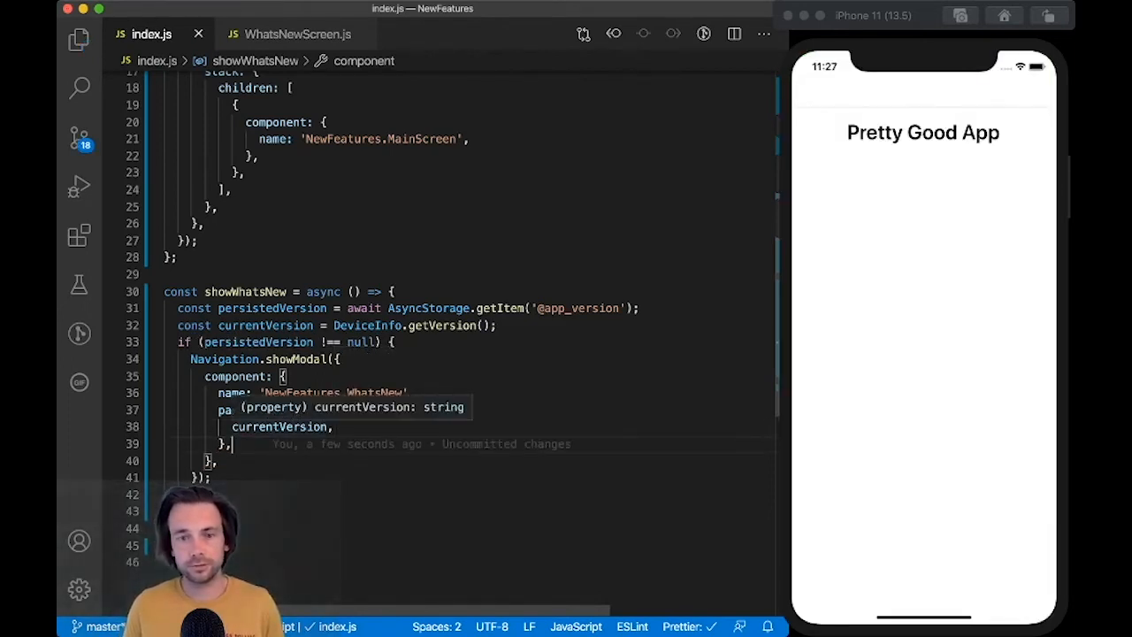
click(297, 34)
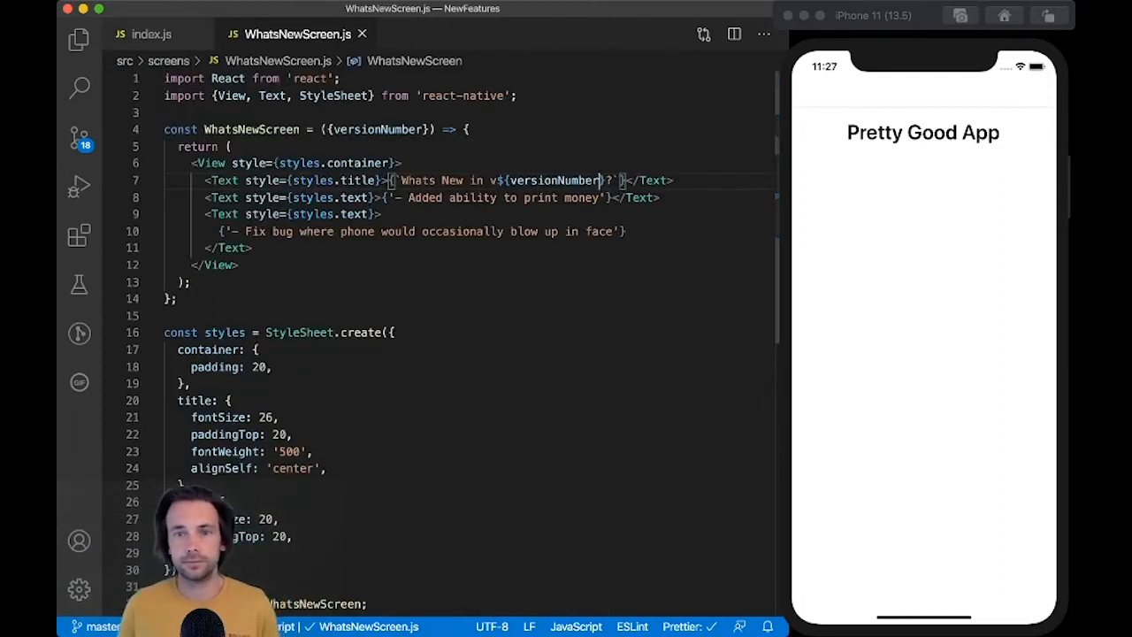
mouse_move(377, 129)
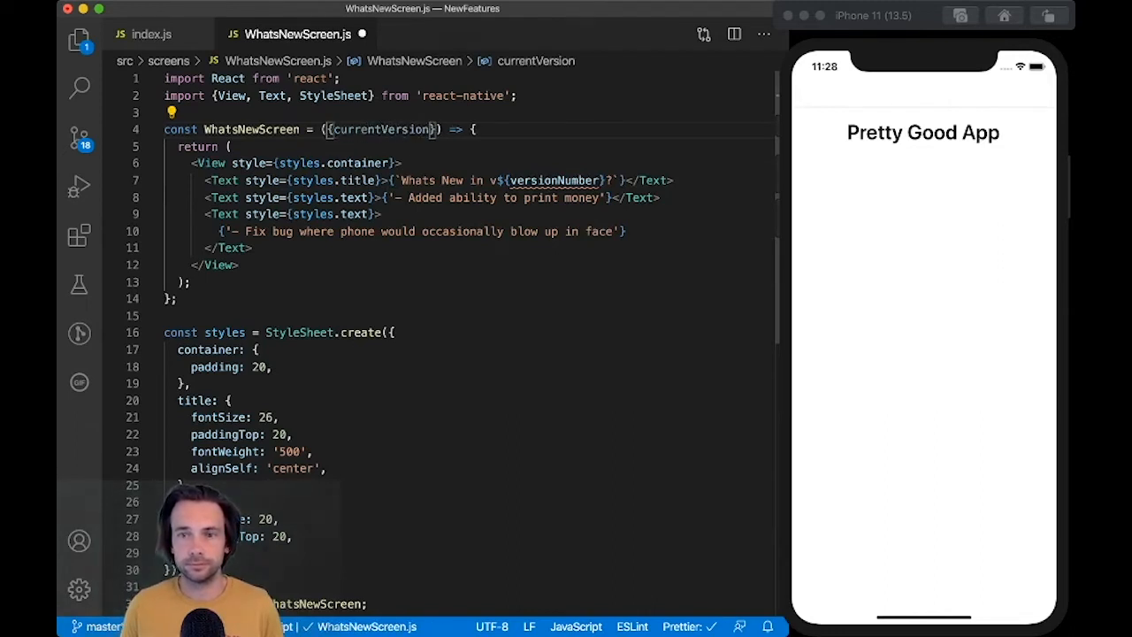
Step: Rename the versionNumber prop to currentVersion in signature and title, then return to index.js
text(currentV)
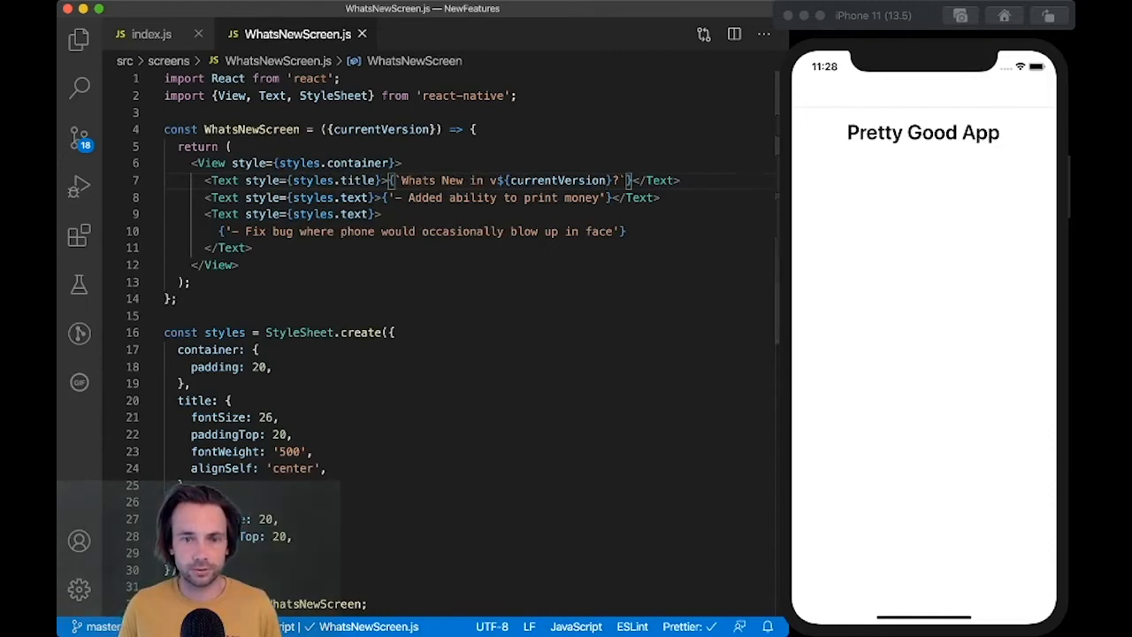
click(151, 34)
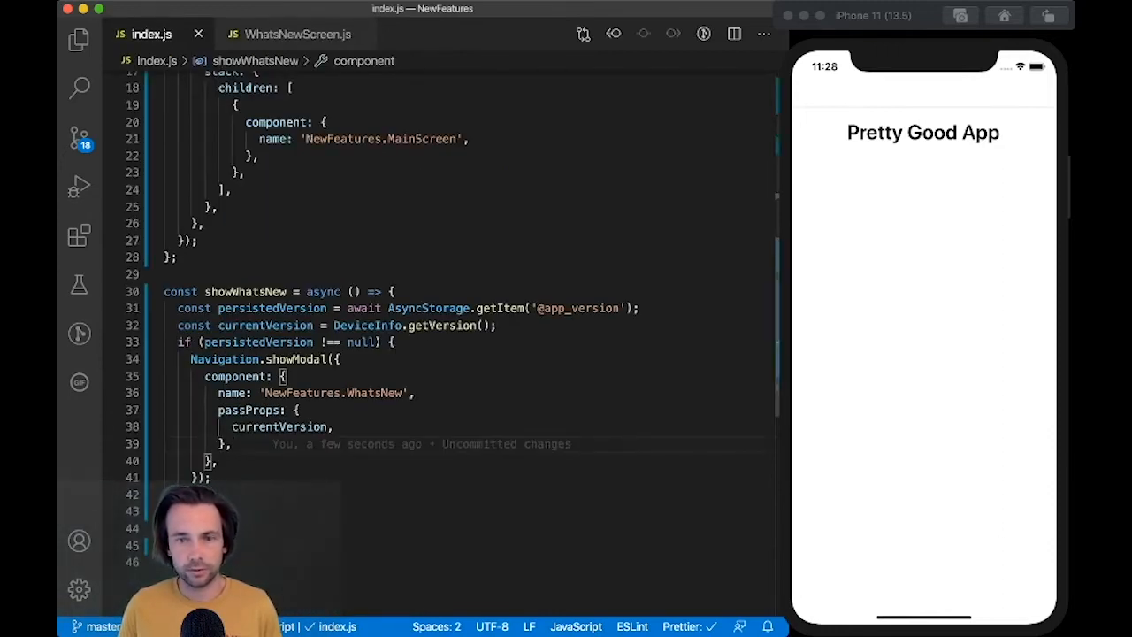
click(332, 393)
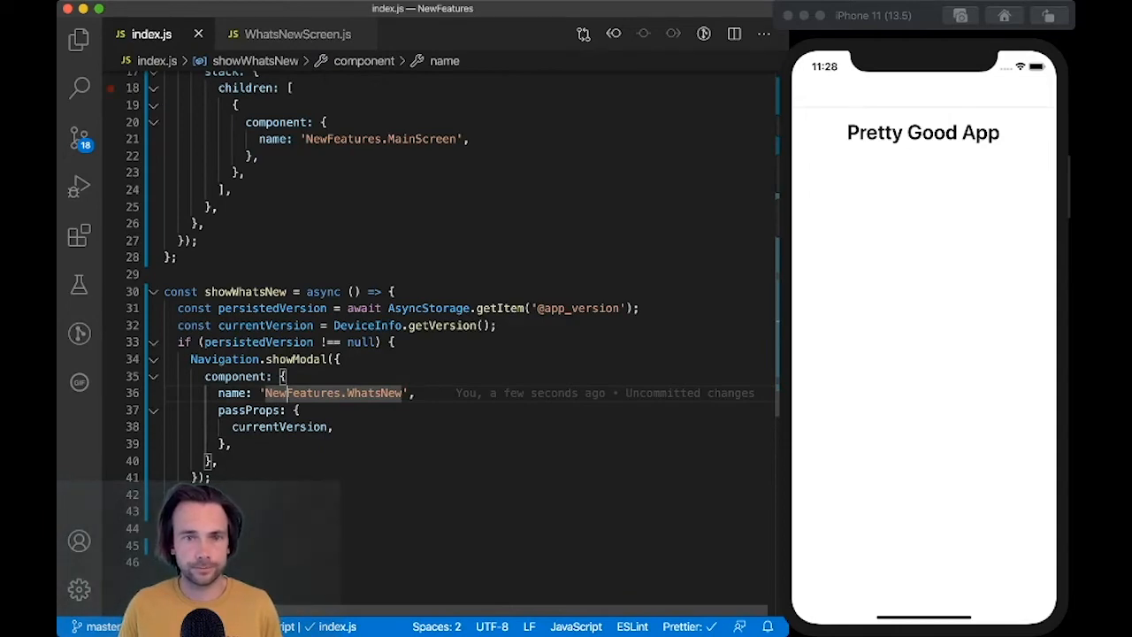
click(79, 41)
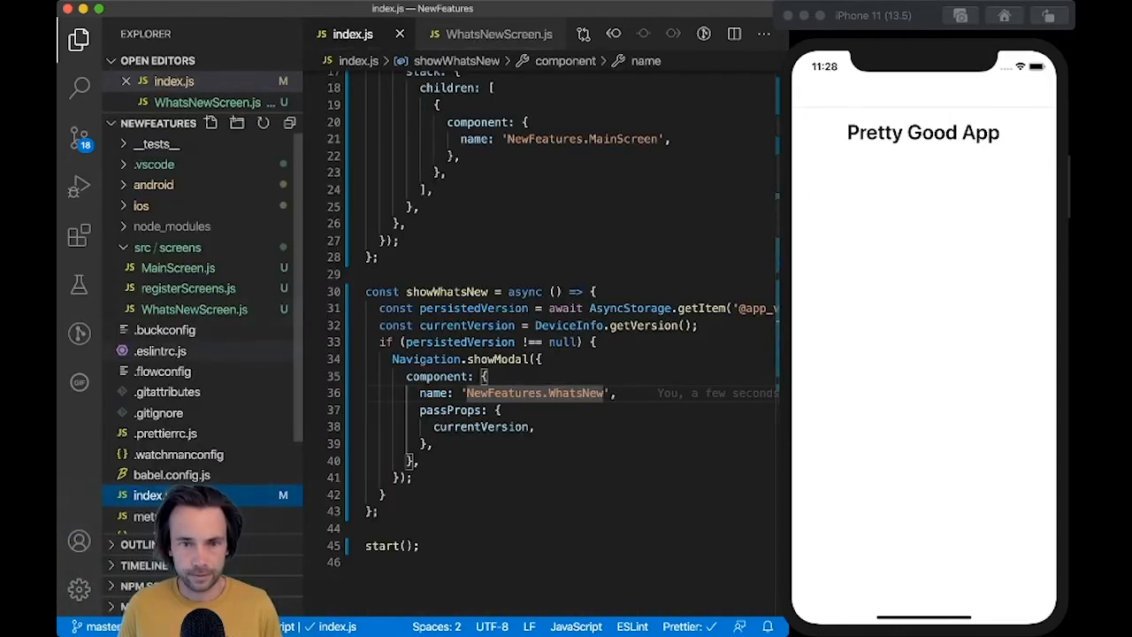
Step: Import WhatsNewScreen in registerScreens.js, register it as 'NewFeatures.WhatsNew', and save
click(188, 309)
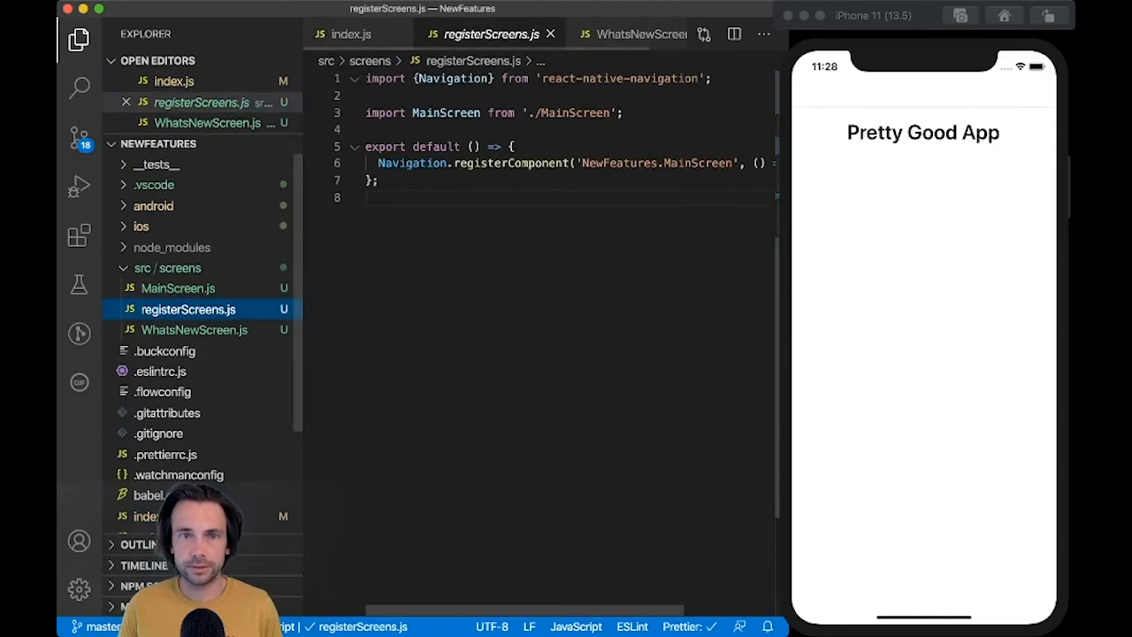
click(79, 40)
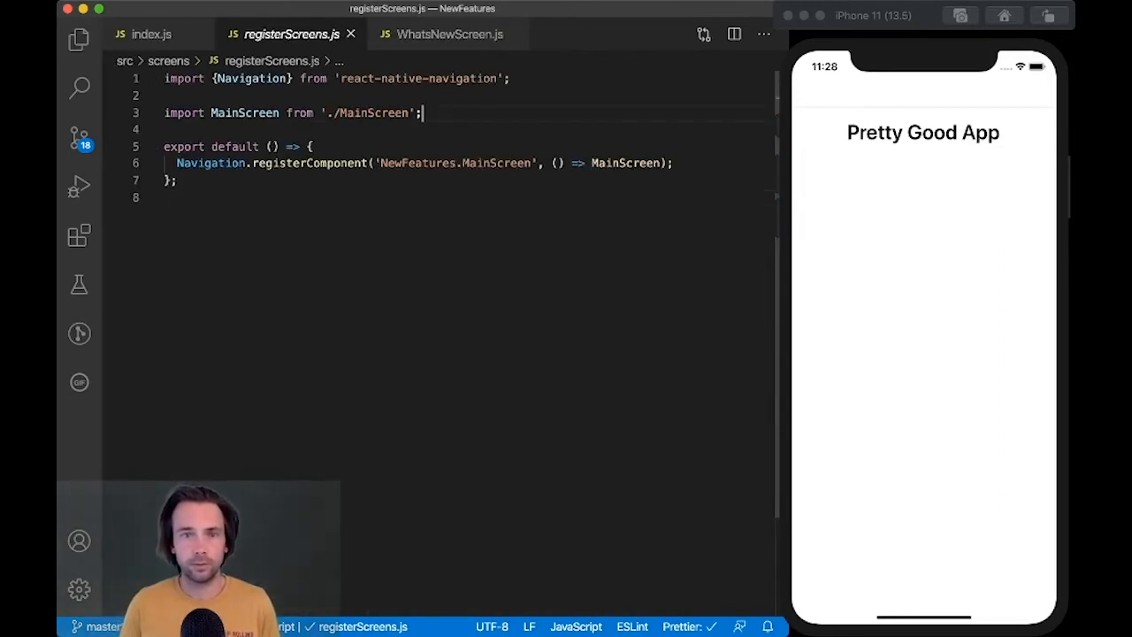
text(import)
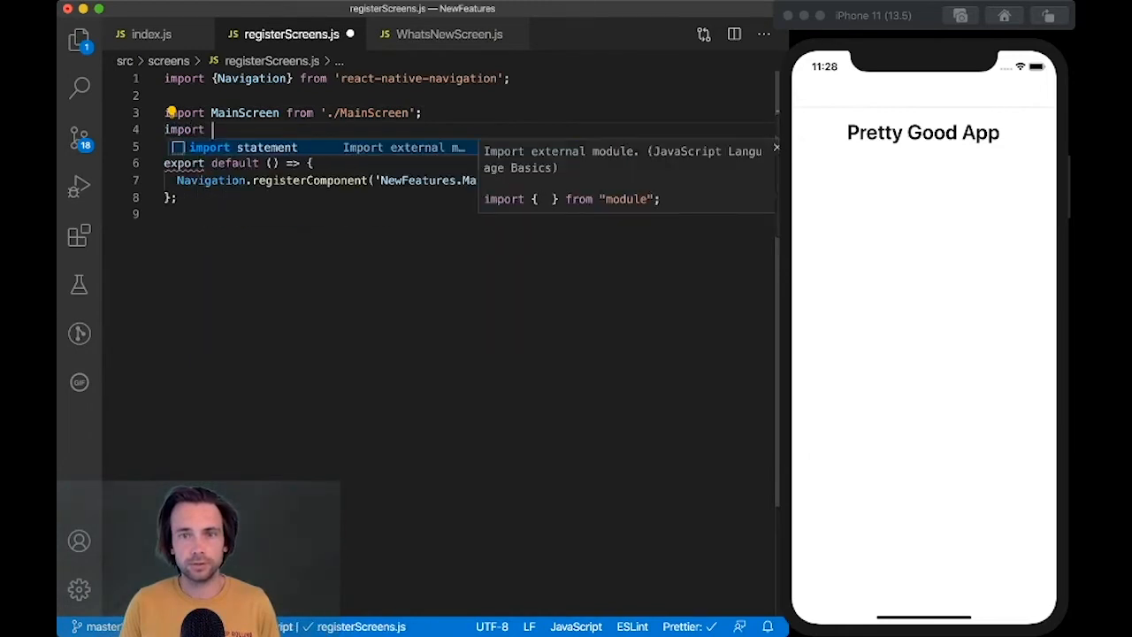
text(Whats)
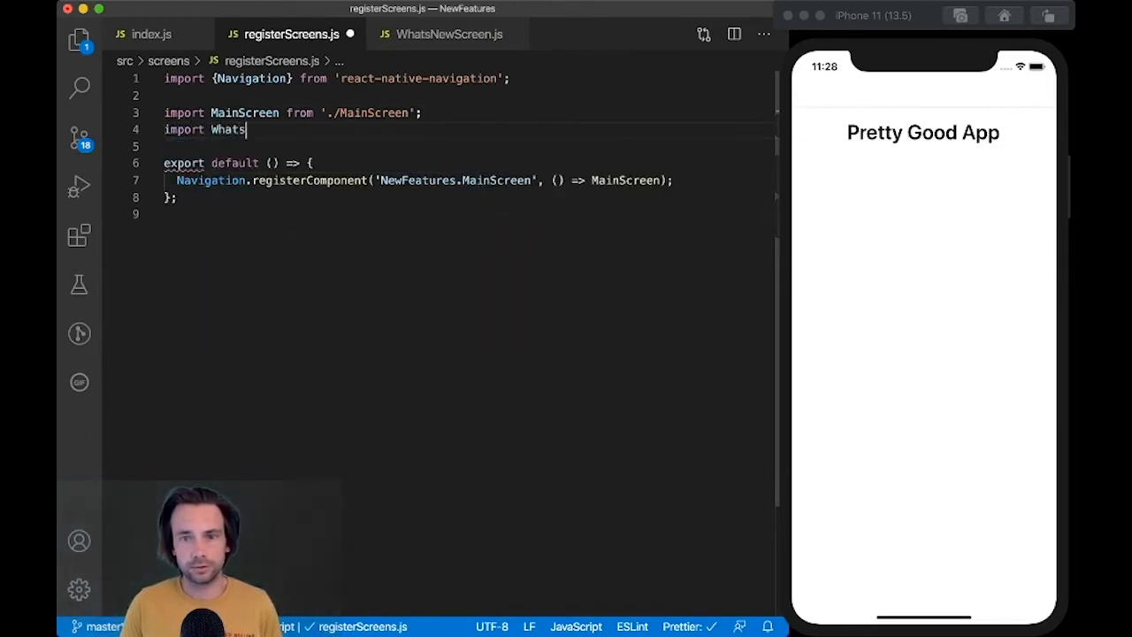
text(New)
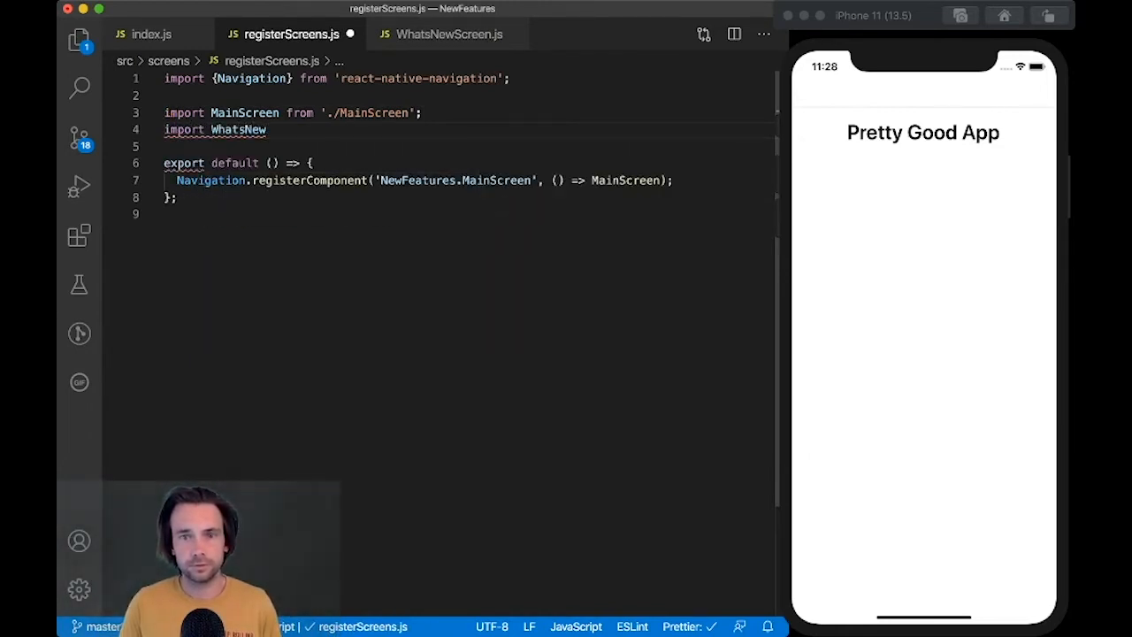
text(from ')
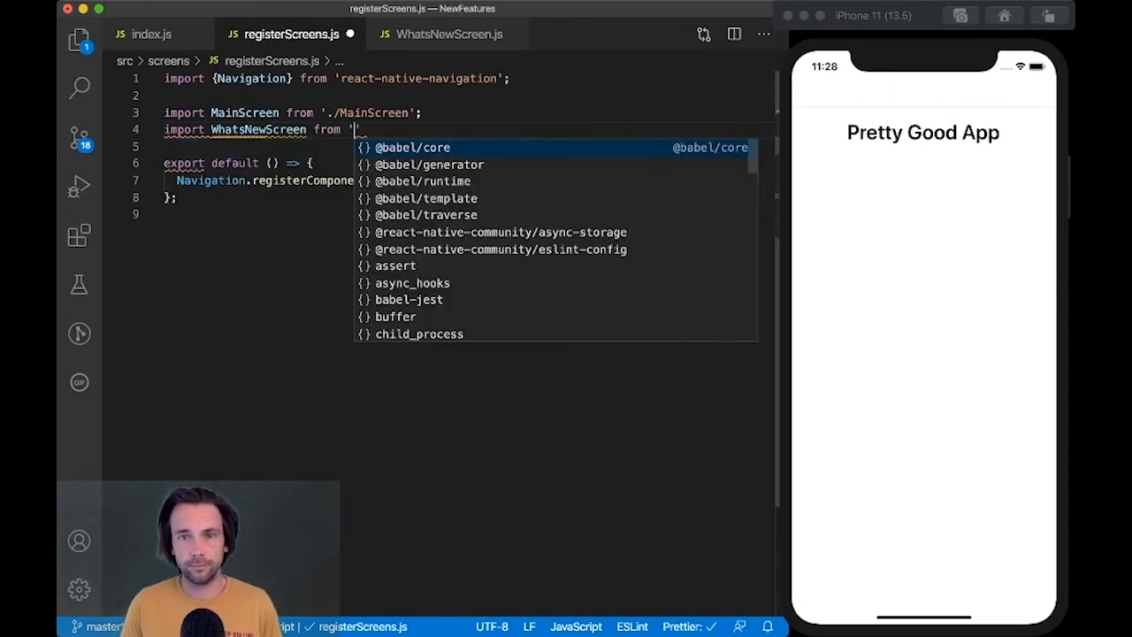
text(./w)
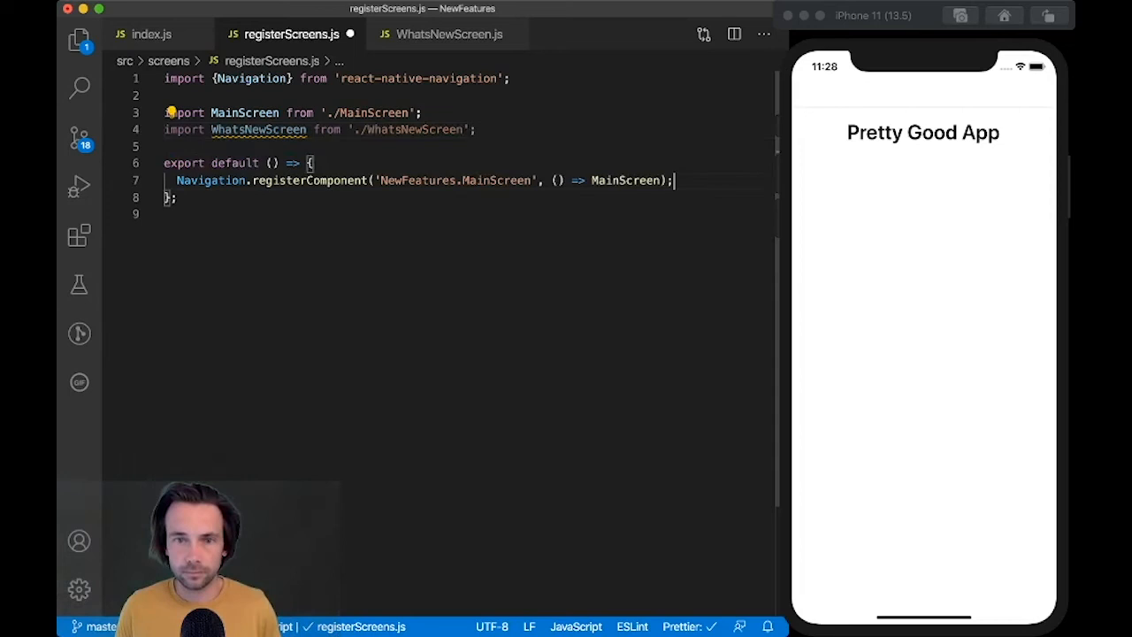
text(N)
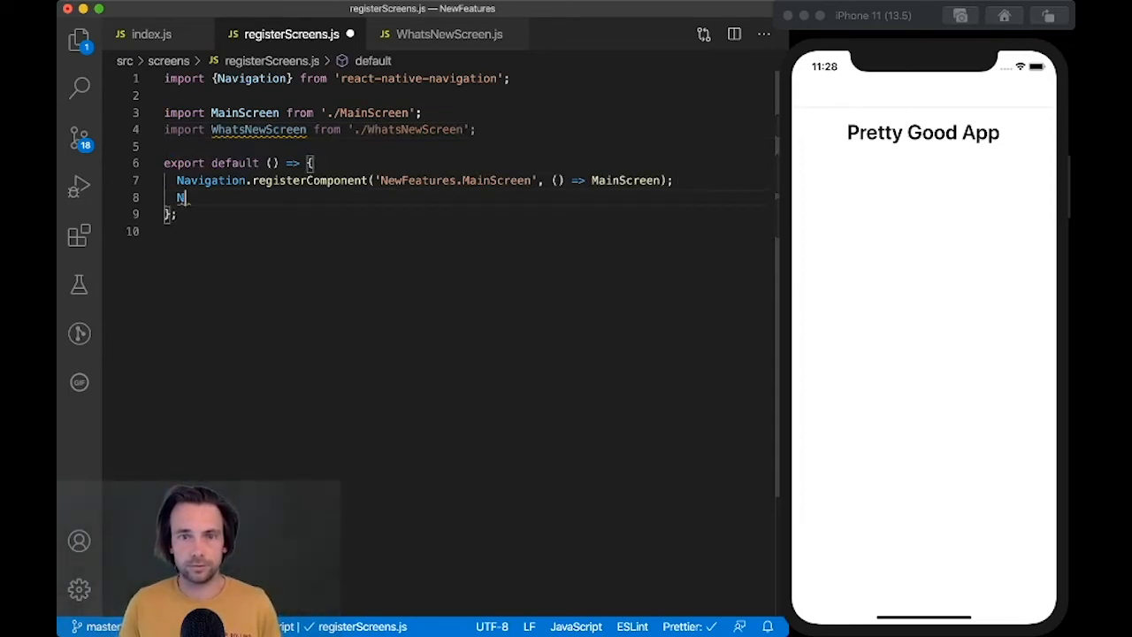
text(avigation.g)
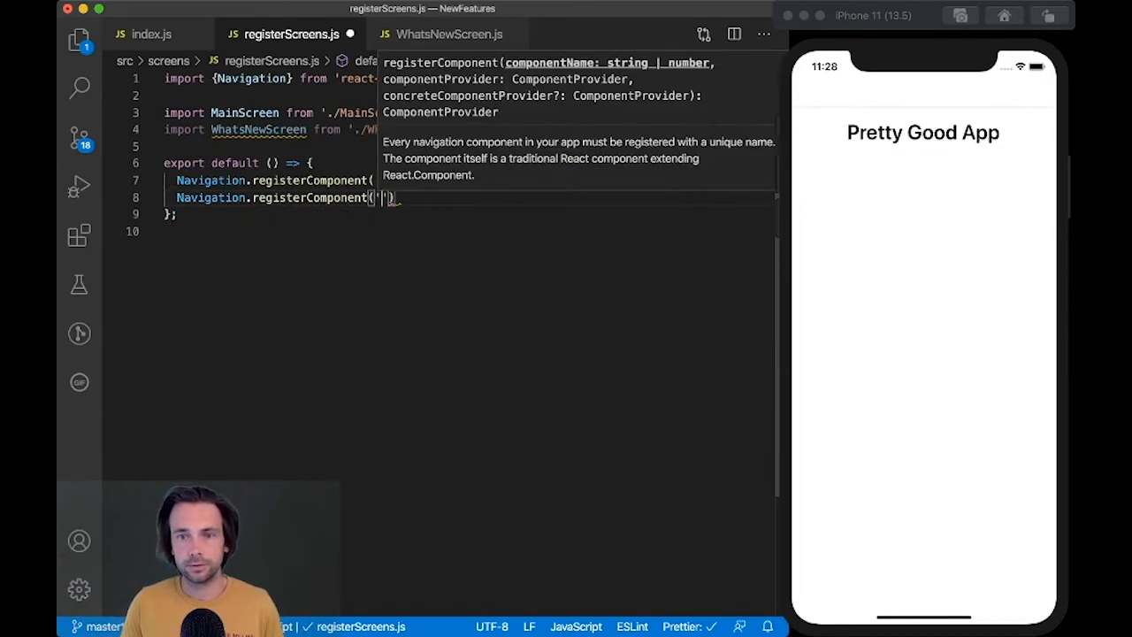
text(NewFeatures.WhatsNew)
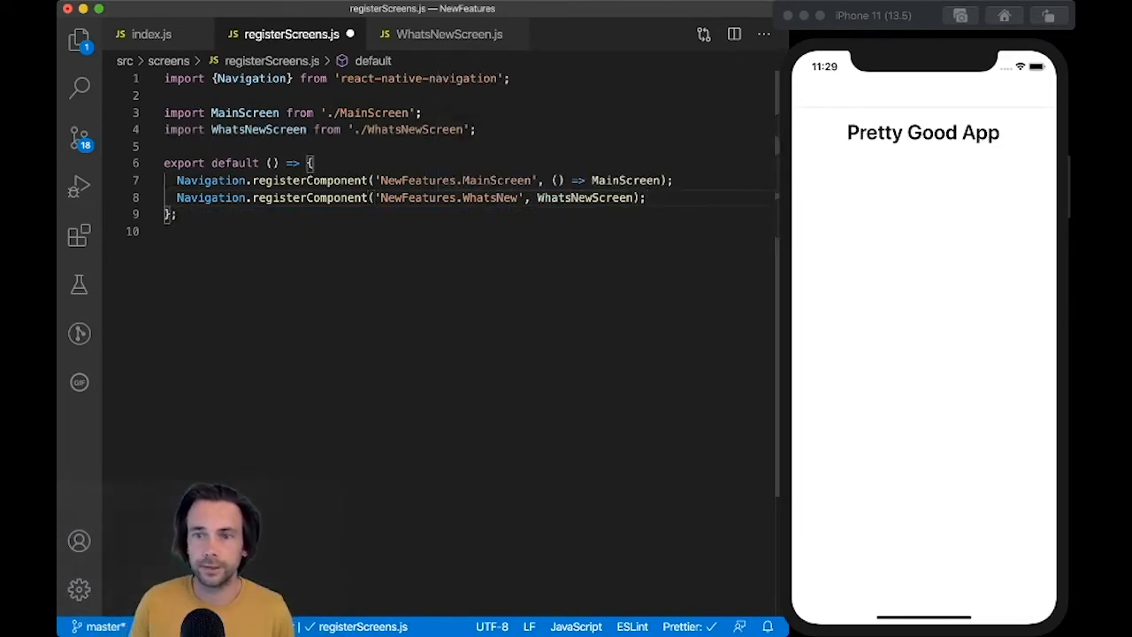
key(cmd+s)
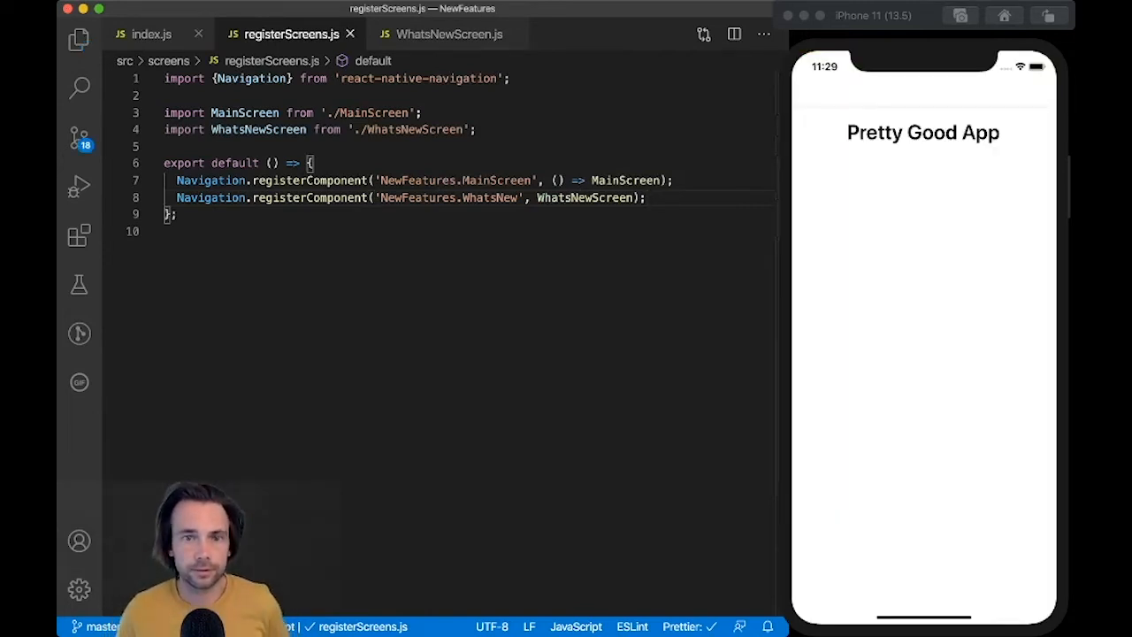
Step: Return to index.js and edit the persistedVersion comparison in showWhatsNew
click(150, 33)
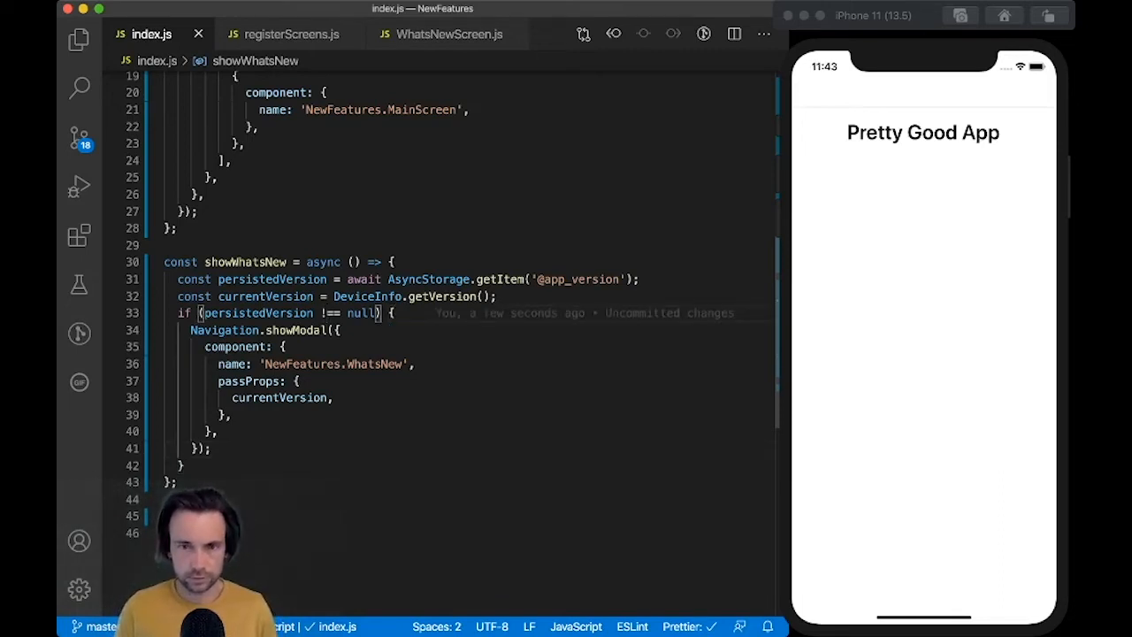
text(===)
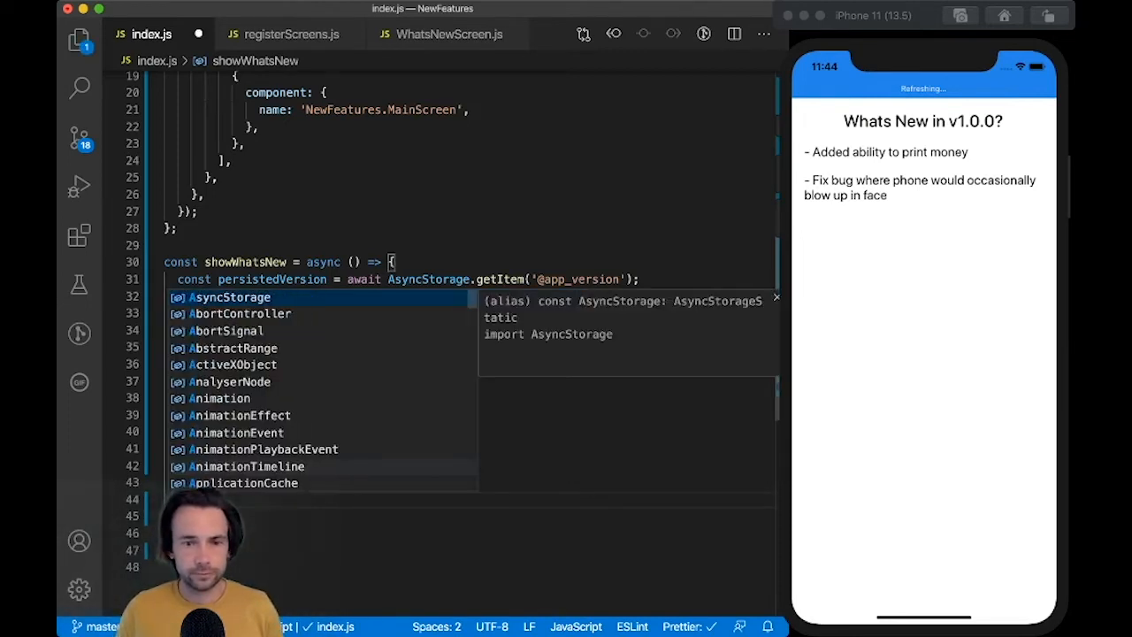
text(.)
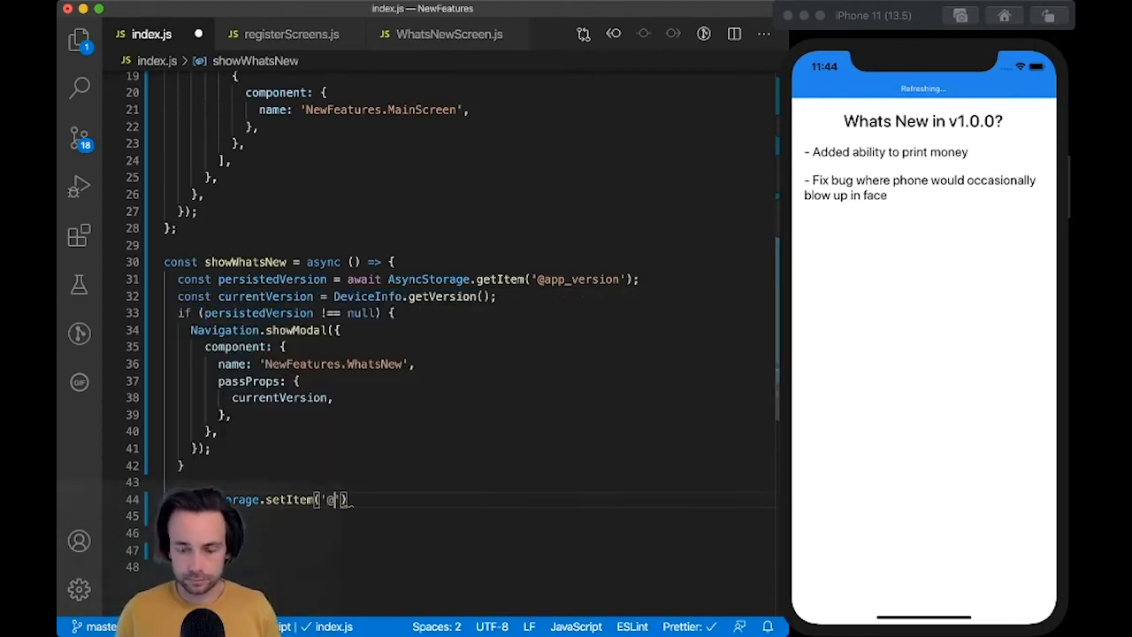
text(@app_)
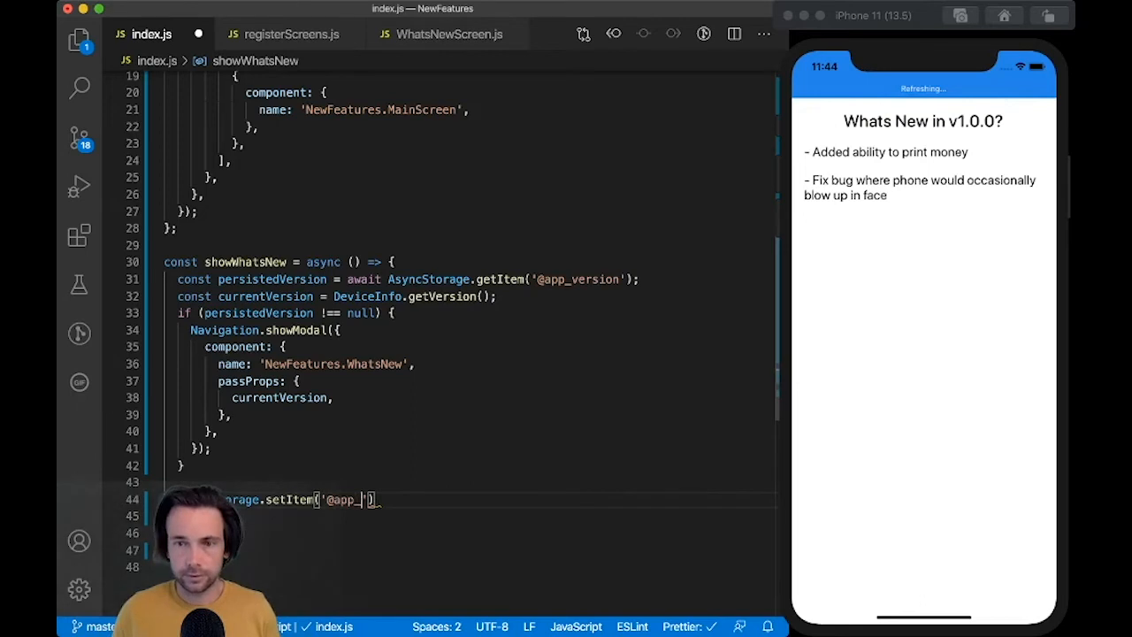
text(version)
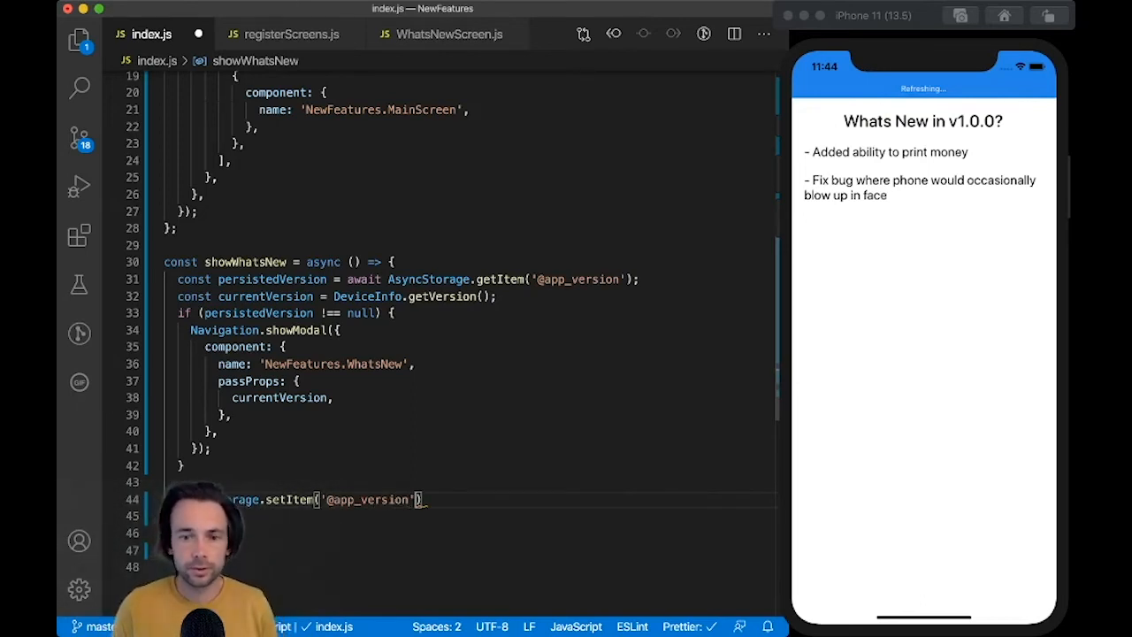
text(, JSON.stringify()
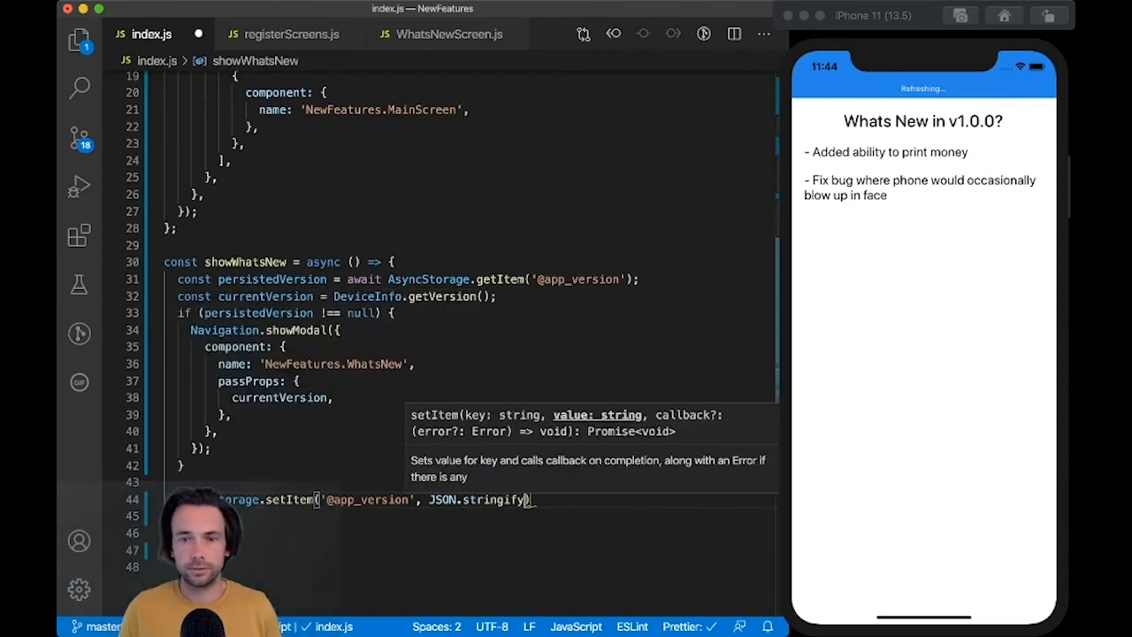
text(cur)
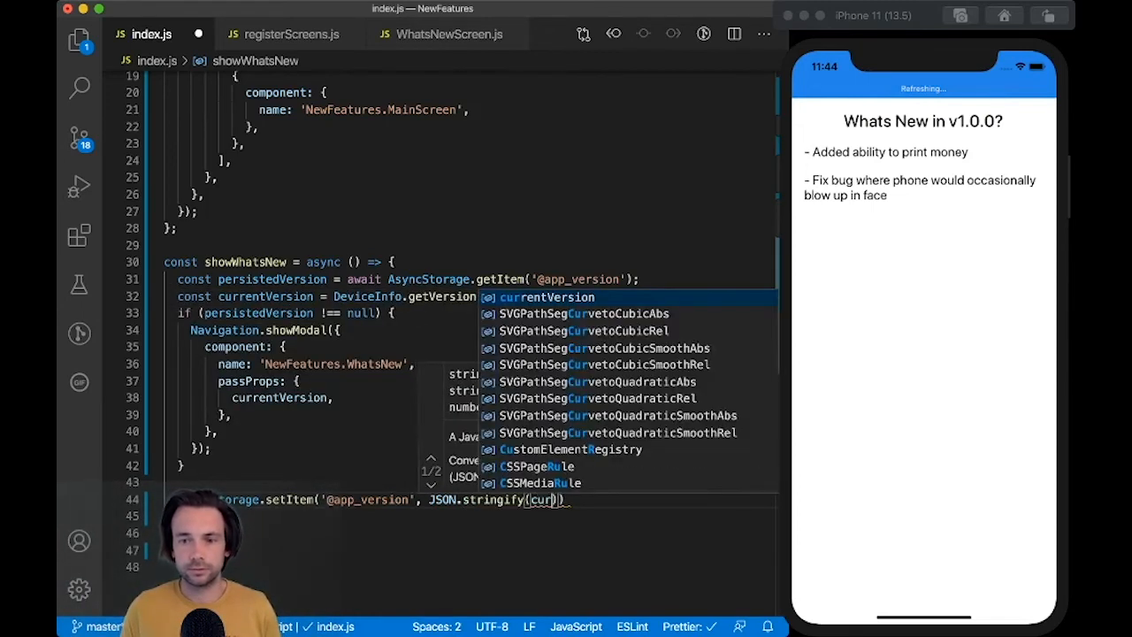
key(Tab)
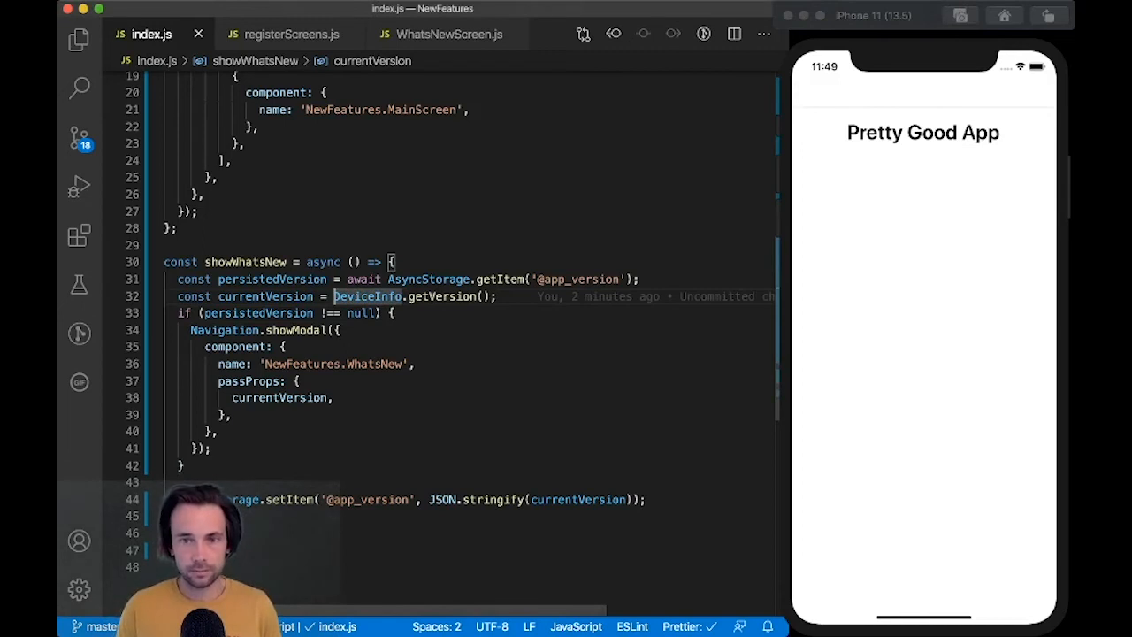
Step: Wrap DeviceInfo.getVersion() on line 32 in parseFloat(...)
text(ps)
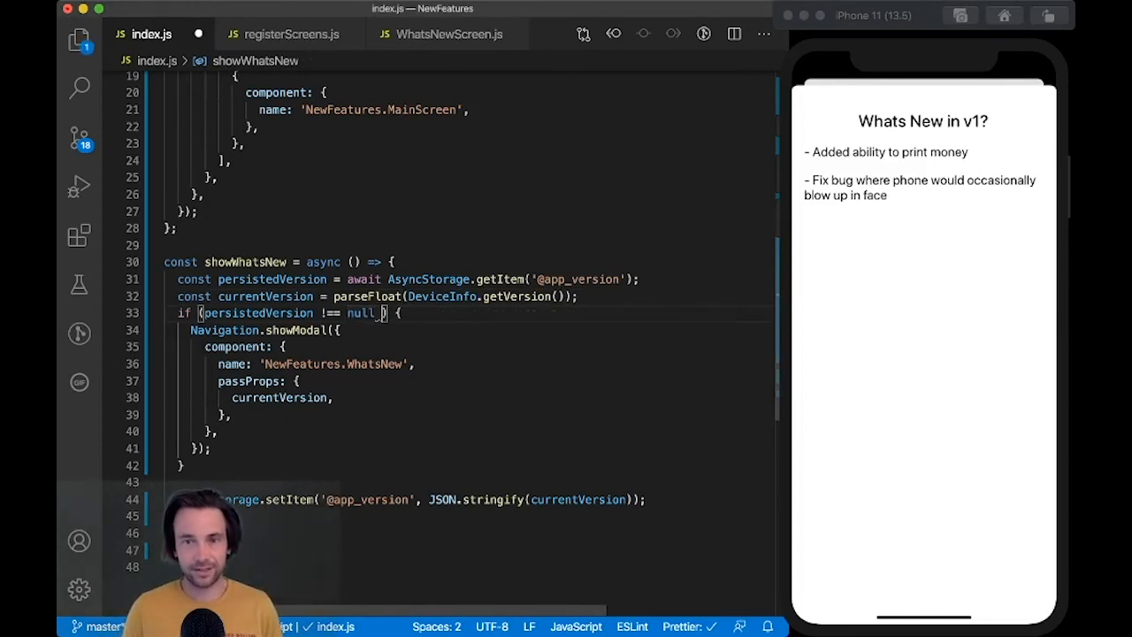
Step: Extend the if condition with && currentVersion > persistedVersion
text(&&)
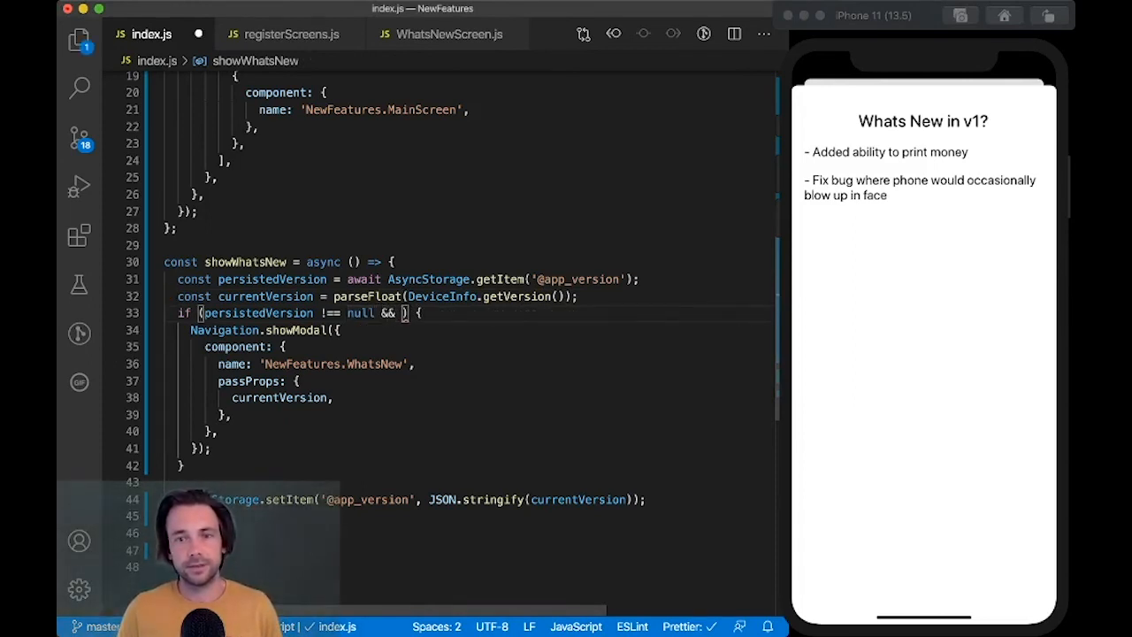
text(currentVersion)
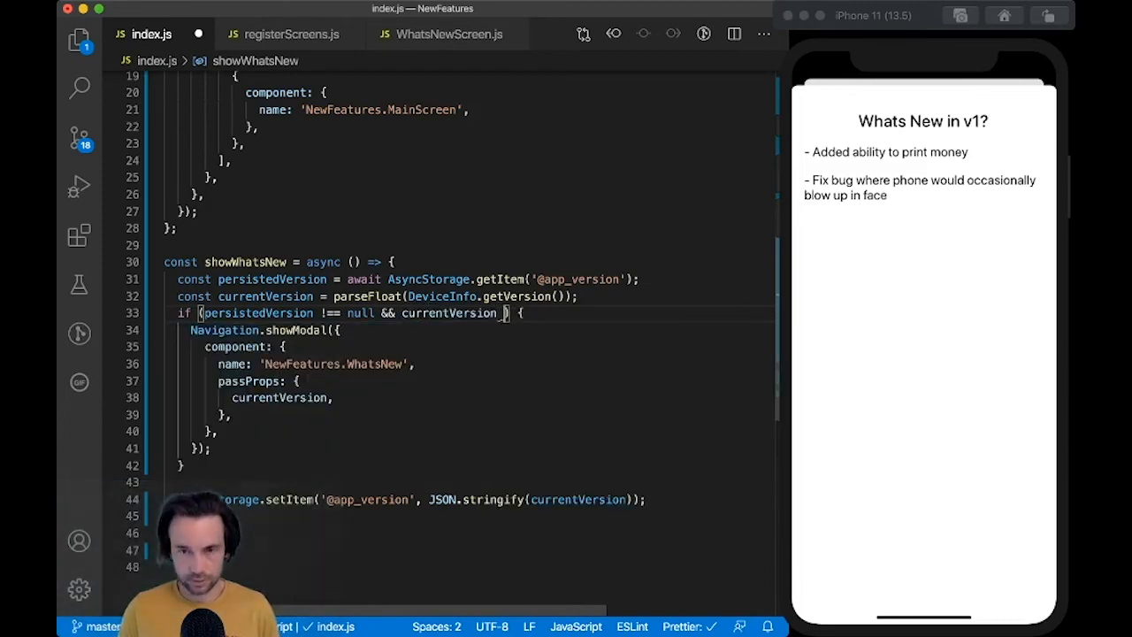
text(>)
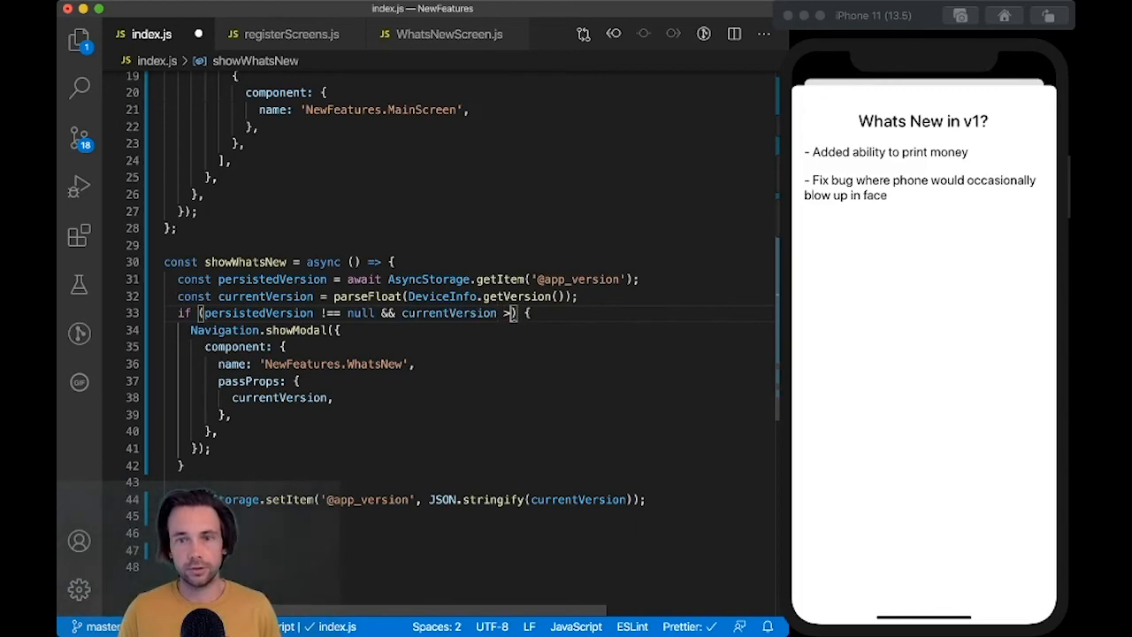
text(per)
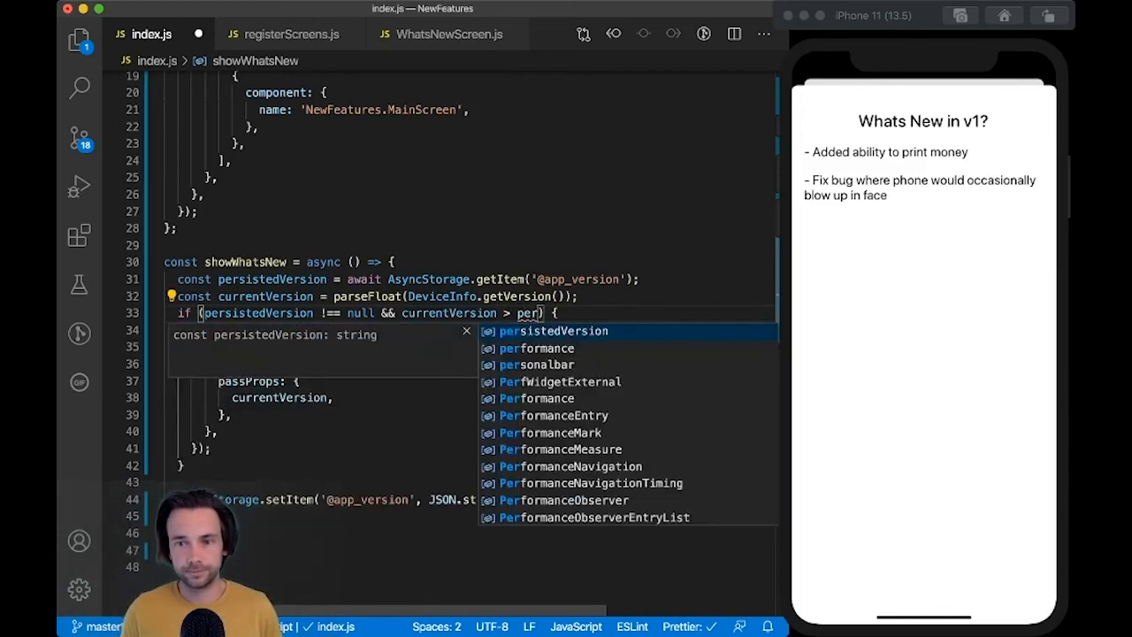
key(Tab)
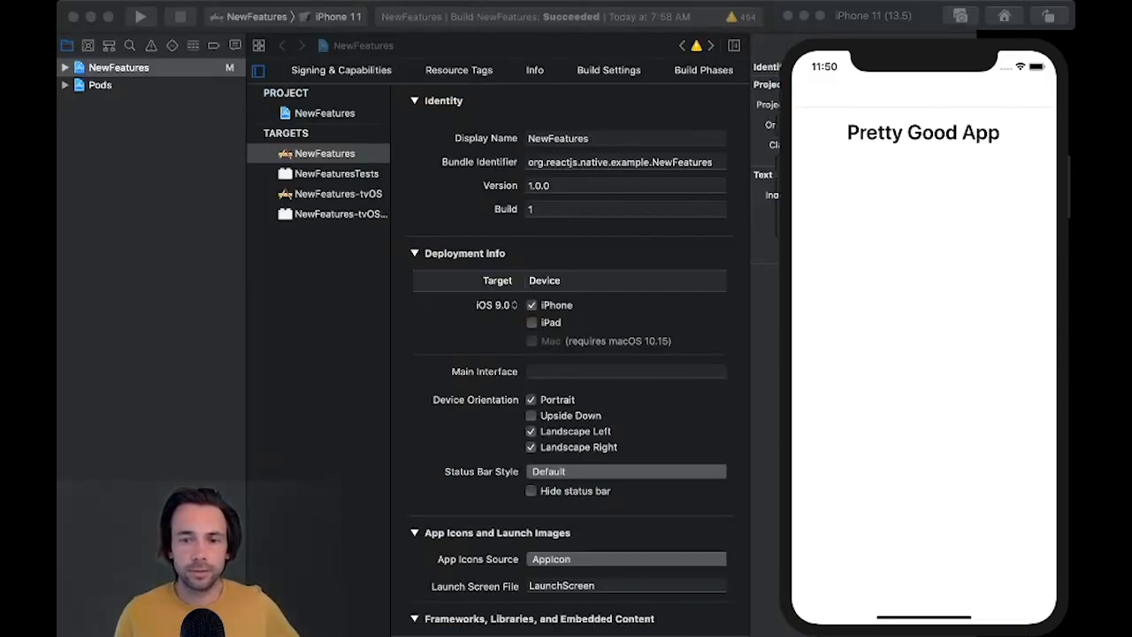
Step: Set the NewFeatures target's Identity Version field to 1.1.1
click(325, 153)
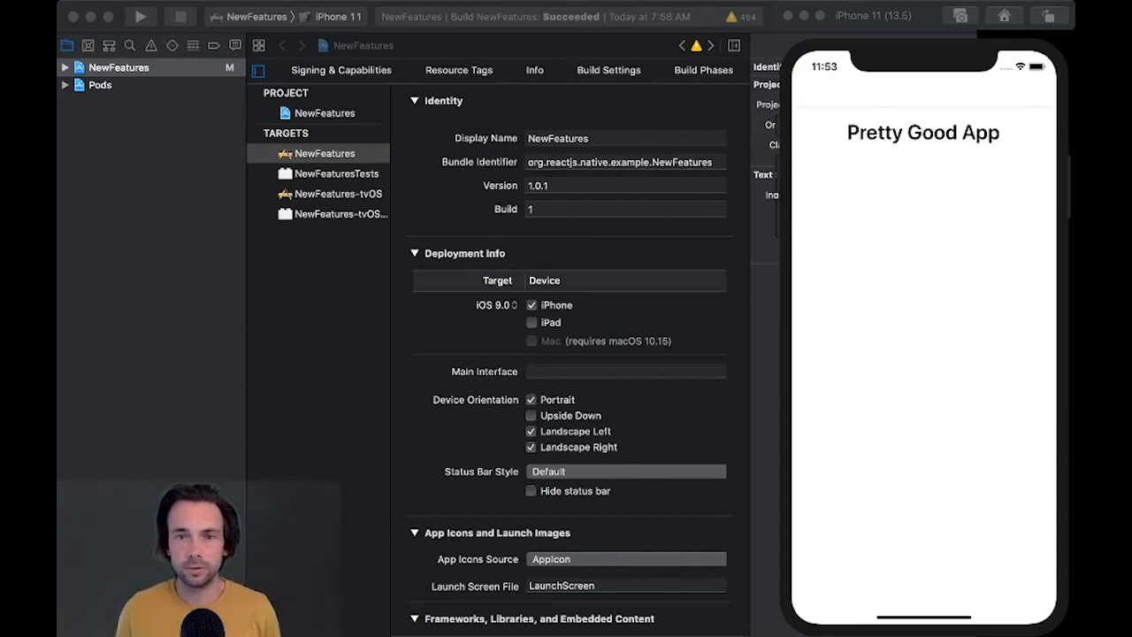
click(318, 153)
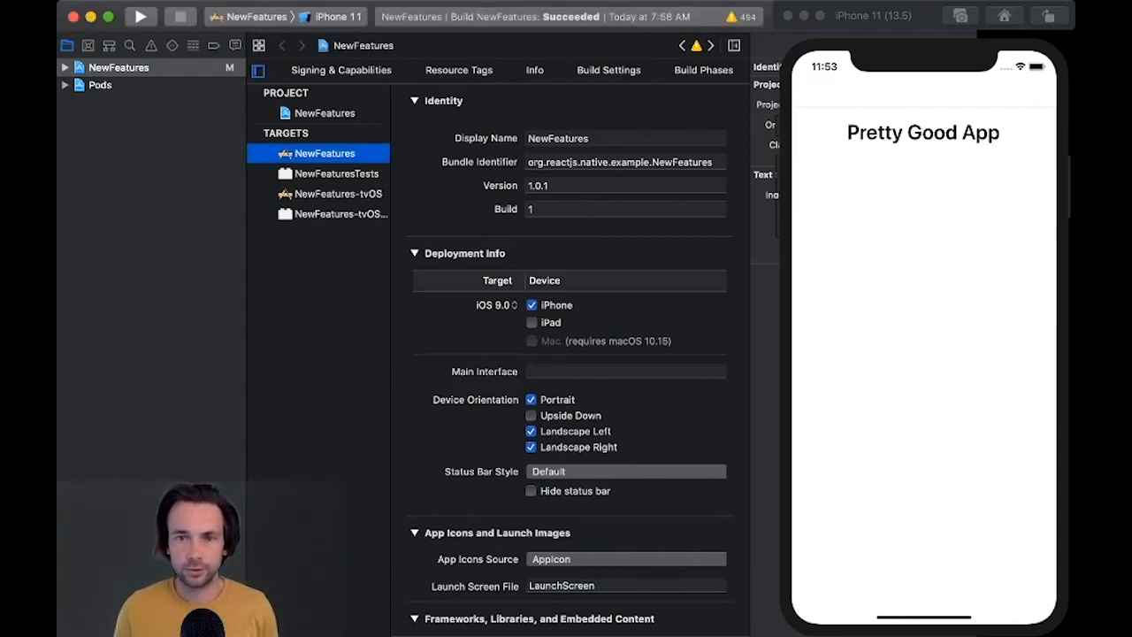
click(627, 185)
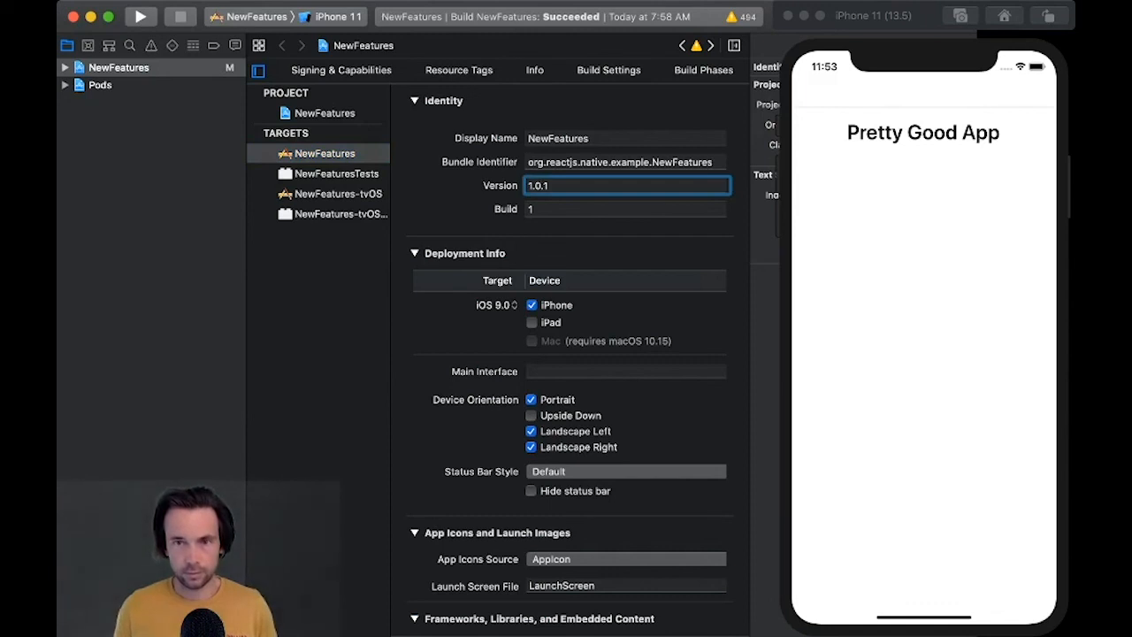
text(1.1.1)
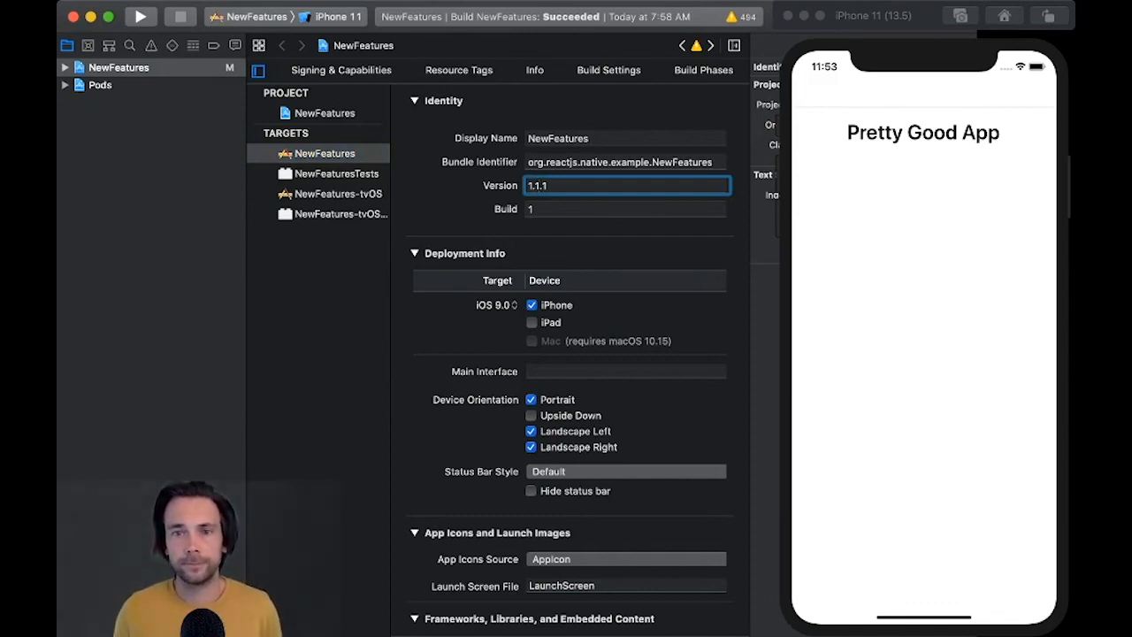